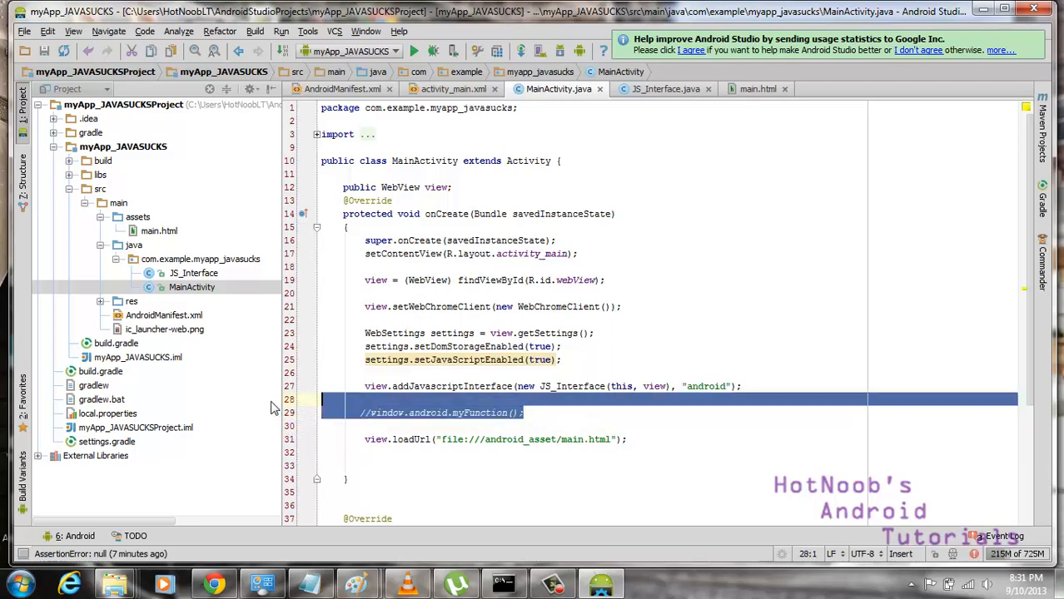
# - Start a public void log() method in JS_Interface, replacing the misplaced word log
pyautogui.click(193, 273)
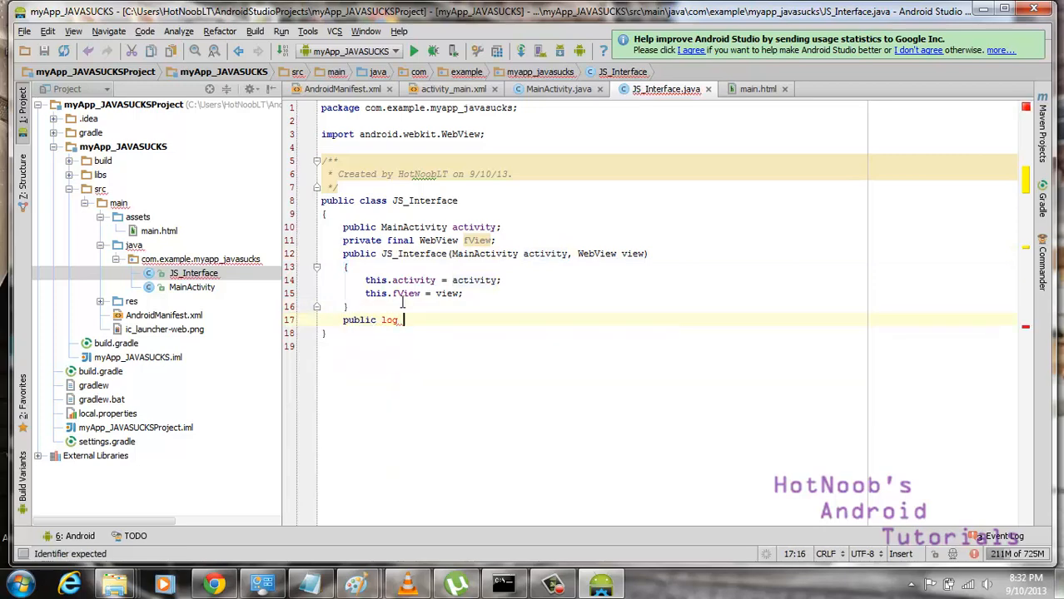
pyautogui.press('BackSpace')
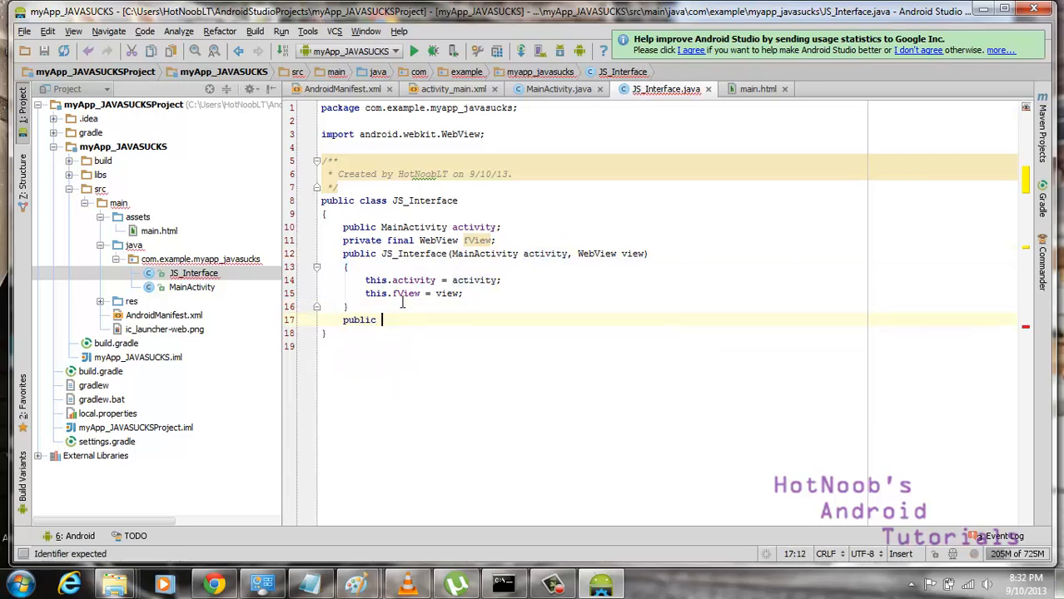
pyautogui.write('void')
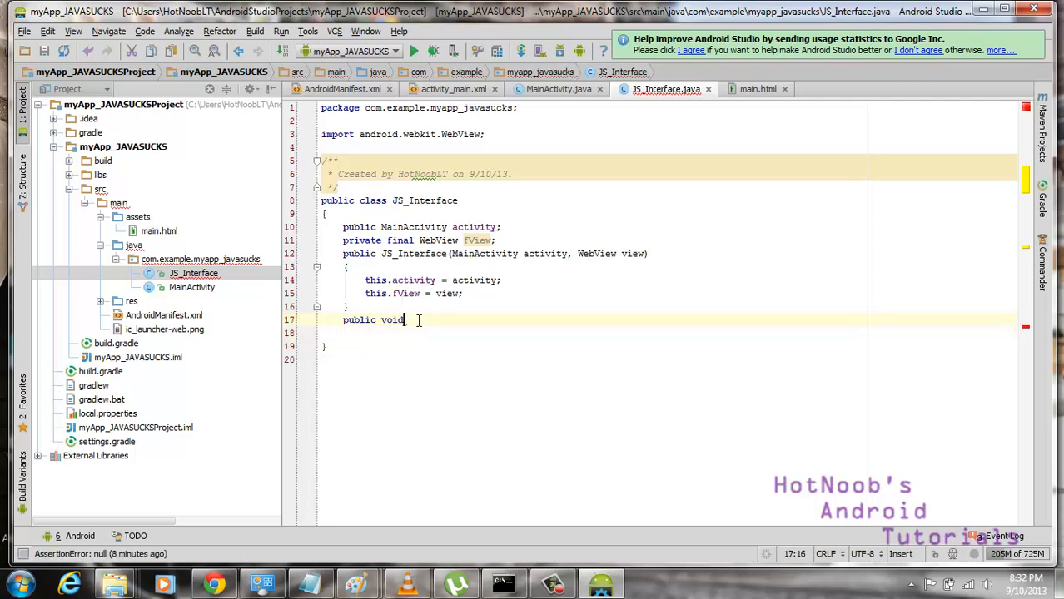
pyautogui.write('log()')
pyautogui.click(593, 333)
pyautogui.write('{')
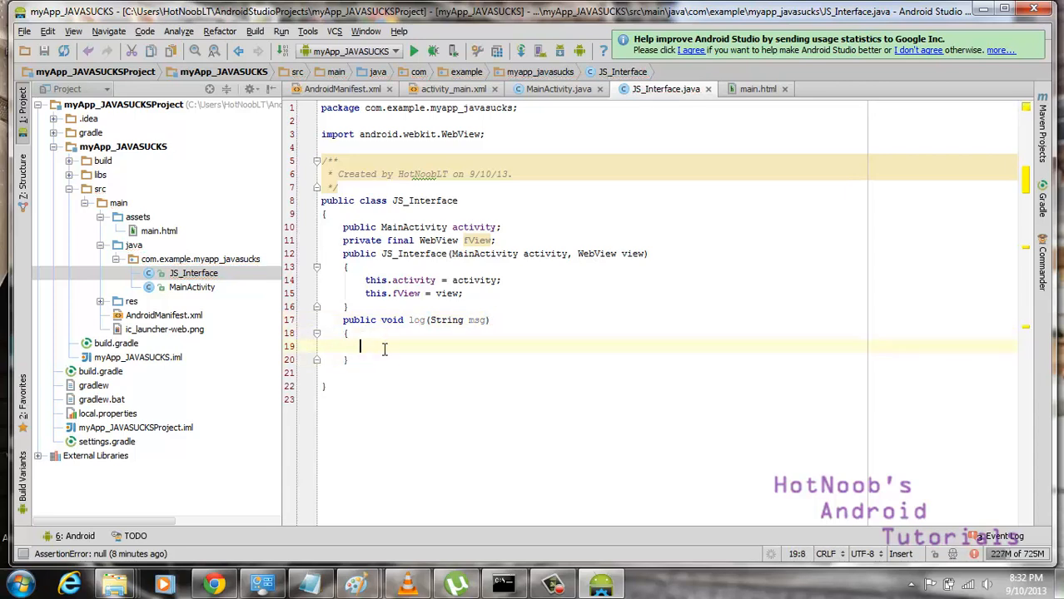
pyautogui.doubleClick(446, 319)
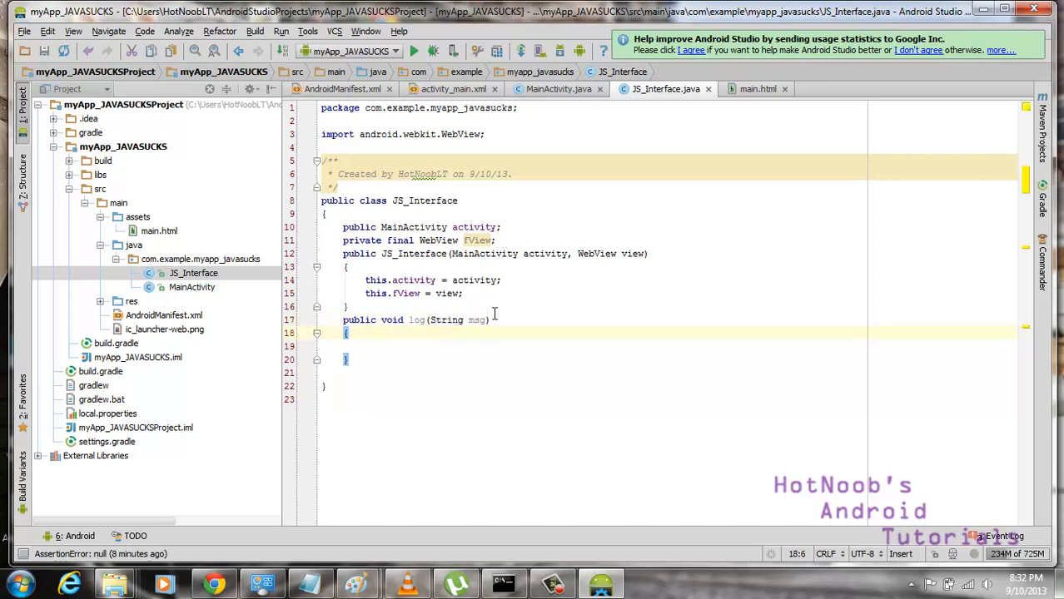
# - Declare public final String TAG = "JS_INTERFACE:::" in JS_Interface
pyautogui.write('public')
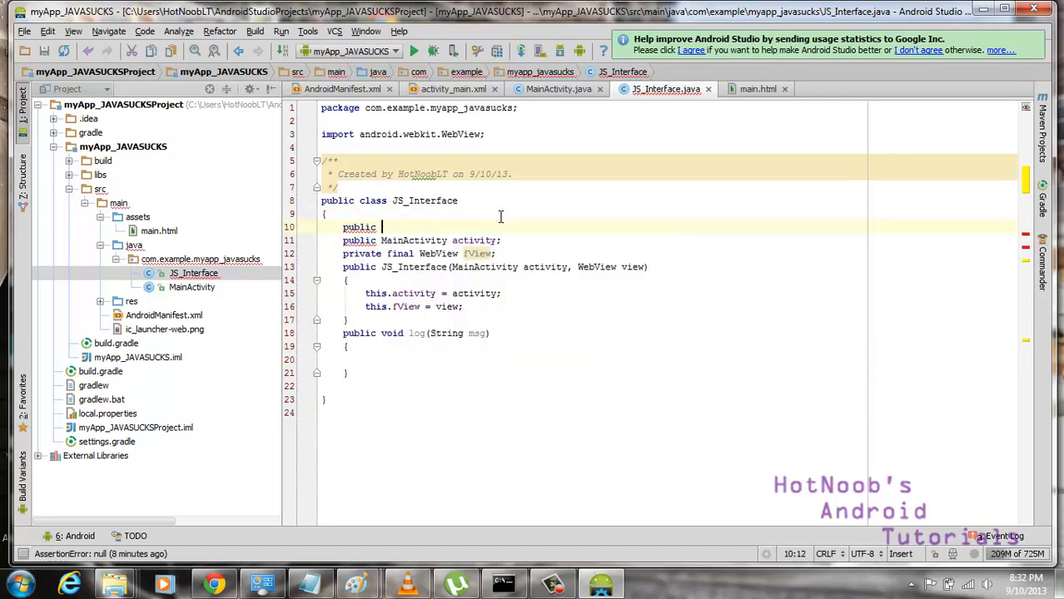
pyautogui.write('final String TAG')
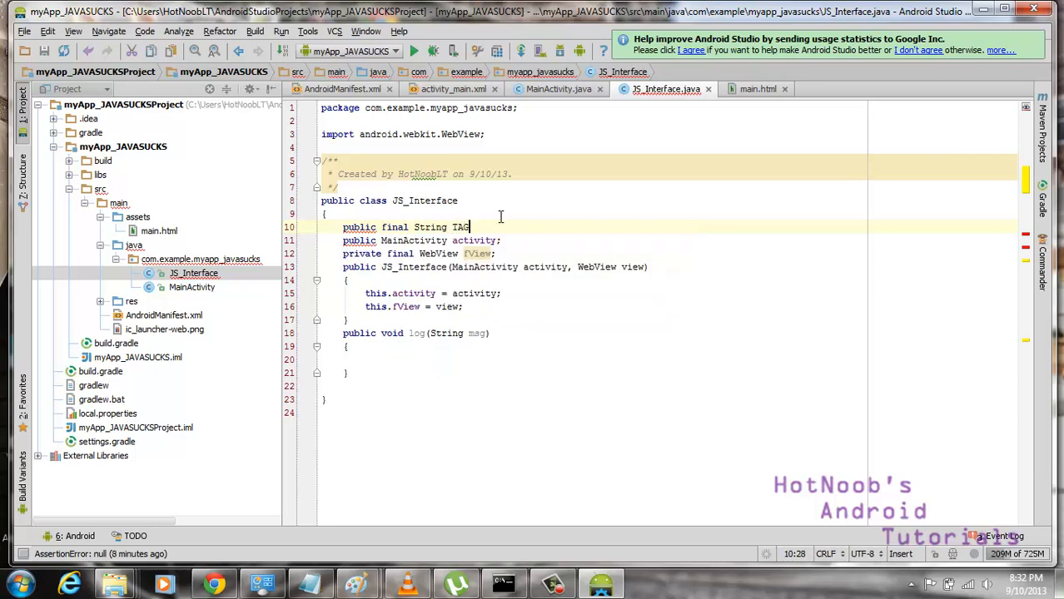
pyautogui.write('= "";')
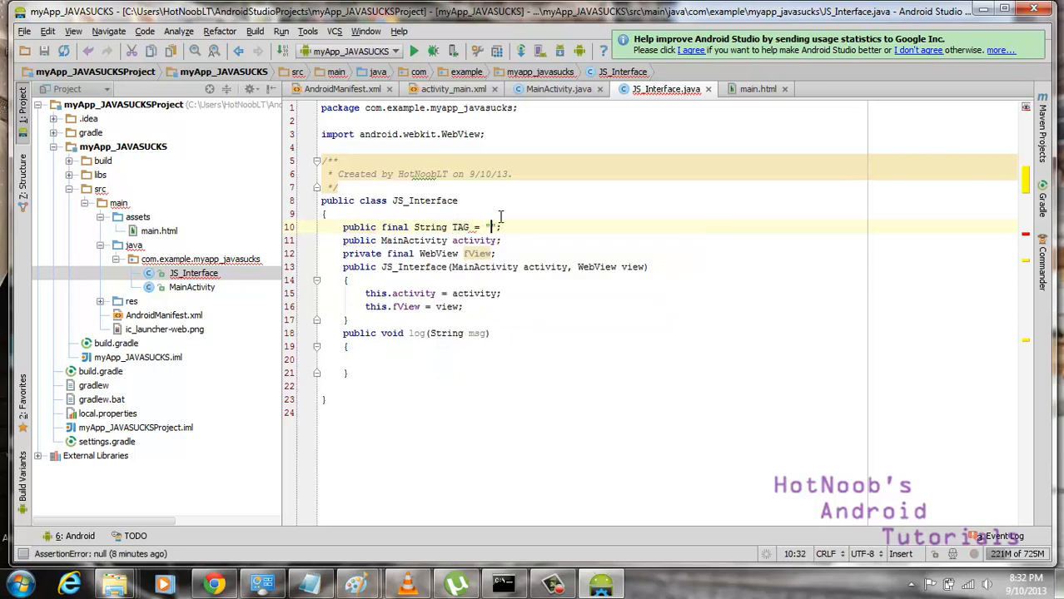
pyautogui.write('JS_INTERFACE:::')
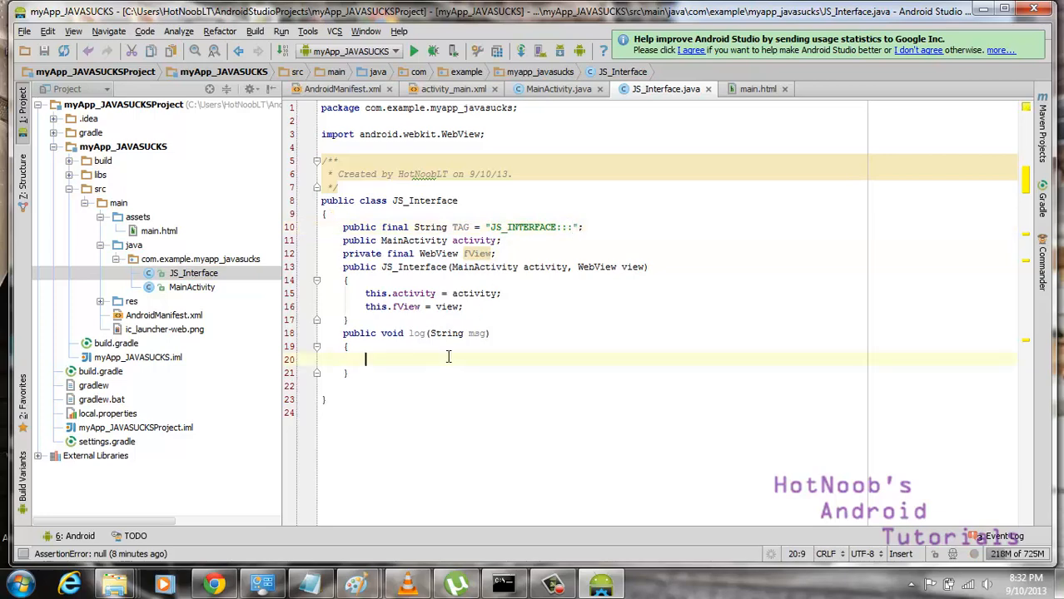
# - Fill the log method body with Log.d(TAG, msg) so messages go to the log
pyautogui.write('this.')
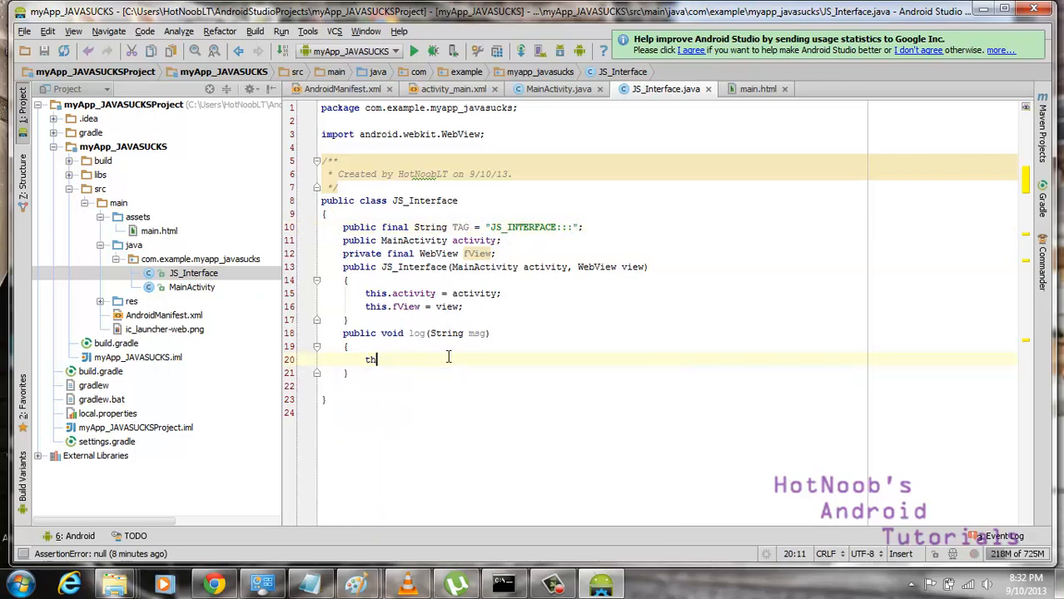
pyautogui.write('log()')
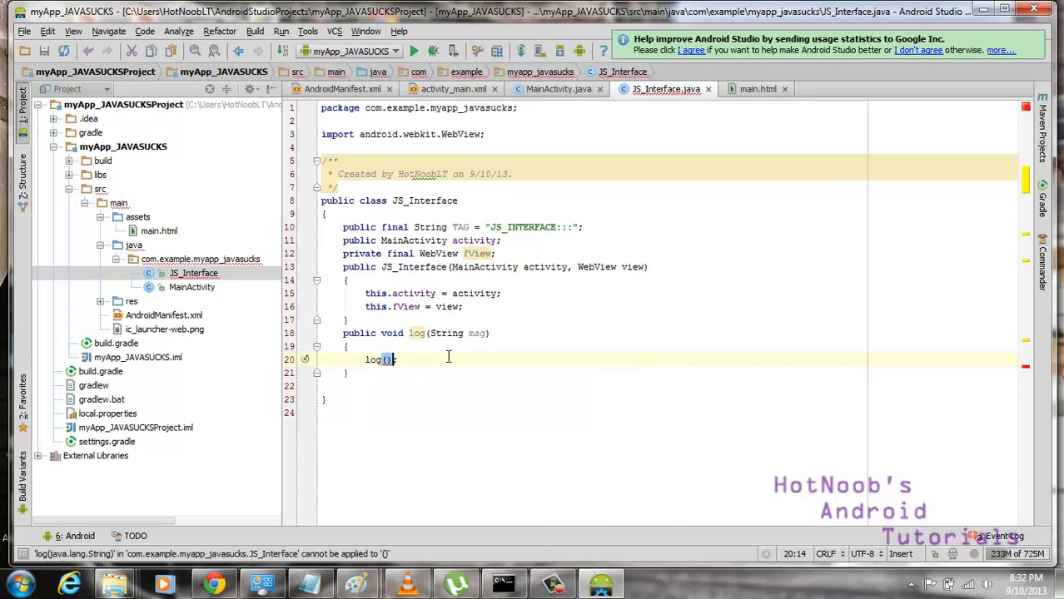
pyautogui.write('Log.d')
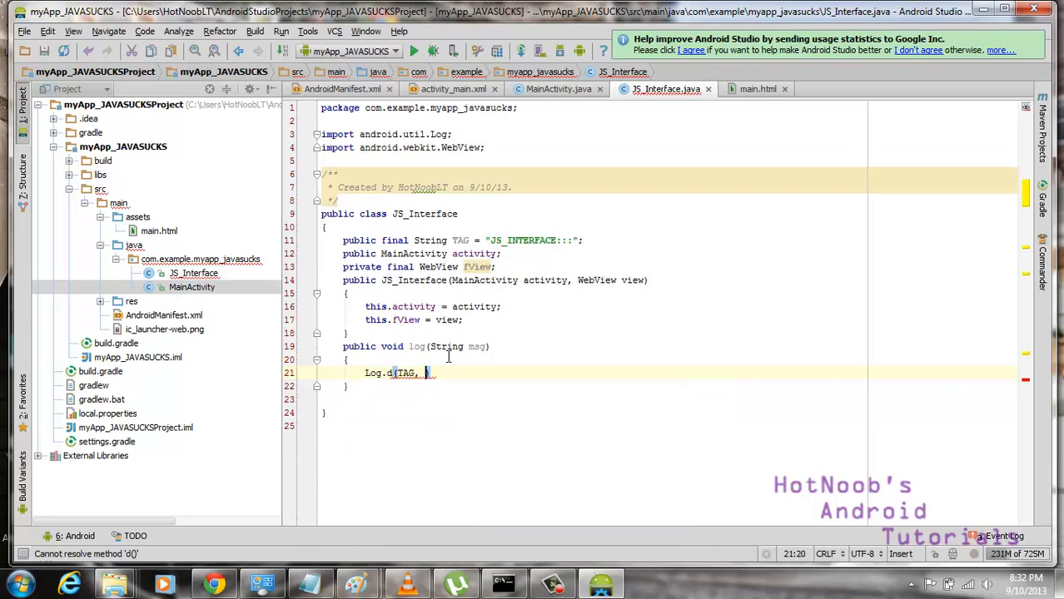
pyautogui.write('msg);')
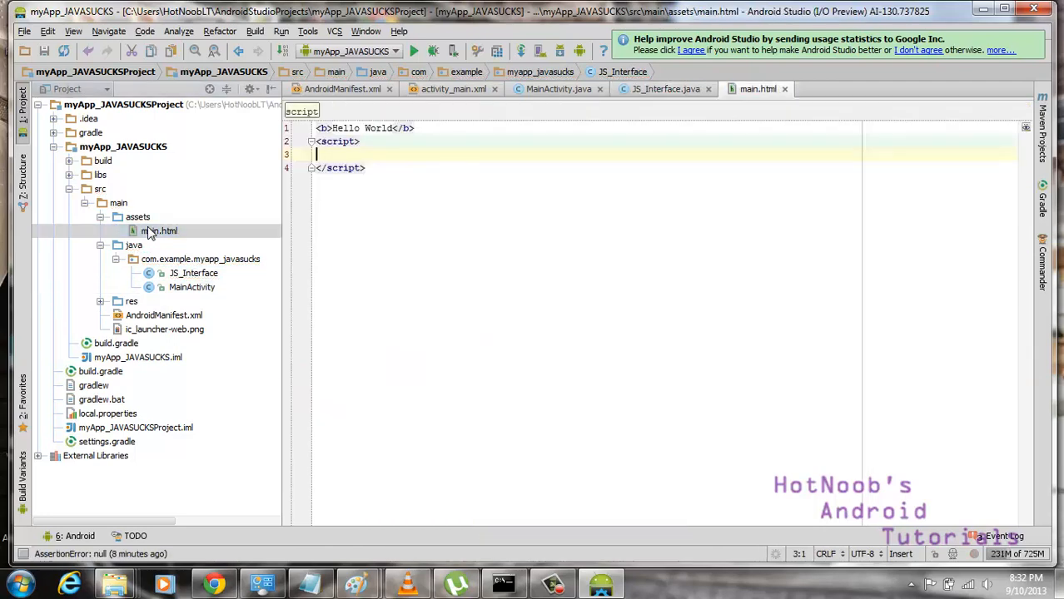
# - Add window.android.log("This message is from javascript"); inside main.html's script block
pyautogui.click(379, 153)
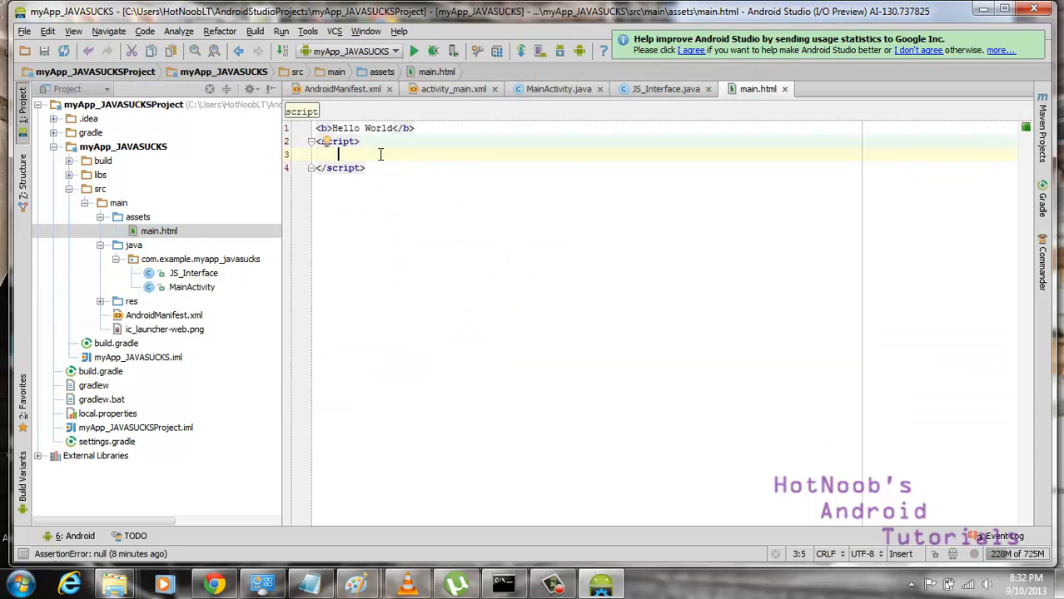
pyautogui.write('window.a')
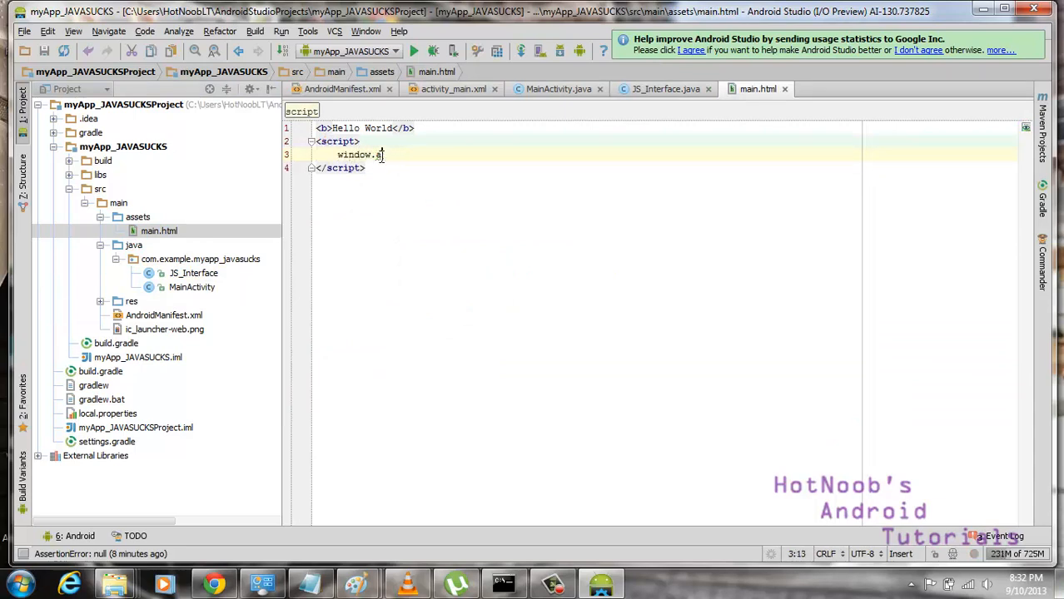
pyautogui.write('ndroid.log()')
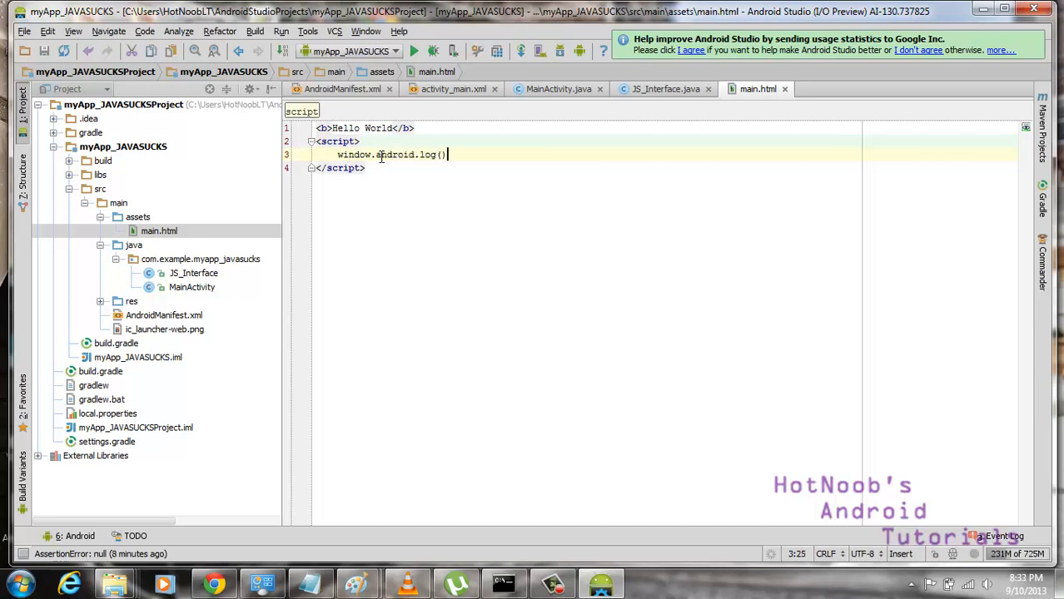
pyautogui.write('""')
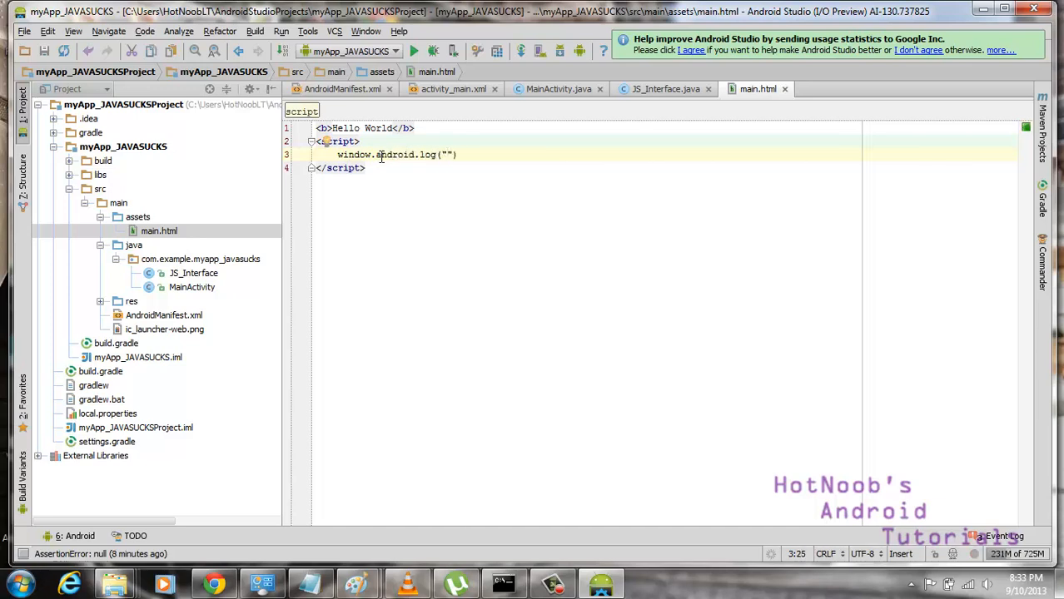
pyautogui.write('This message i')
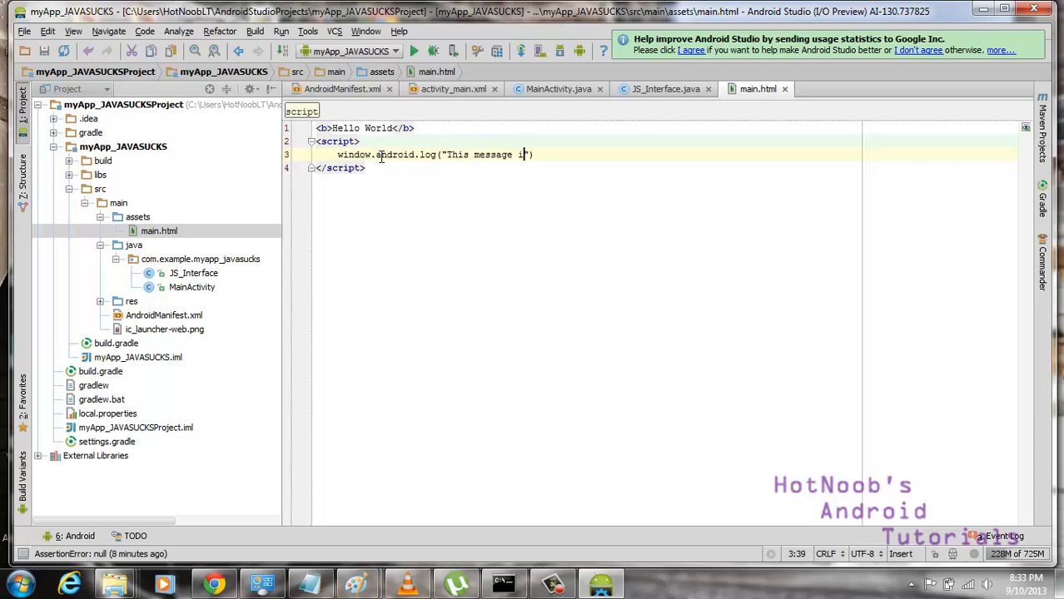
pyautogui.write('s from javascript')
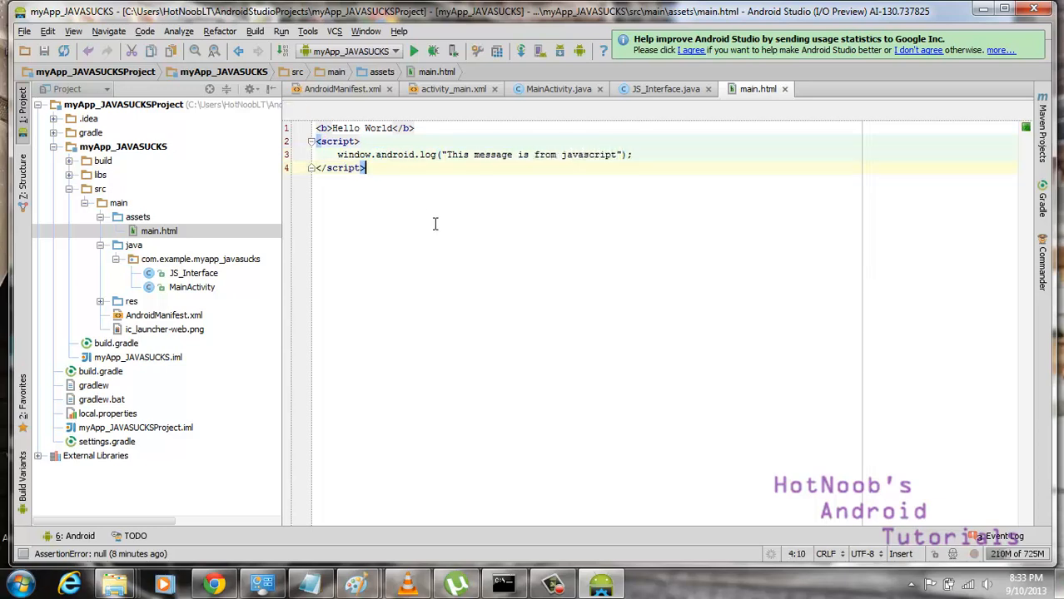
pyautogui.click(254, 32)
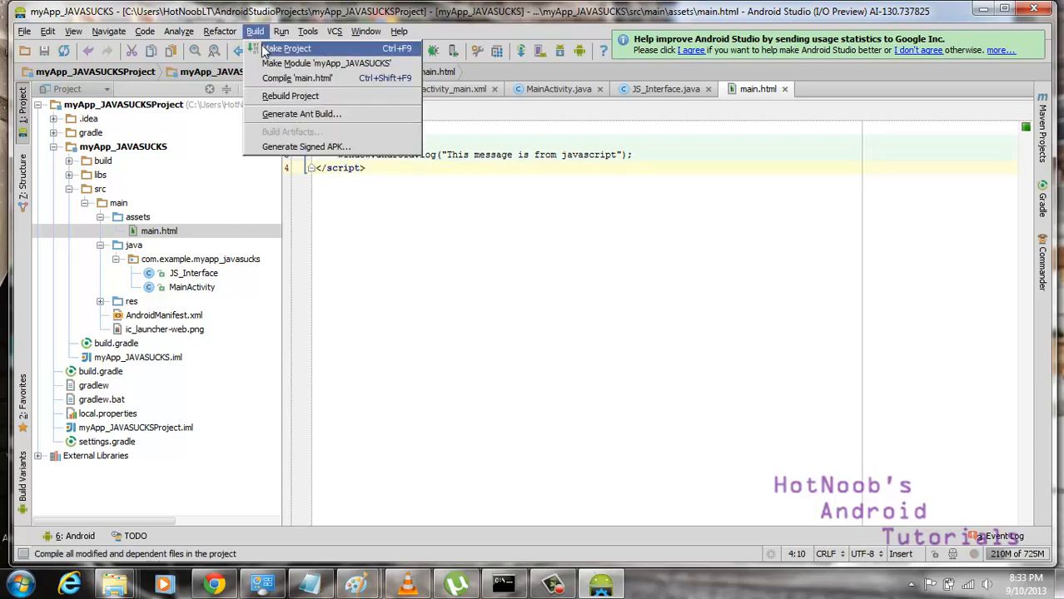
# - Run the app and connect the tablet with adb connect 192.168.0.105 in the command prompt
pyautogui.click(281, 30)
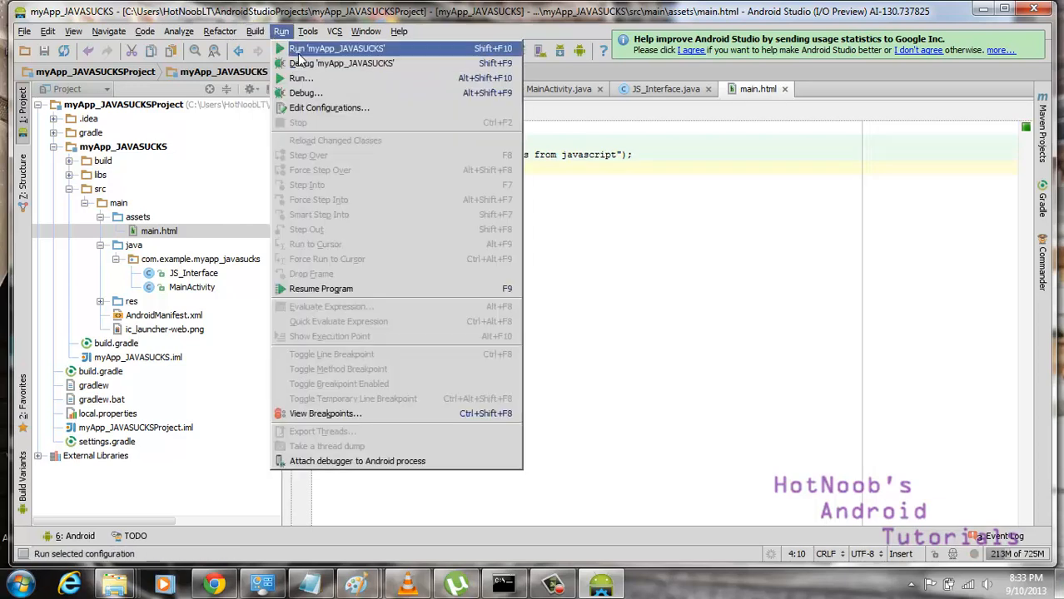
pyautogui.click(337, 47)
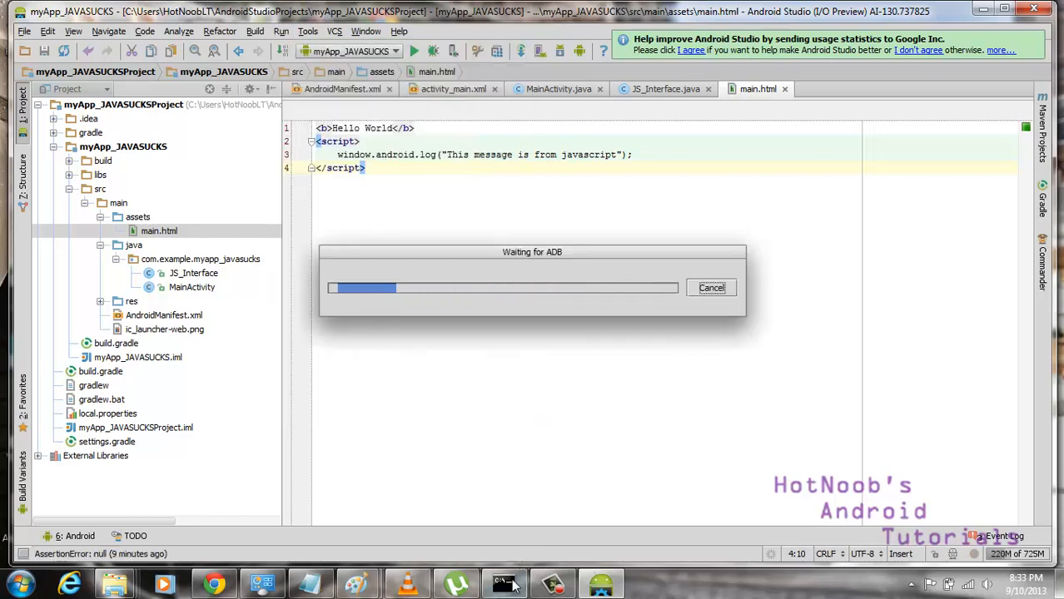
pyautogui.click(503, 583)
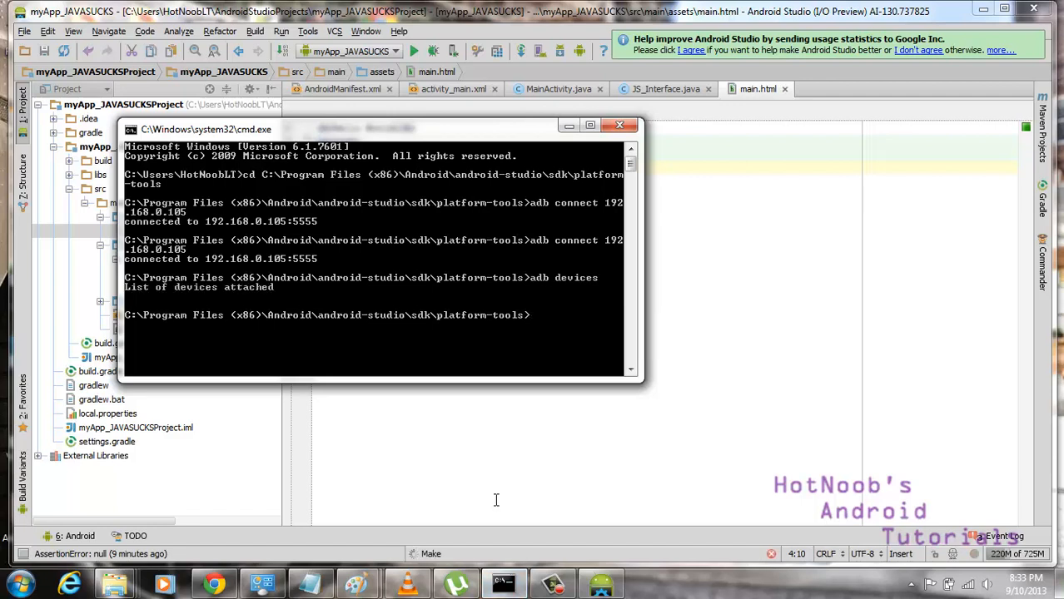
pyautogui.write('adb connect 192.168.0.105')
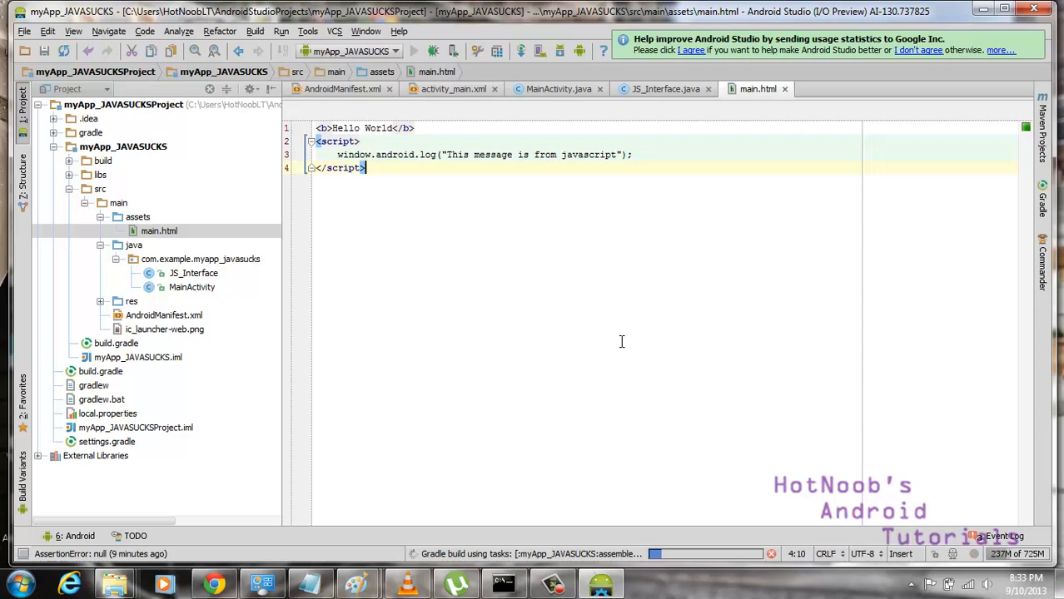
# - Select the Samsung GT-P5100 in the device chooser and deploy the app to it
pyautogui.click(431, 50)
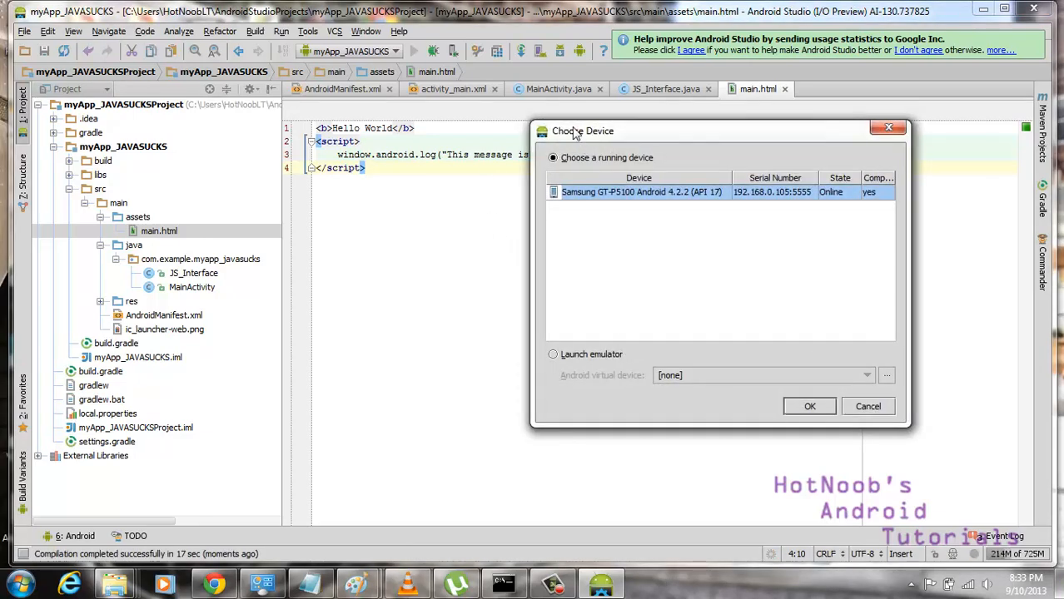
pyautogui.moveTo(583, 130); pyautogui.dragTo(596, 250)
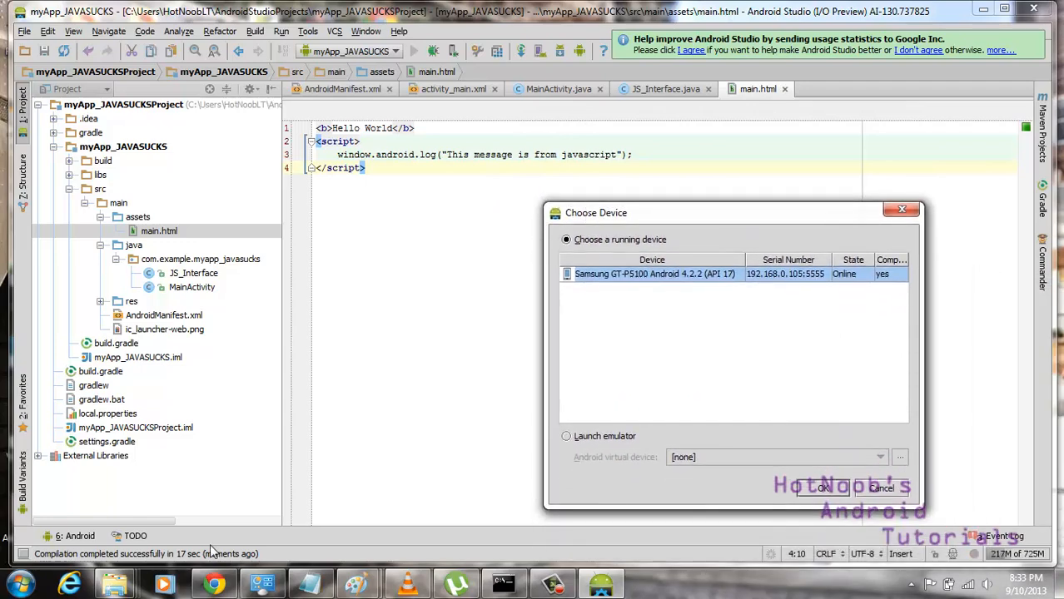
pyautogui.moveTo(822, 398)
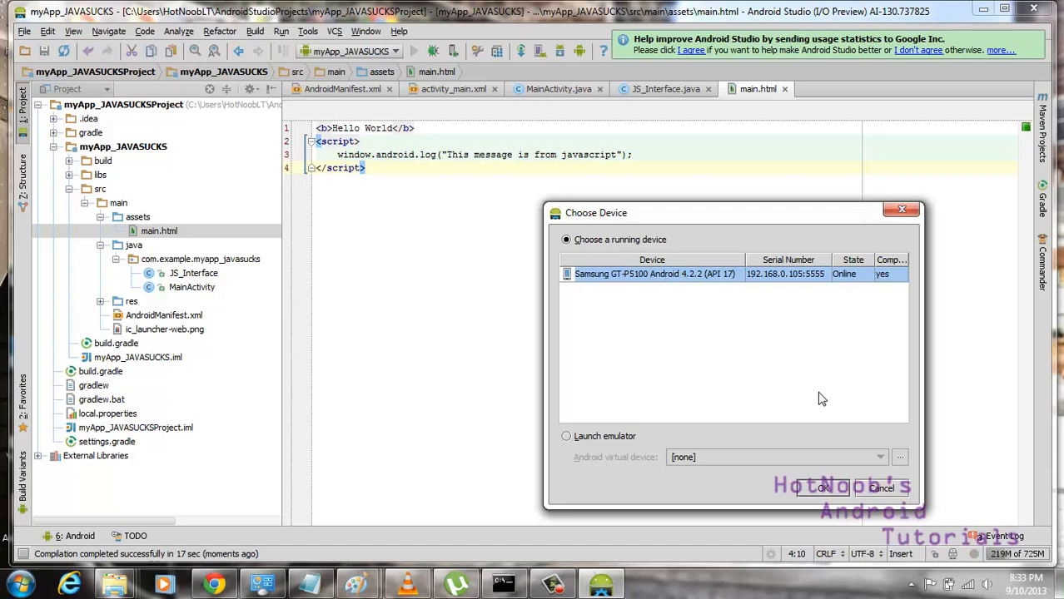
pyautogui.click(822, 490)
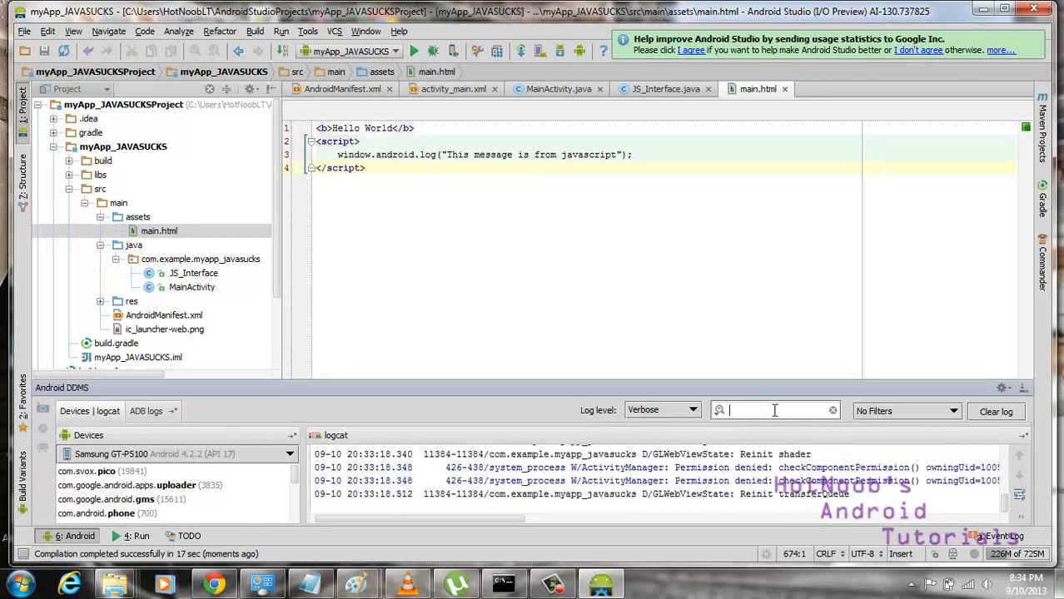
# - Filter logcat to JS and place the cursor in main.html's script block
pyautogui.write('JS')
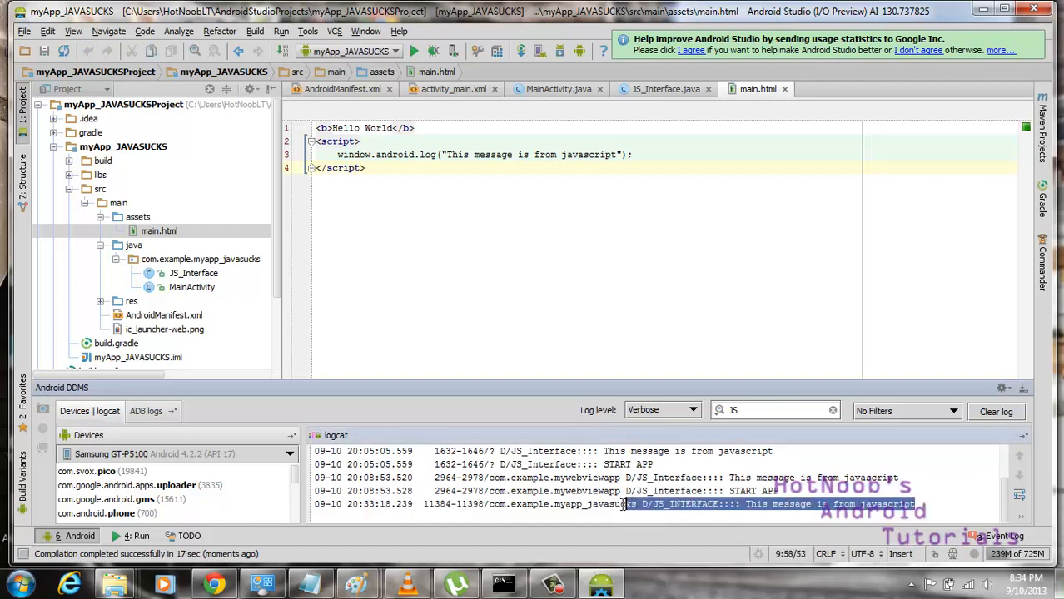
pyautogui.click(995, 411)
pyautogui.write('functio')
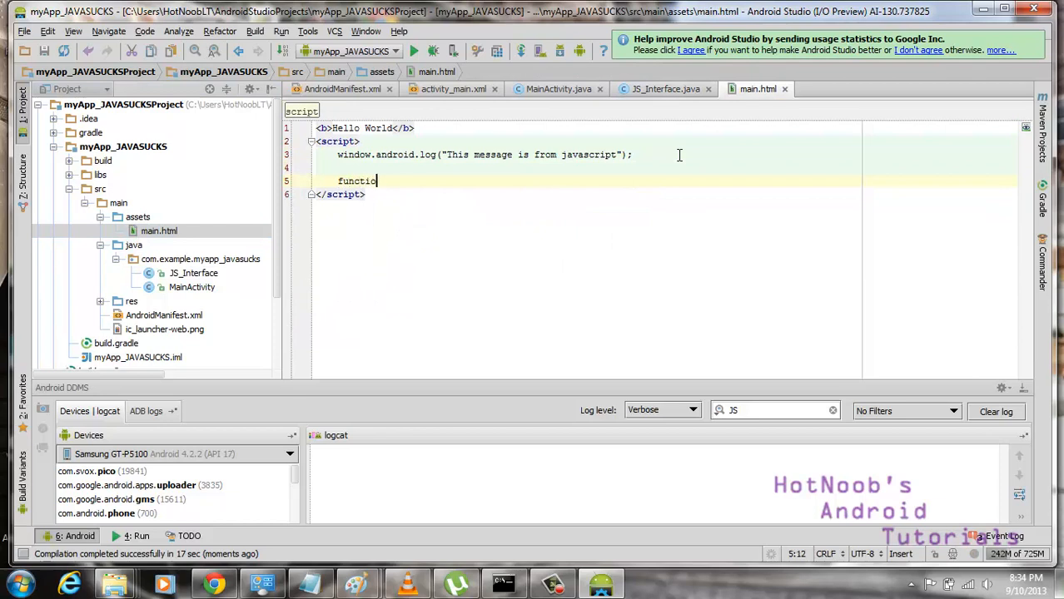
# - Write function myAlert(msg) { alert(msg); } in main.html's script
pyautogui.write('n myAlert()')
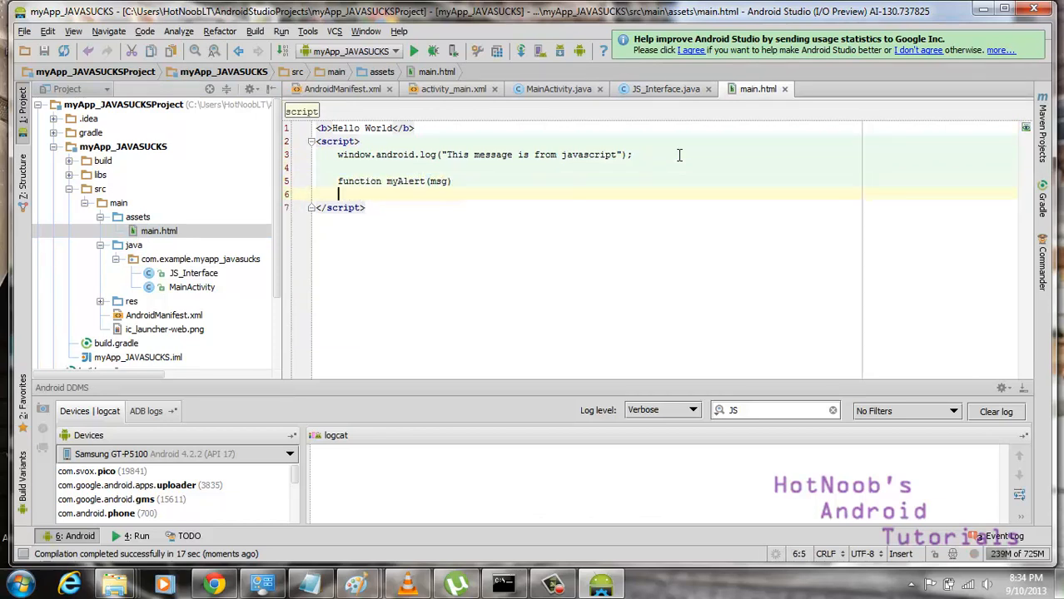
pyautogui.write('{')
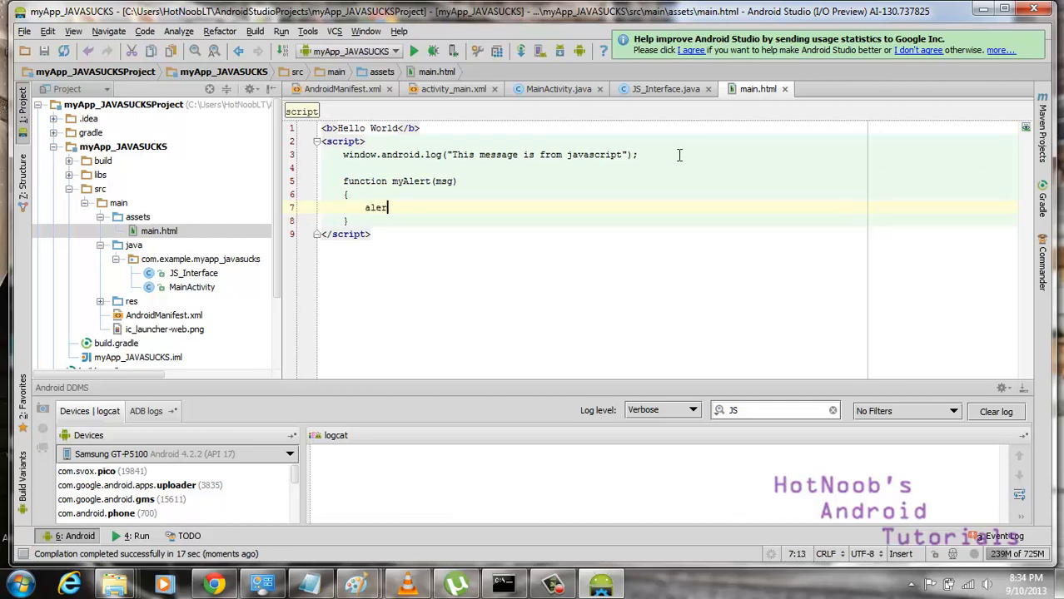
pyautogui.write('t(msg);')
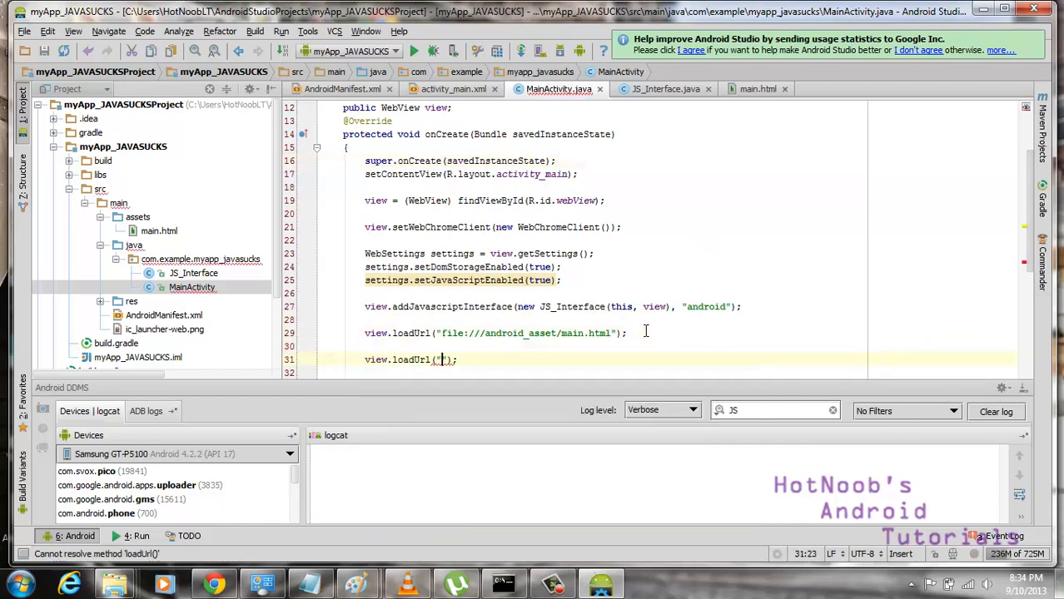
# - Write a view.loadUrl("javascript:myAlert('msg')") call in MainActivity's onCreate
pyautogui.write('javascript:')
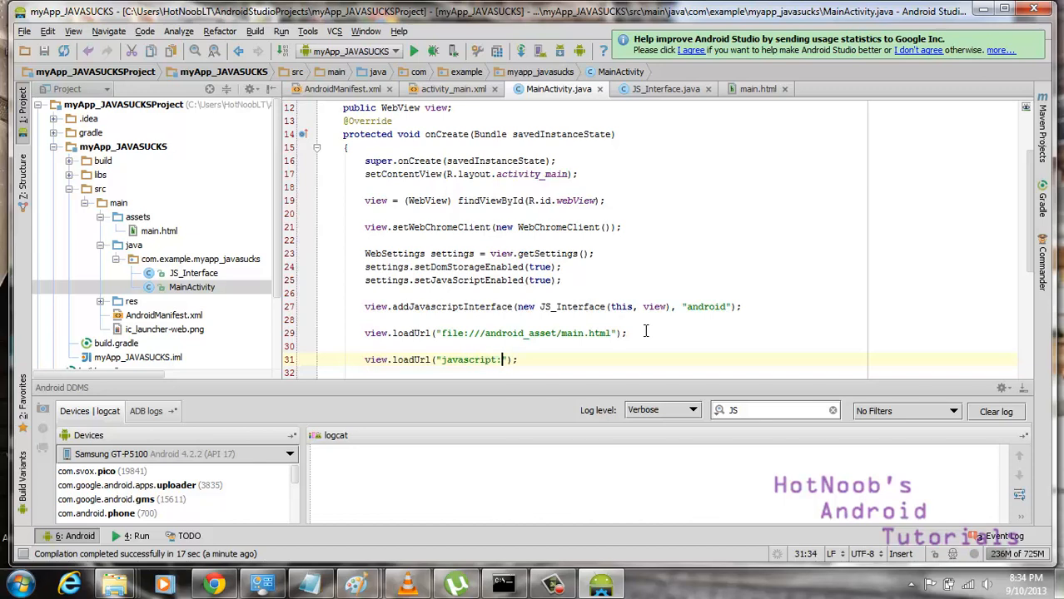
pyautogui.write('myAlert()')
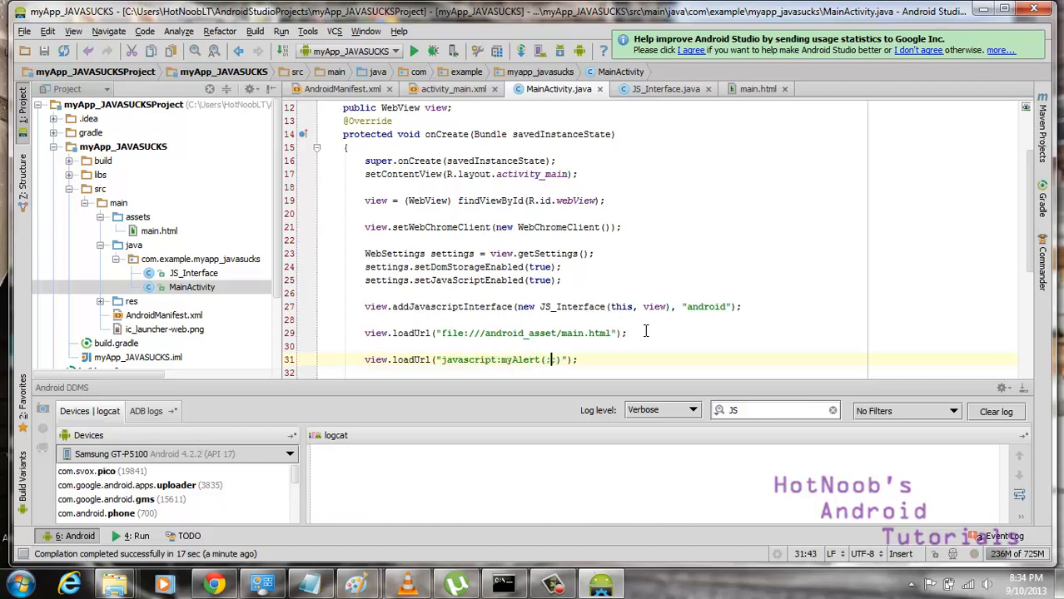
pyautogui.write(',s')
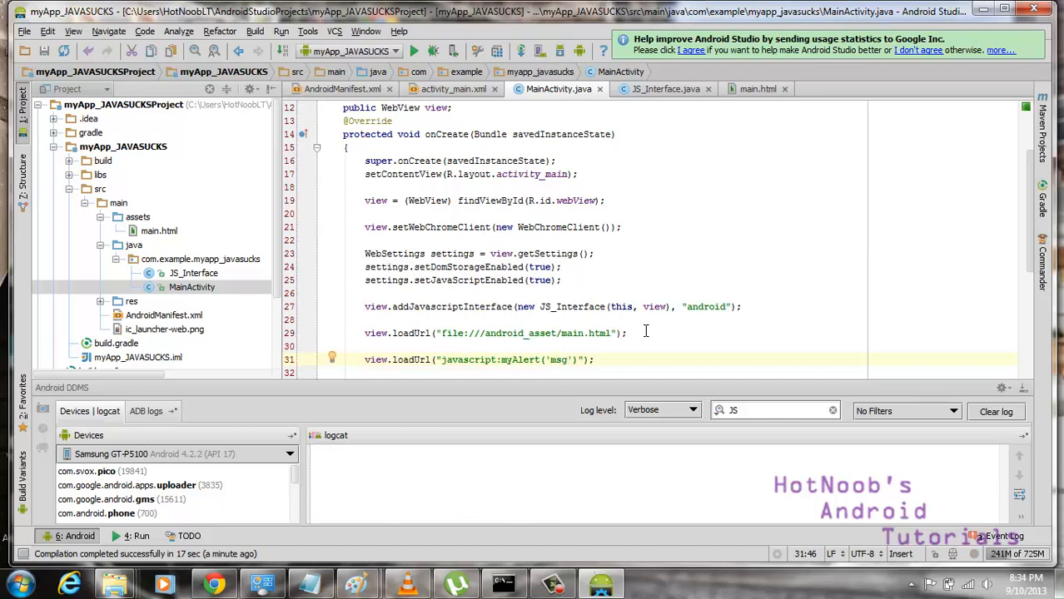
pyautogui.click(458, 333)
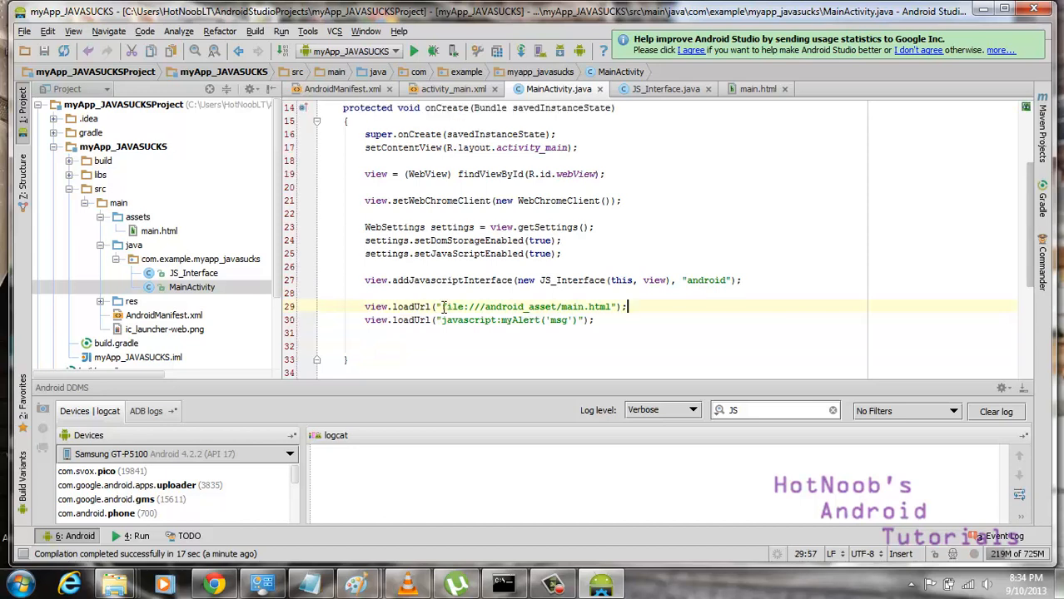
# - Delete the javascript:myAlert loadUrl line again and return to main.html
pyautogui.doubleClick(466, 319)
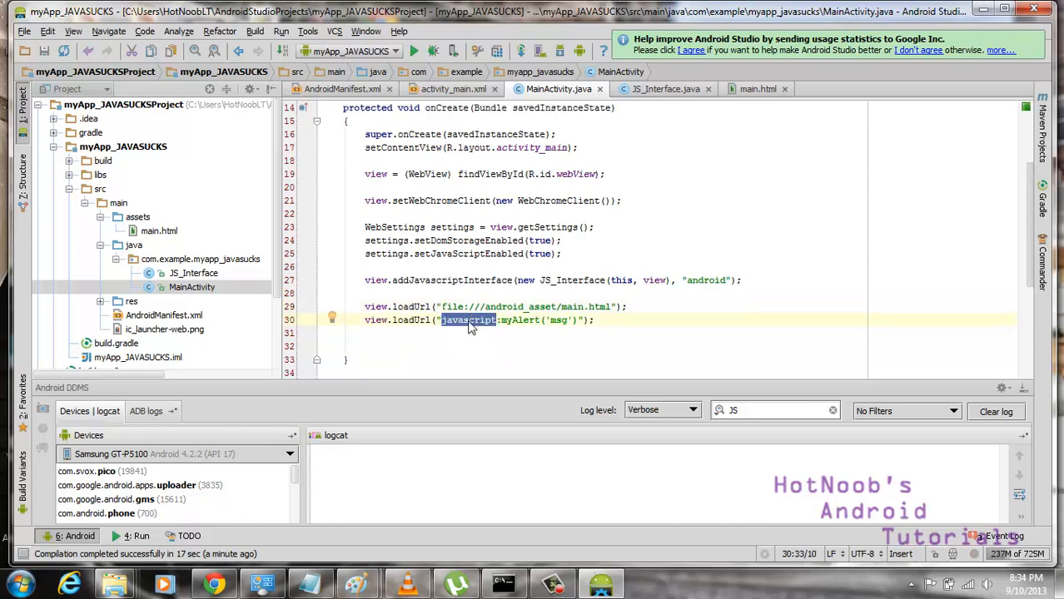
pyautogui.doubleClick(518, 320)
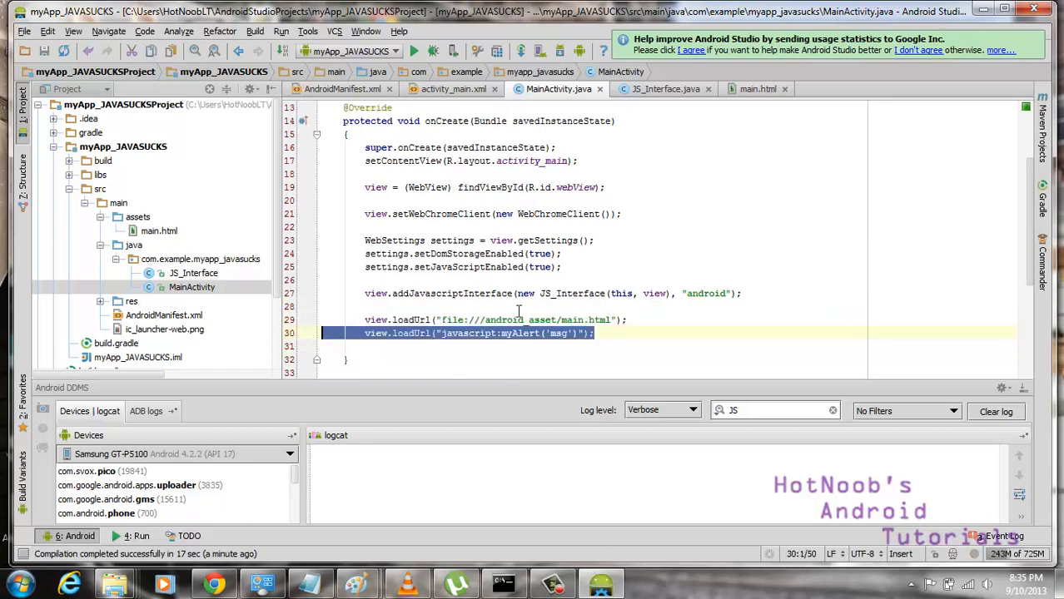
pyautogui.press('Delete')
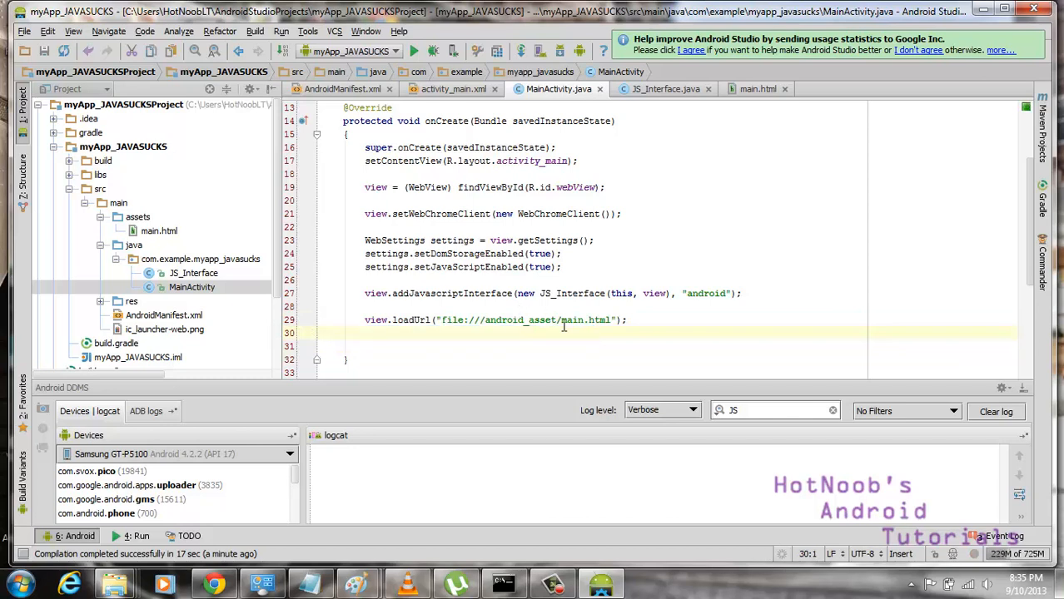
pyautogui.write('view.loadUrl("javascript:myAlert(\'msg\')");')
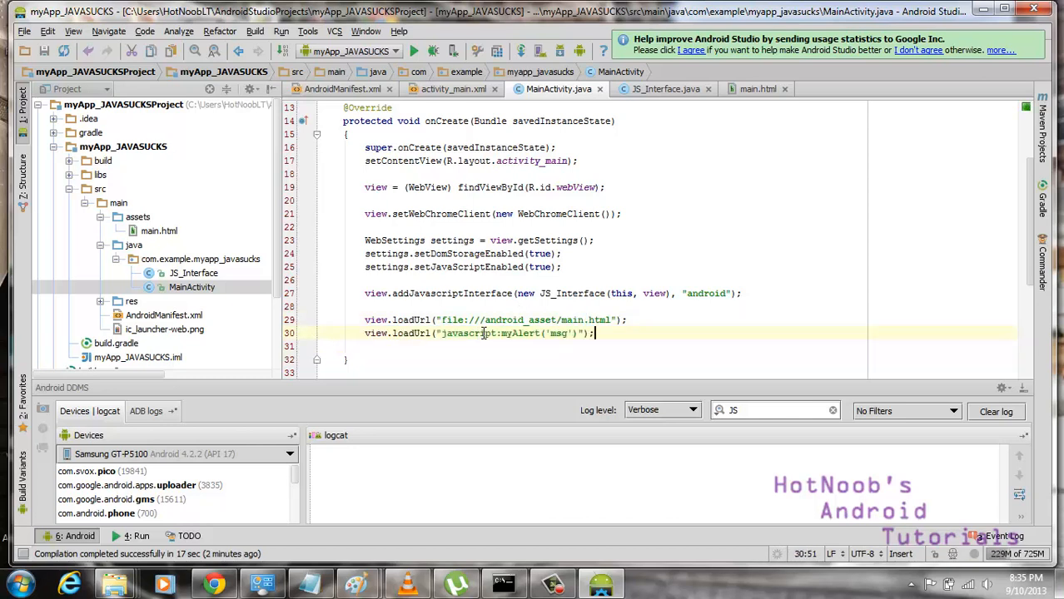
pyautogui.click(288, 333)
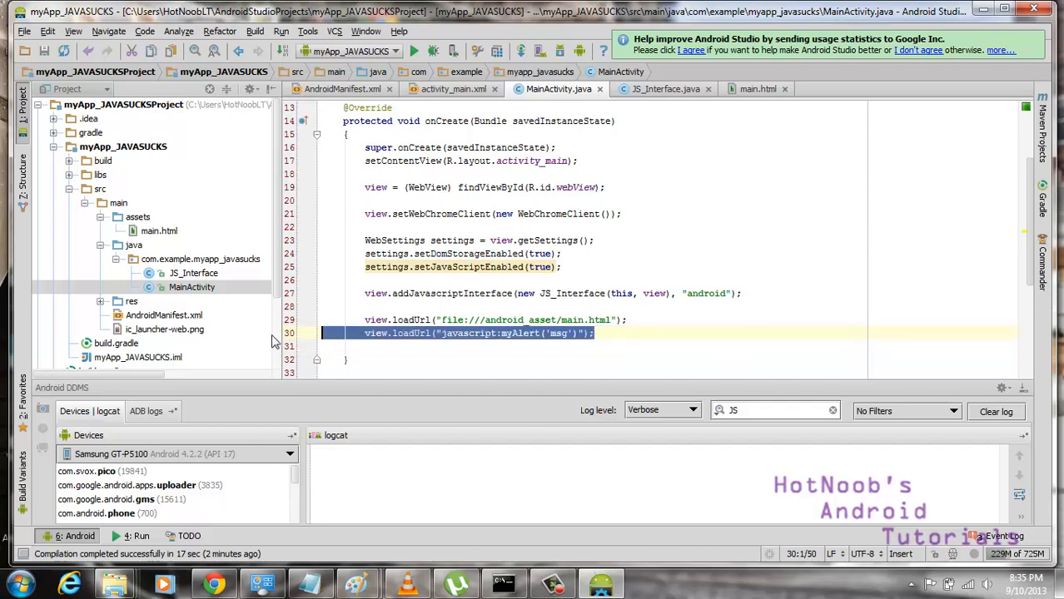
pyautogui.press('Delete')
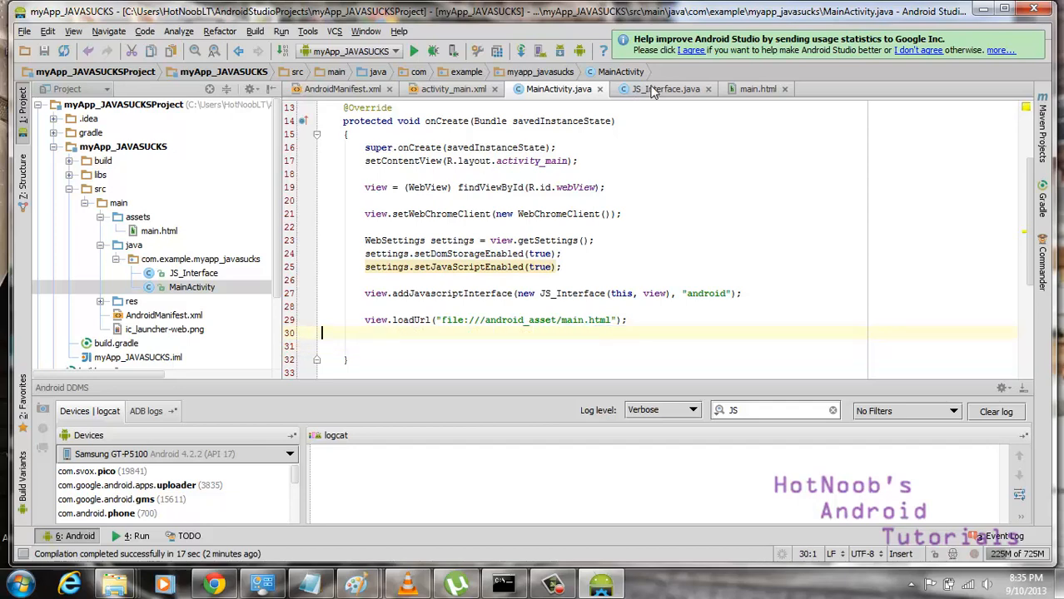
pyautogui.click(757, 90)
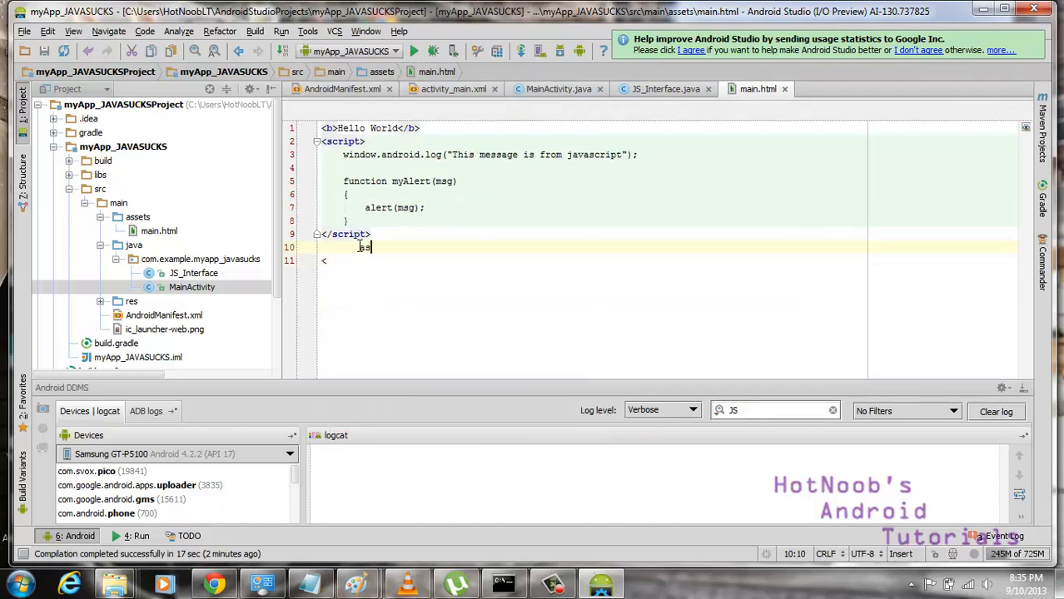
# - Write a second <script> block calling window.android.startApp(); below the first script
pyautogui.press('Backspace')
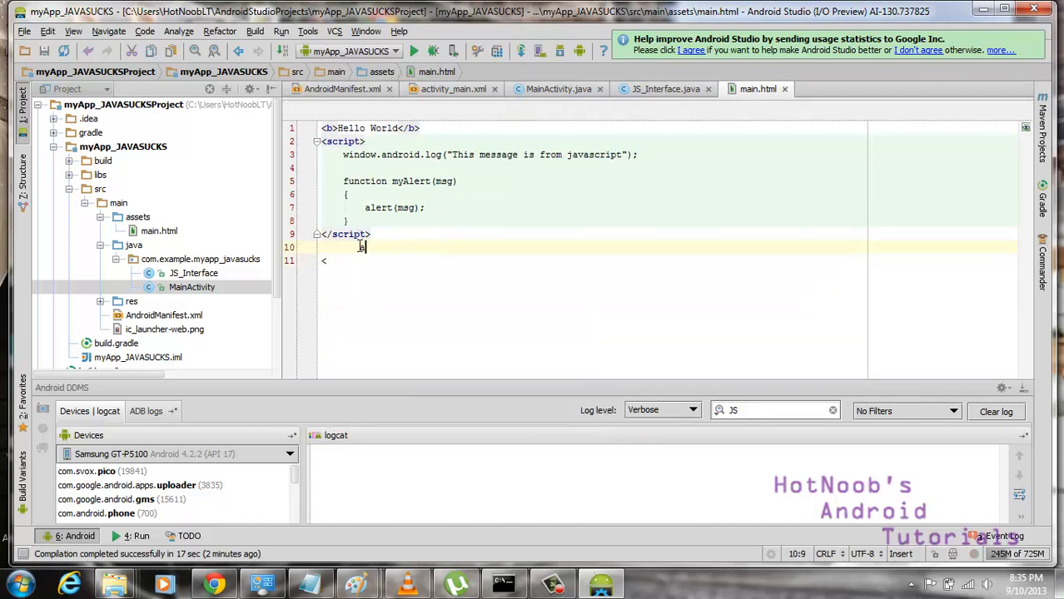
pyautogui.write('script>')
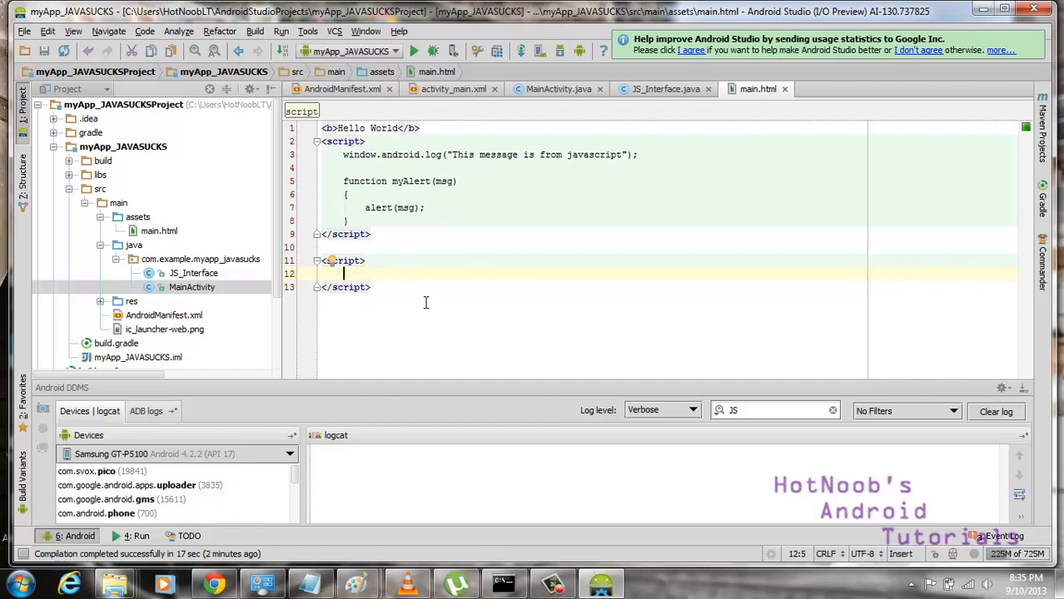
pyautogui.write('window.andorid.')
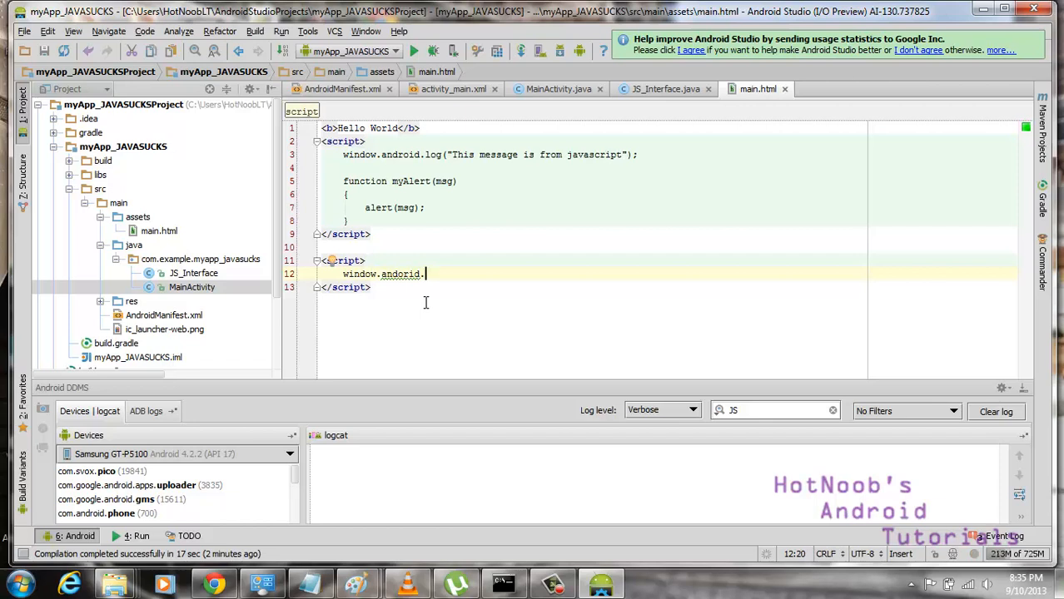
pyautogui.write('startApp();')
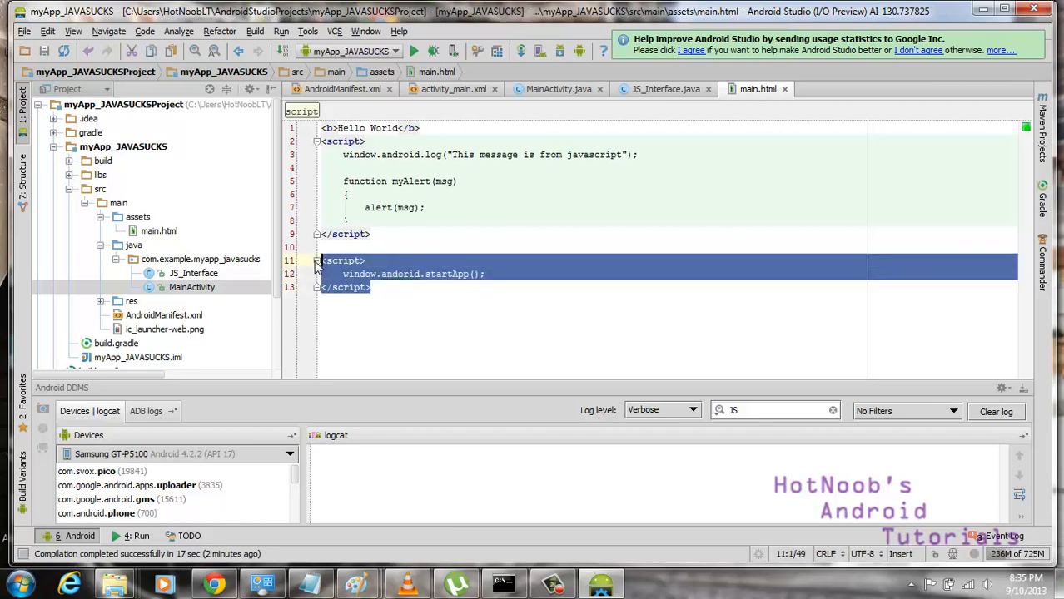
pyautogui.doubleClick(447, 273)
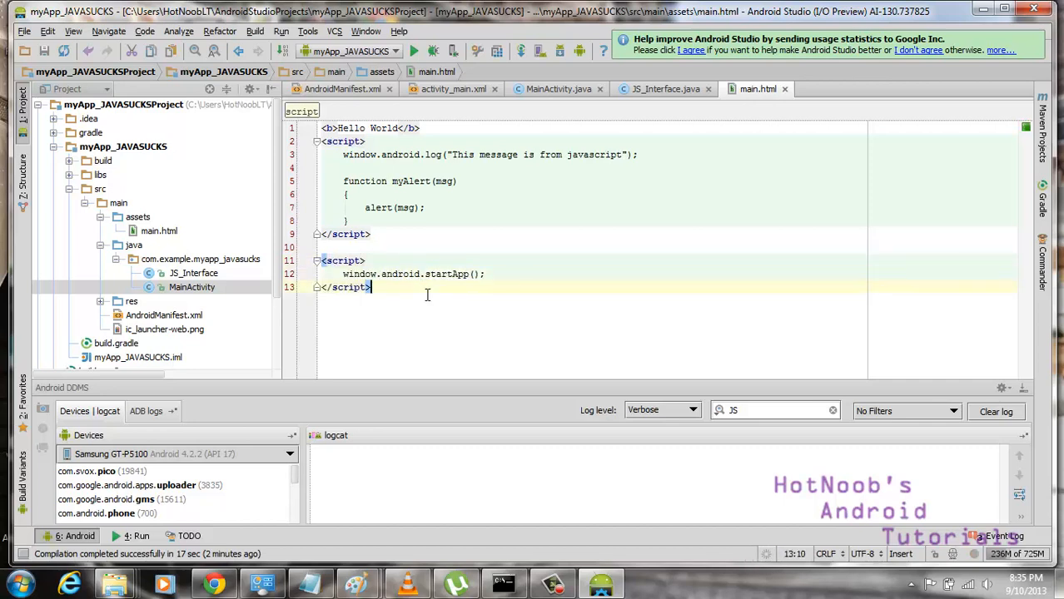
pyautogui.click(456, 273)
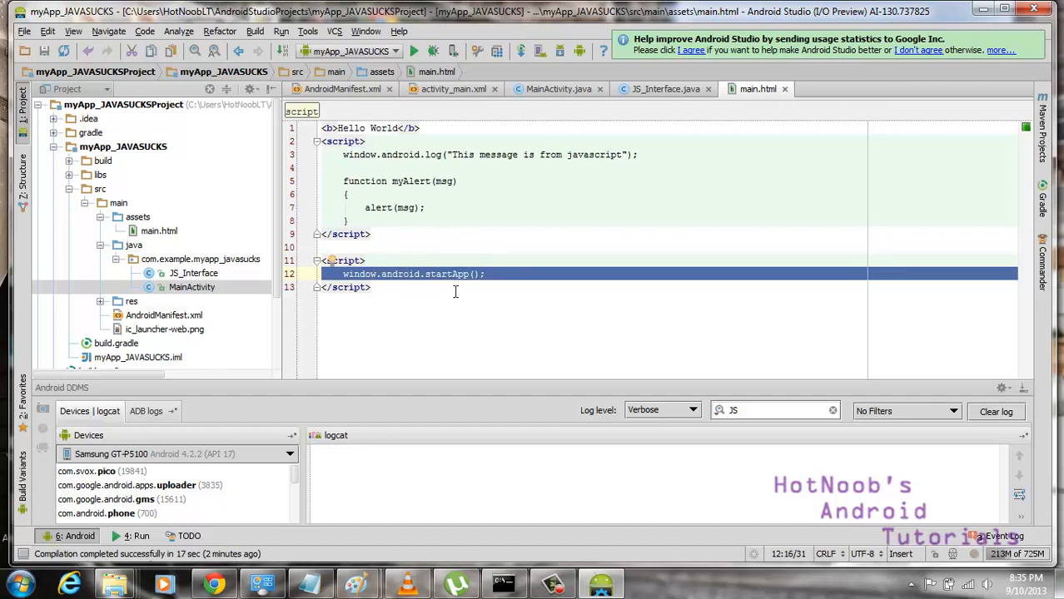
pyautogui.click(486, 274)
pyautogui.write('p')
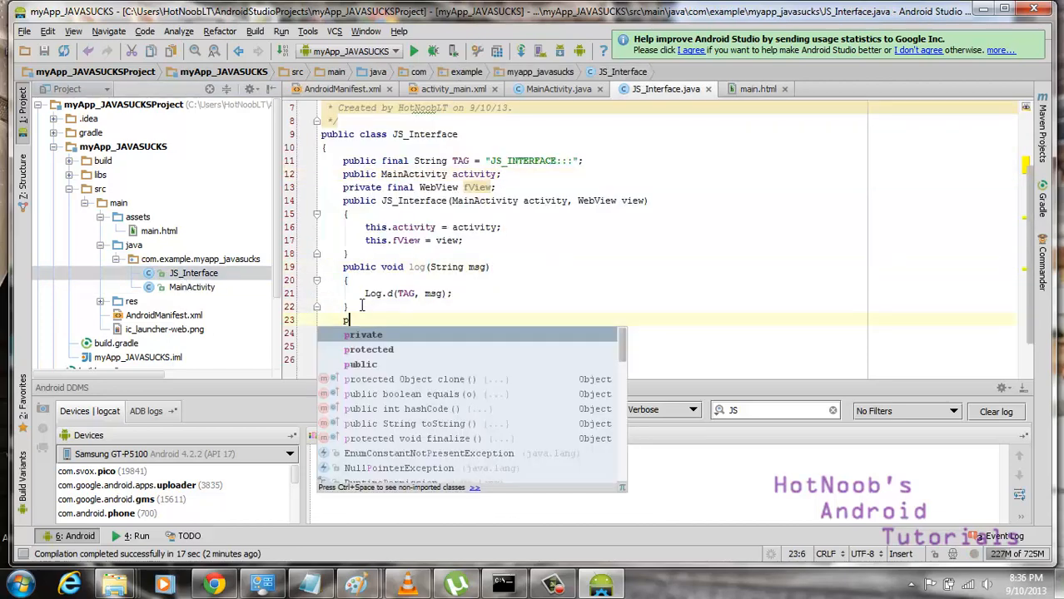
pyautogui.write('ublic void Sta')
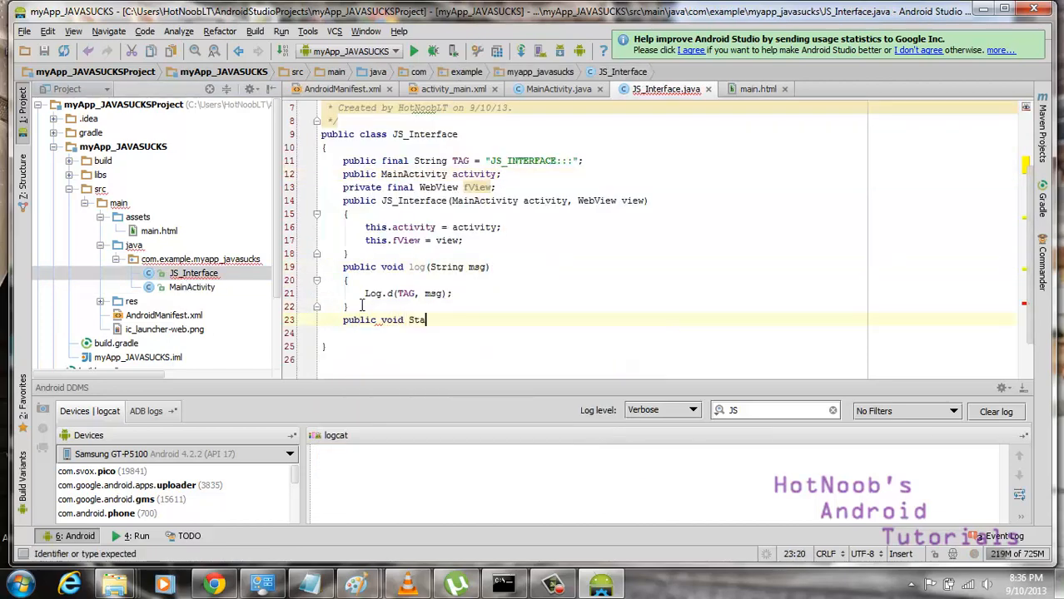
pyautogui.write('rtApp(')
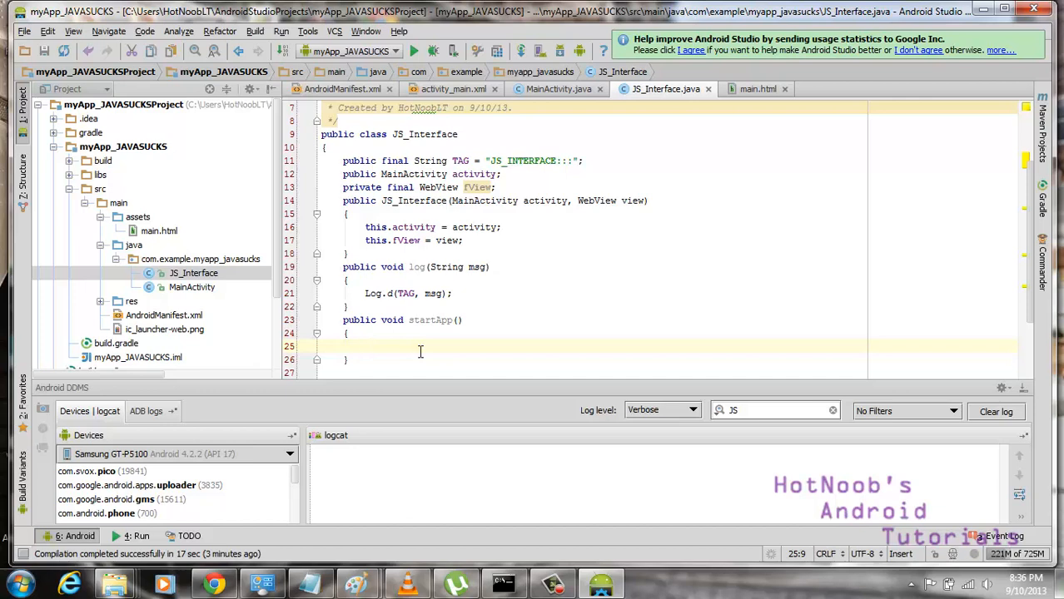
pyautogui.write('fView')
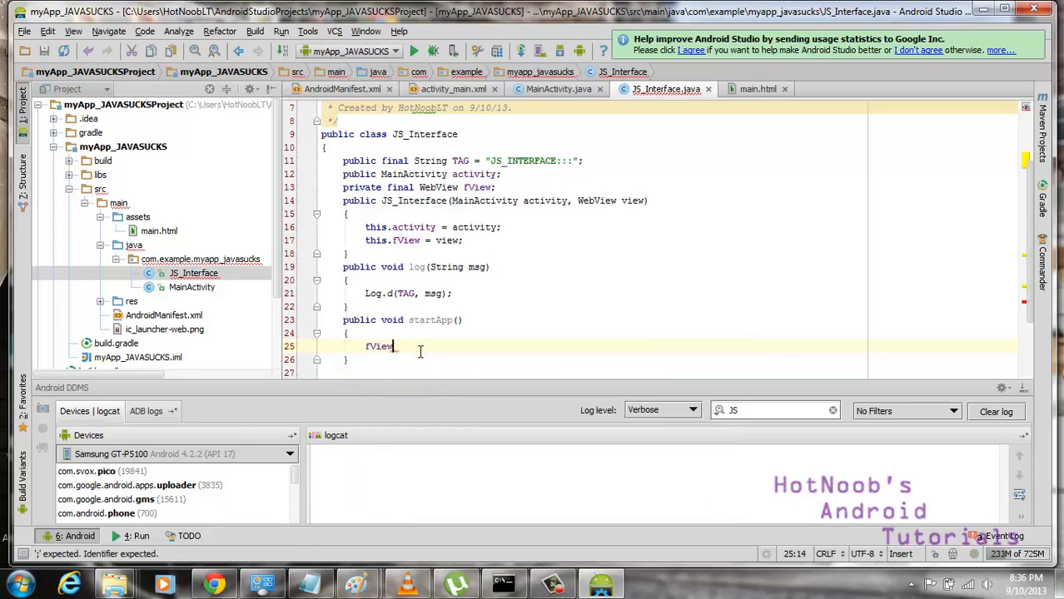
pyautogui.write('.post(new Runnable(')
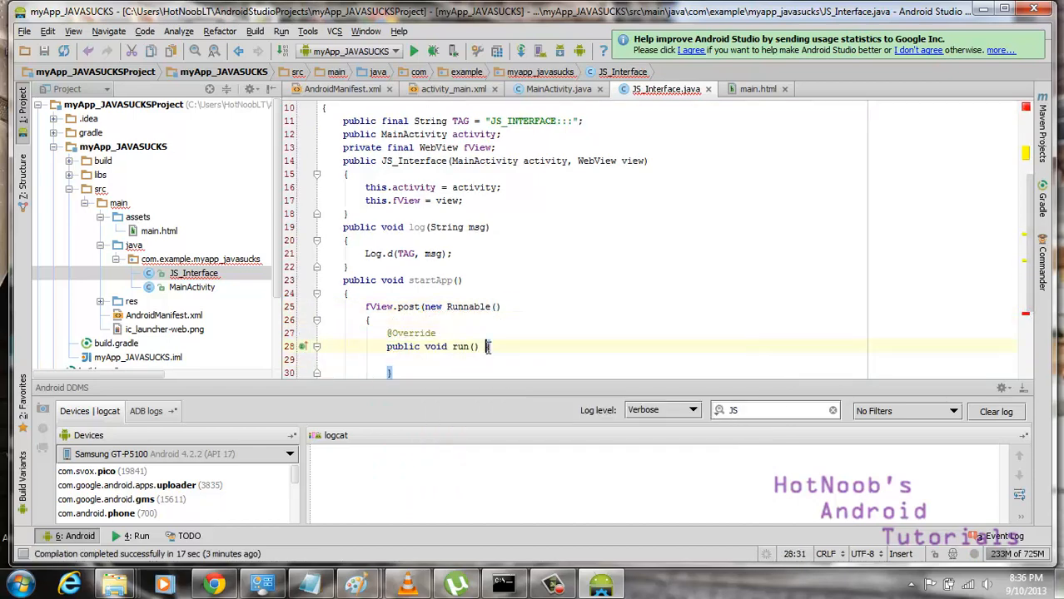
pyautogui.write('fView.loadUrl();')
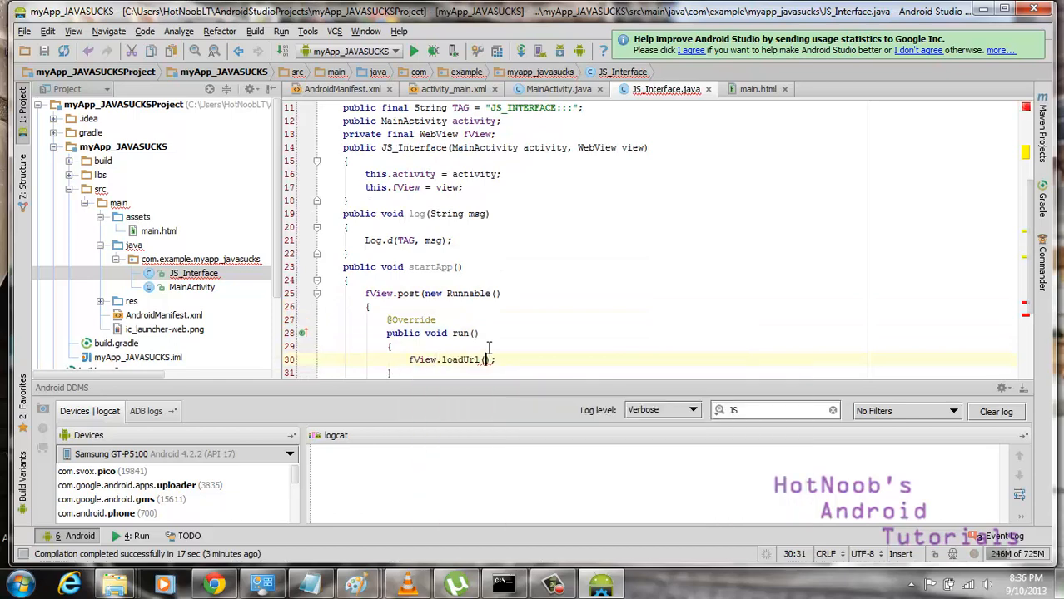
pyautogui.write('javascript:myAlert"')
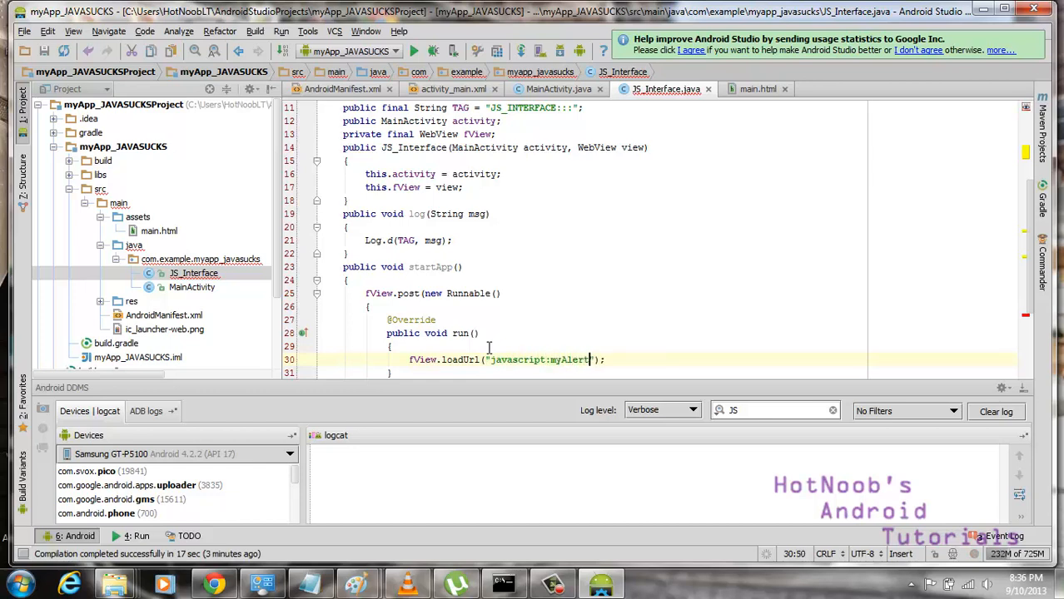
pyautogui.write("'hello'")
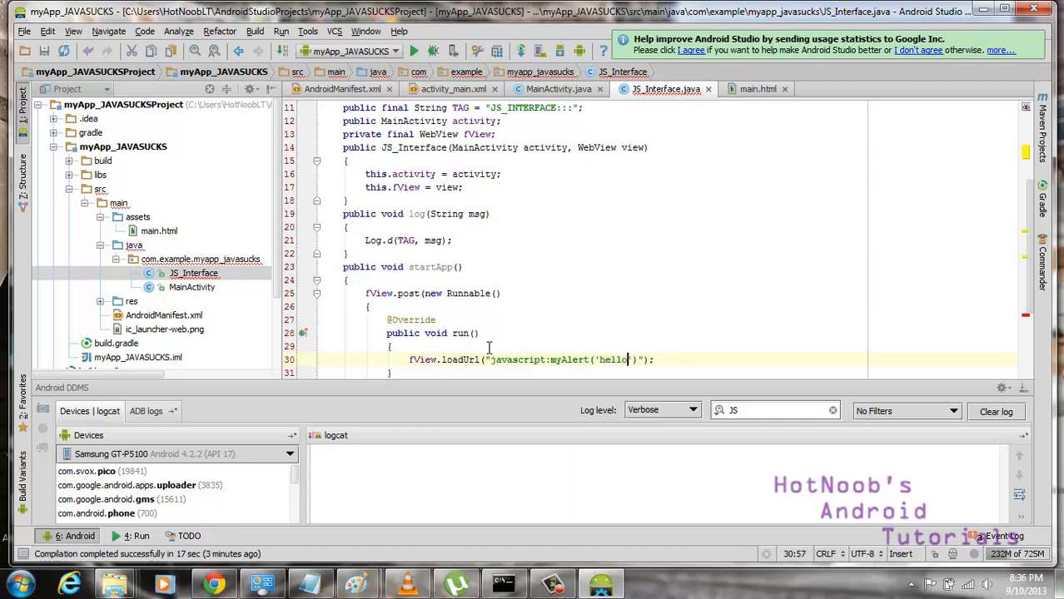
pyautogui.click(280, 30)
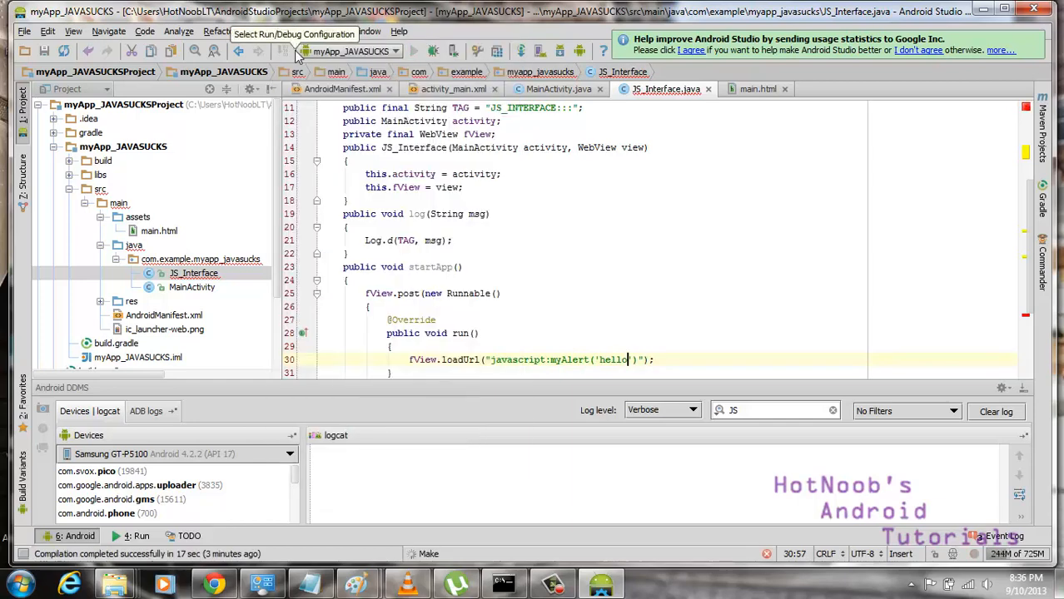
pyautogui.click(413, 50)
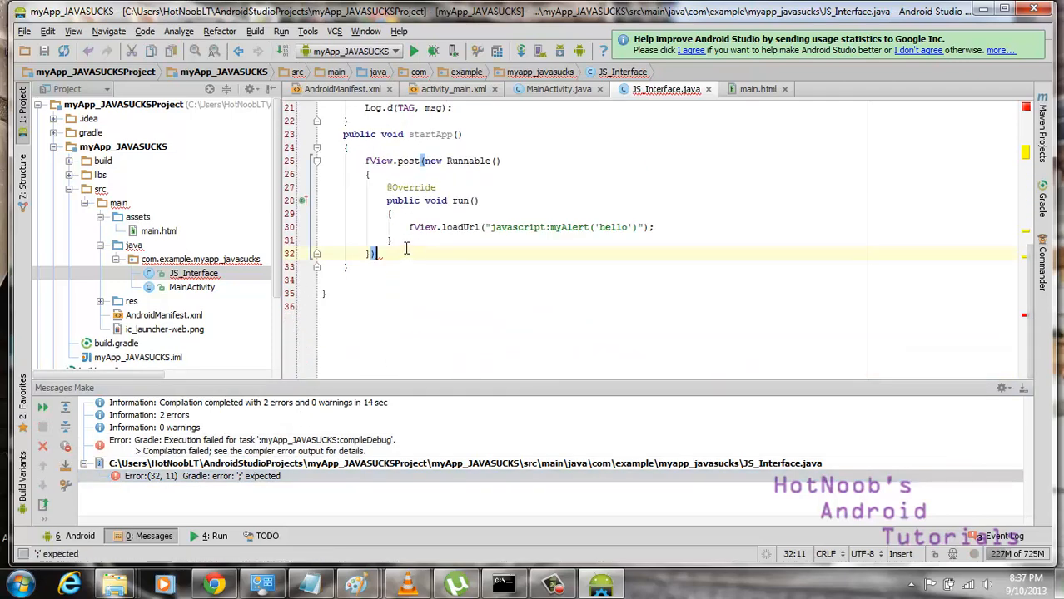
pyautogui.click(254, 30)
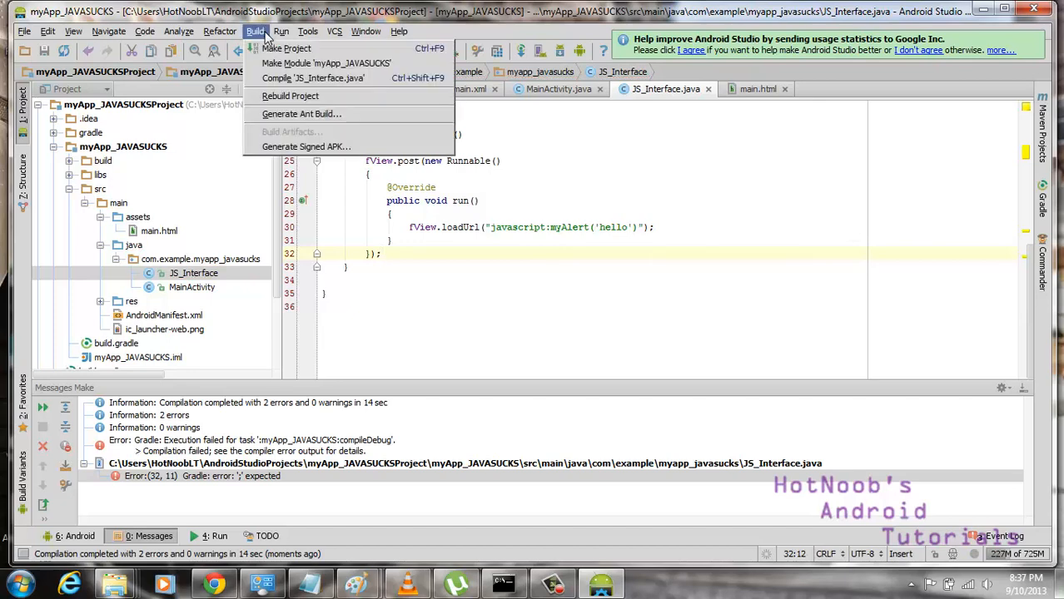
pyautogui.click(286, 47)
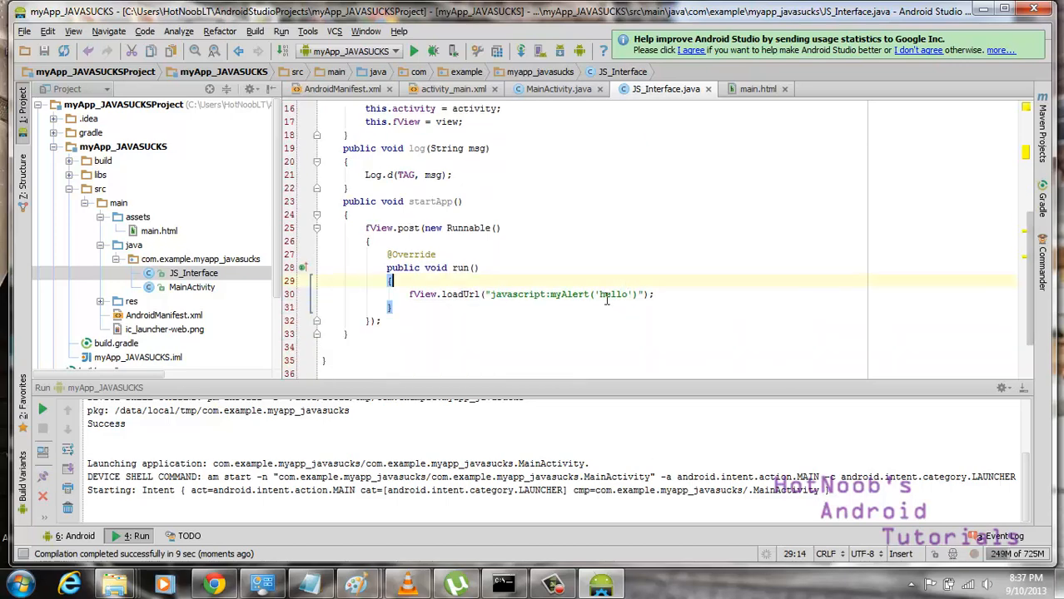
pyautogui.doubleClick(613, 293)
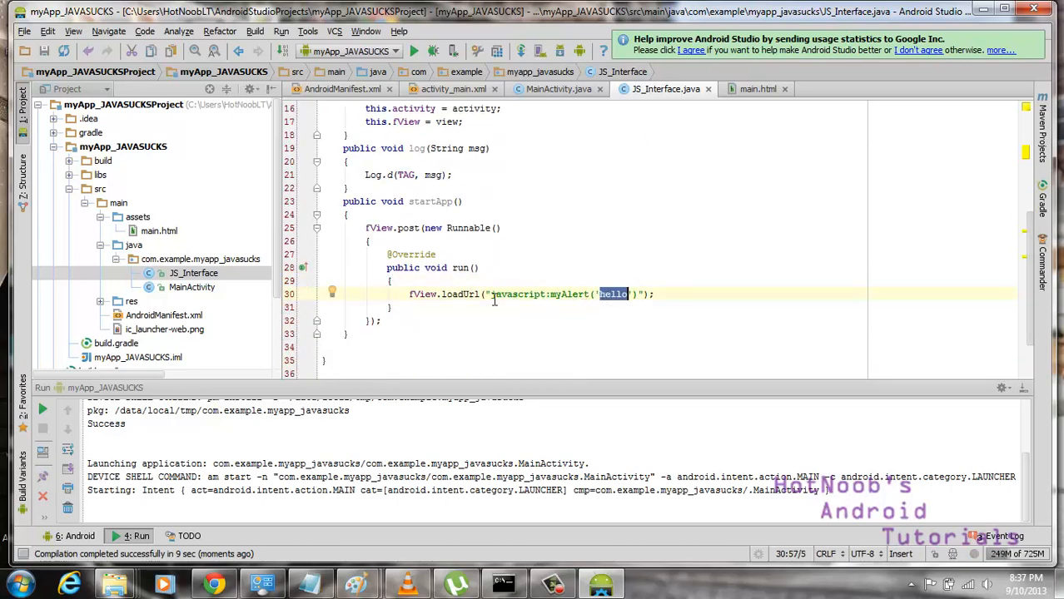
pyautogui.write('lshlfk')
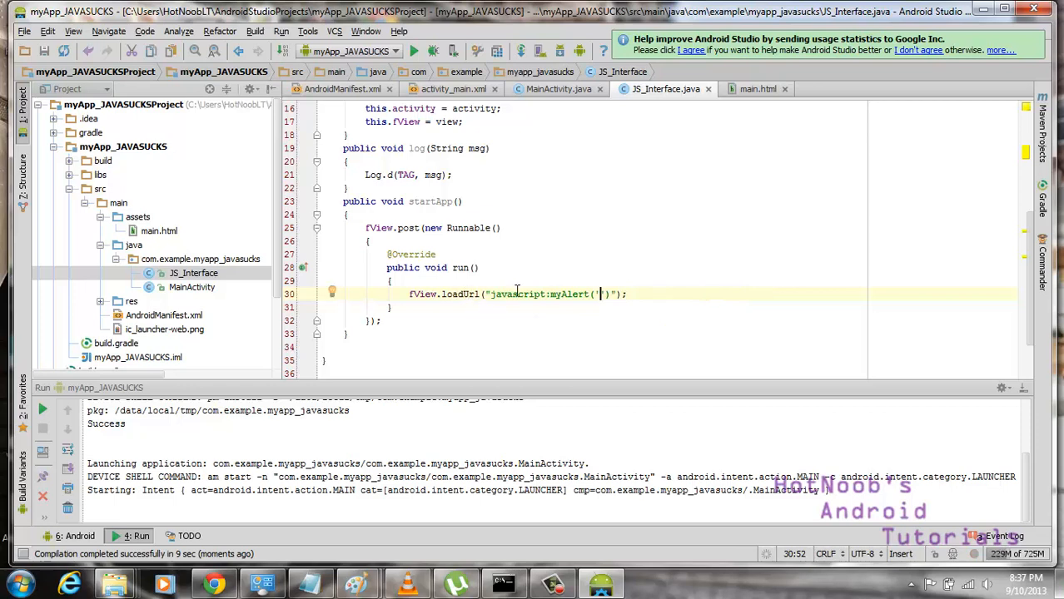
pyautogui.doubleClick(516, 293)
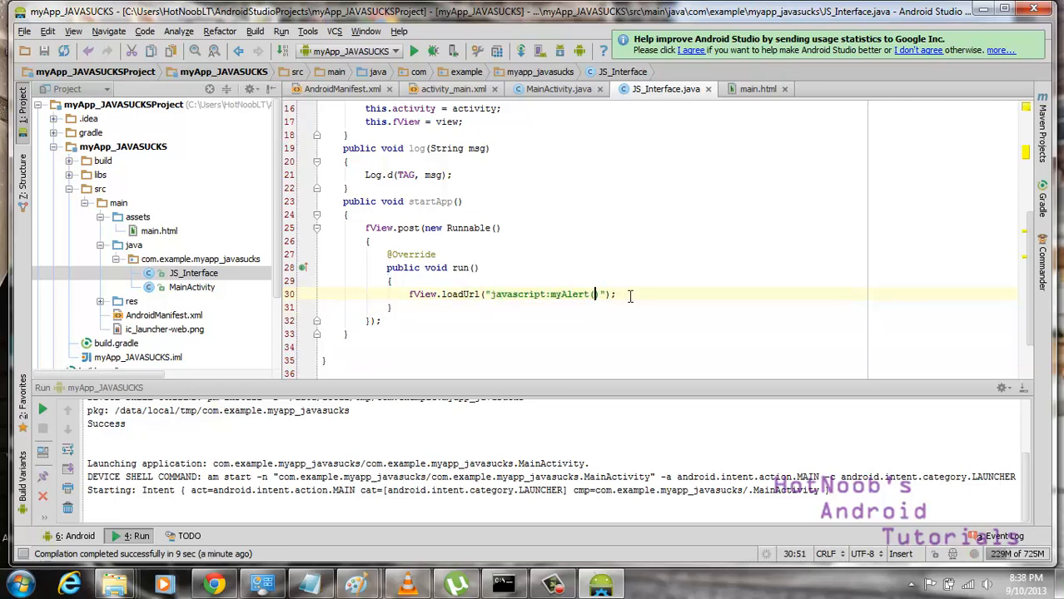
pyautogui.click(757, 90)
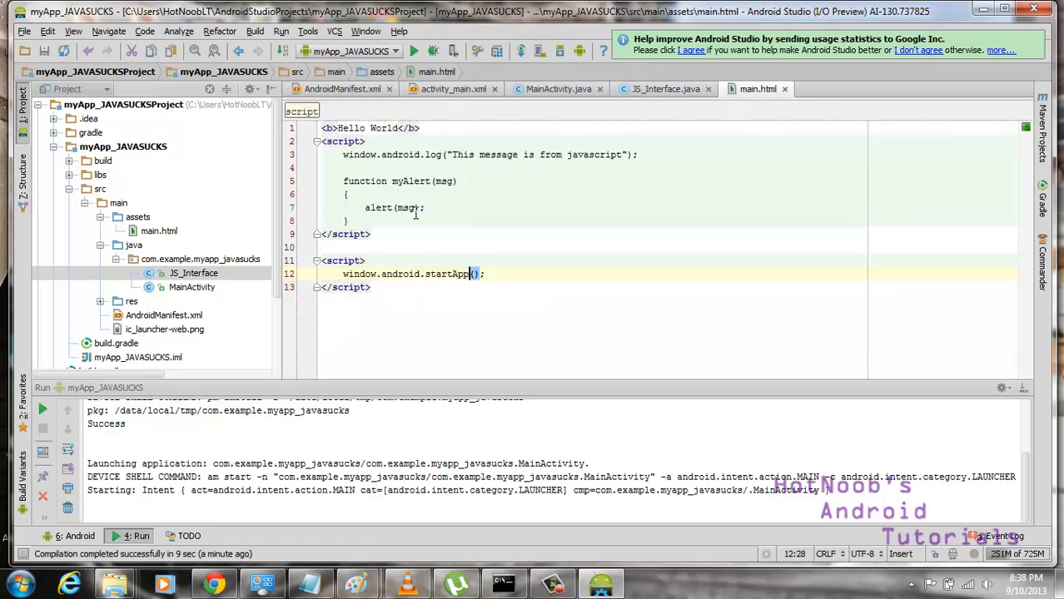
pyautogui.click(440, 180)
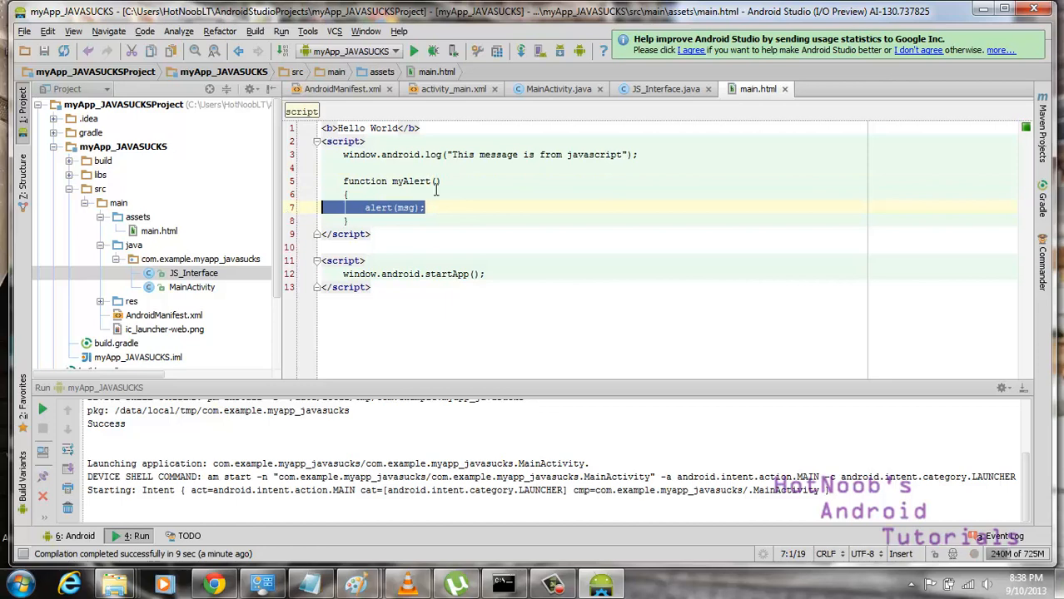
pyautogui.press('Delete')
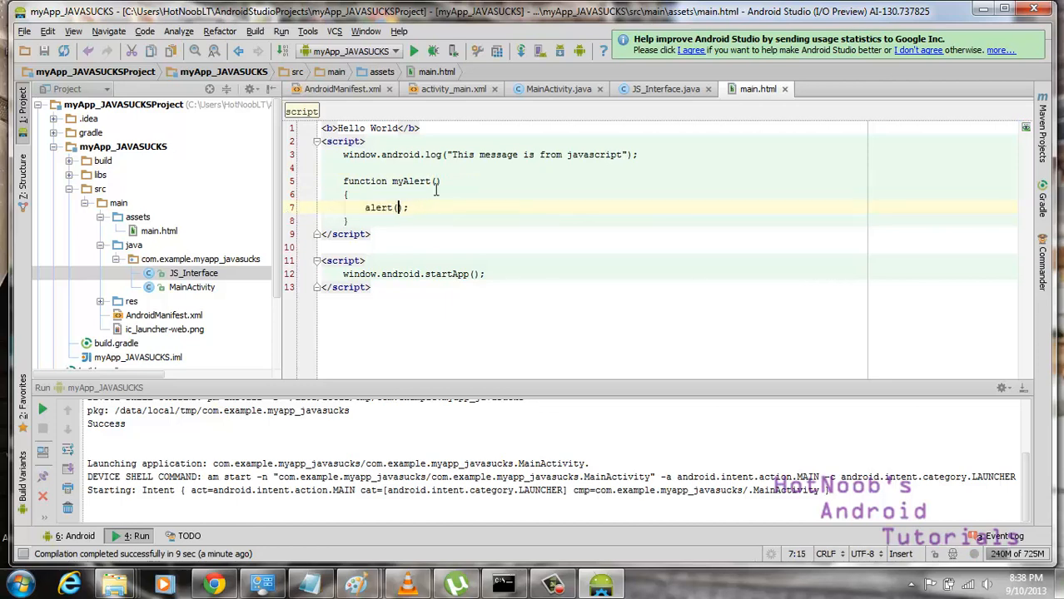
pyautogui.write('window.android.GET__ALERT_MSG(')
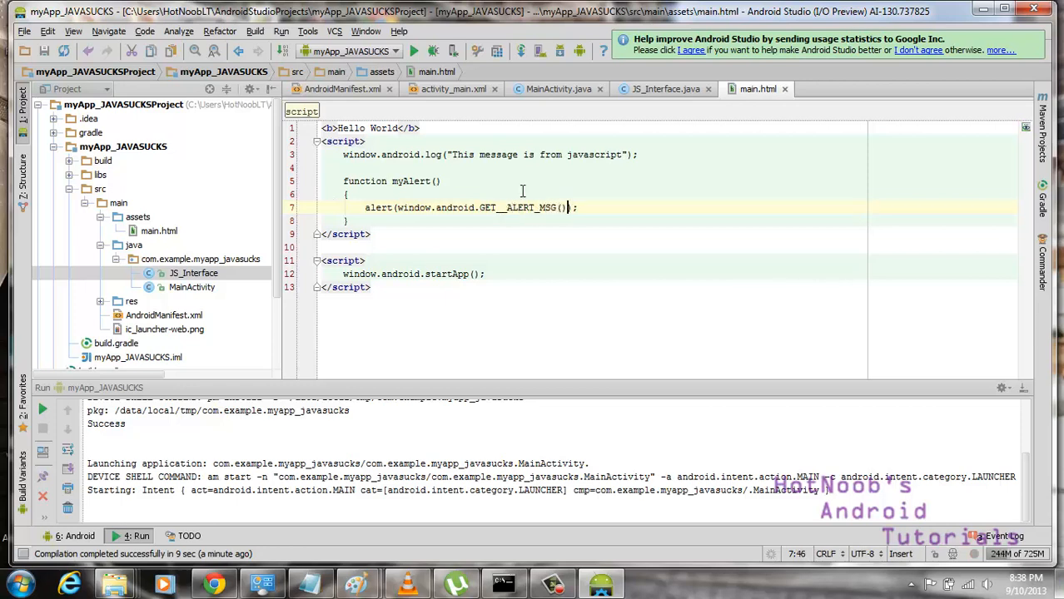
pyautogui.click(512, 206)
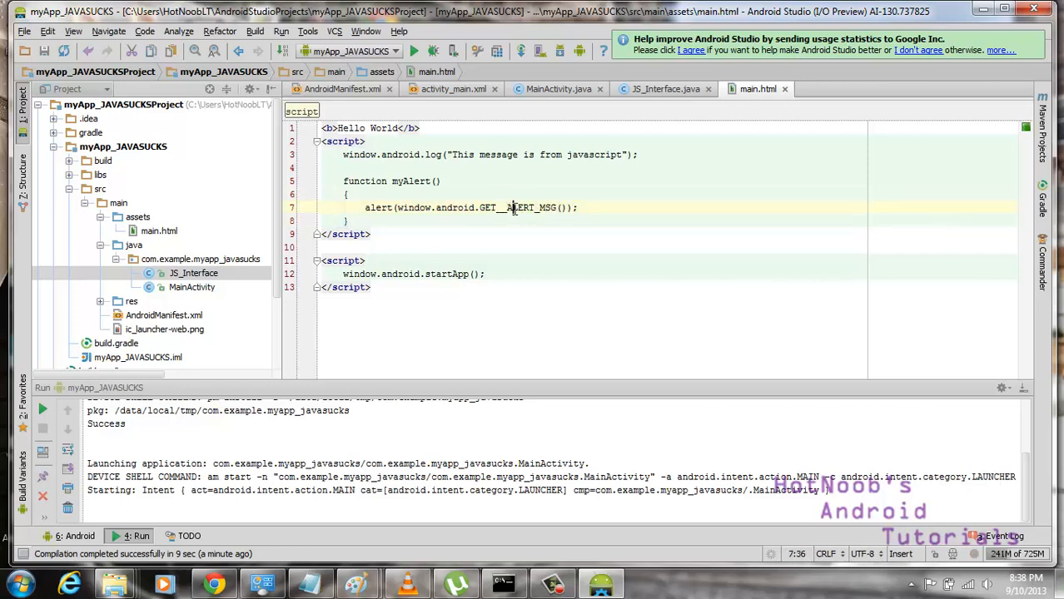
pyautogui.doubleClick(517, 206)
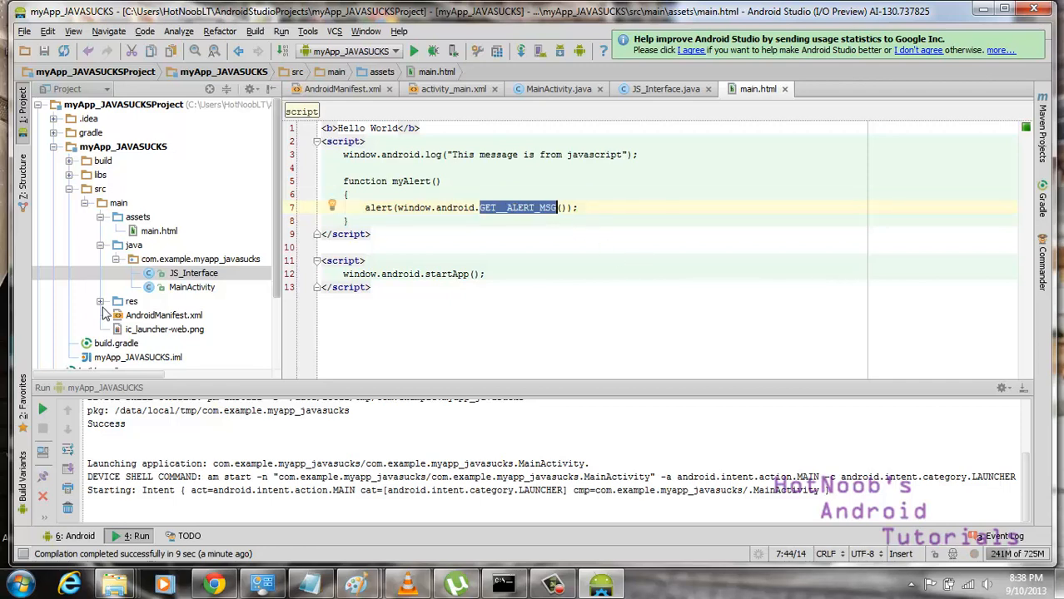
pyautogui.click(664, 90)
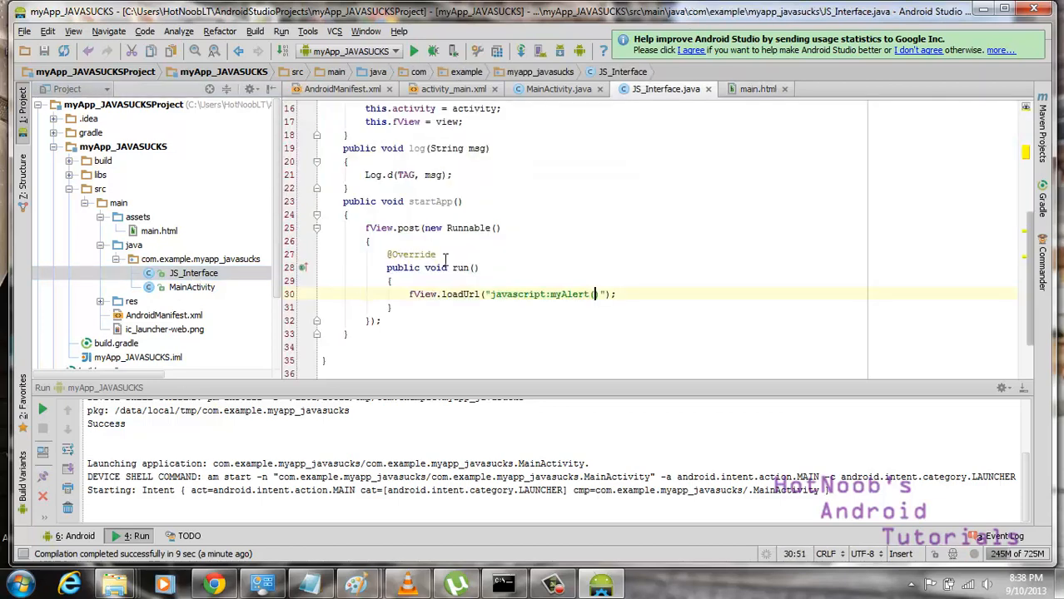
pyautogui.scroll(3)
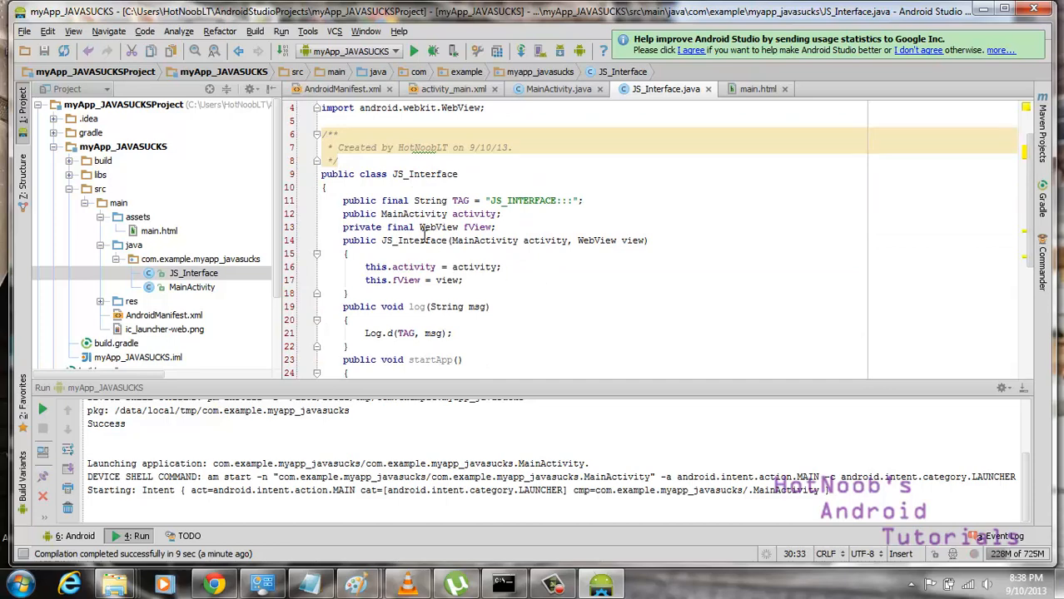
pyautogui.click(503, 267)
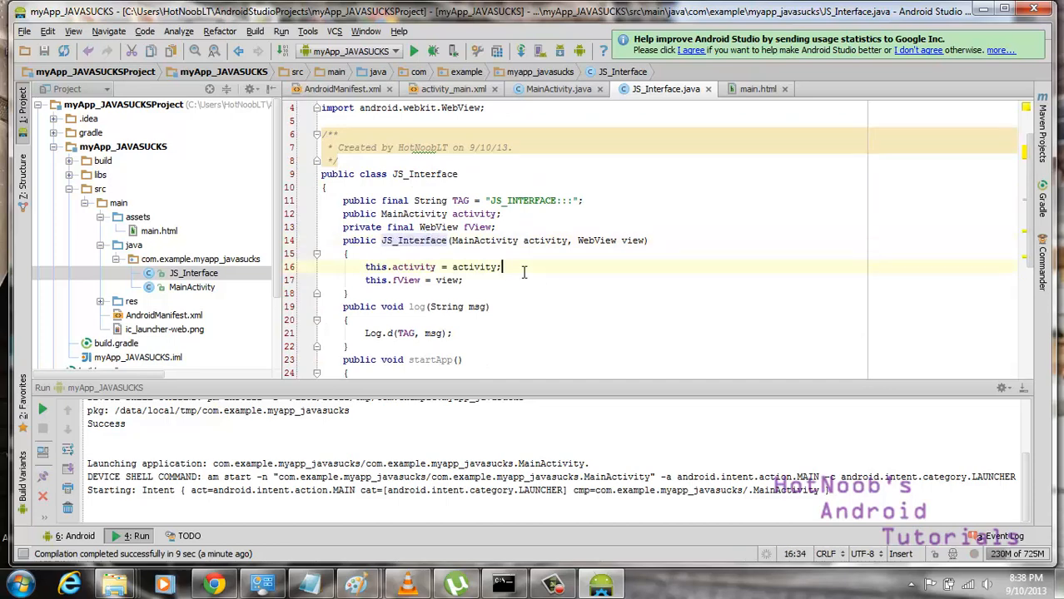
pyautogui.scroll(-3)
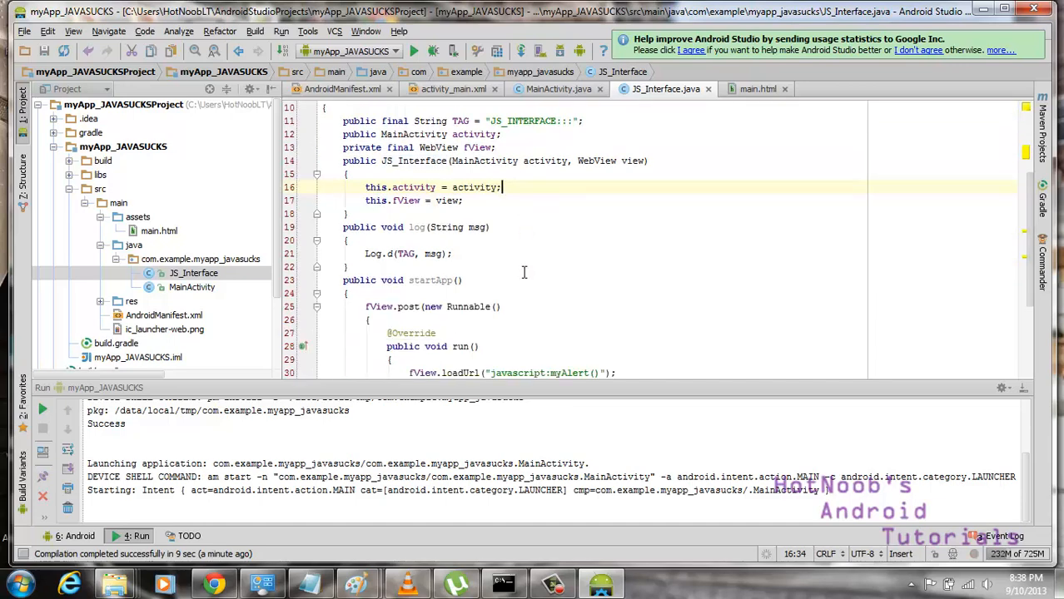
pyautogui.click(757, 90)
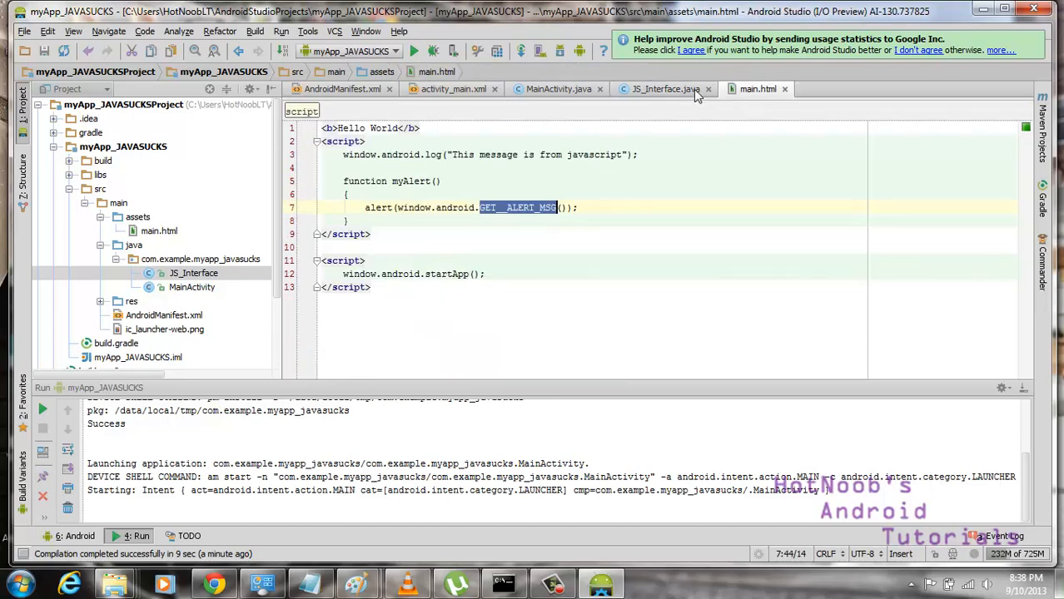
pyautogui.moveTo(666, 90)
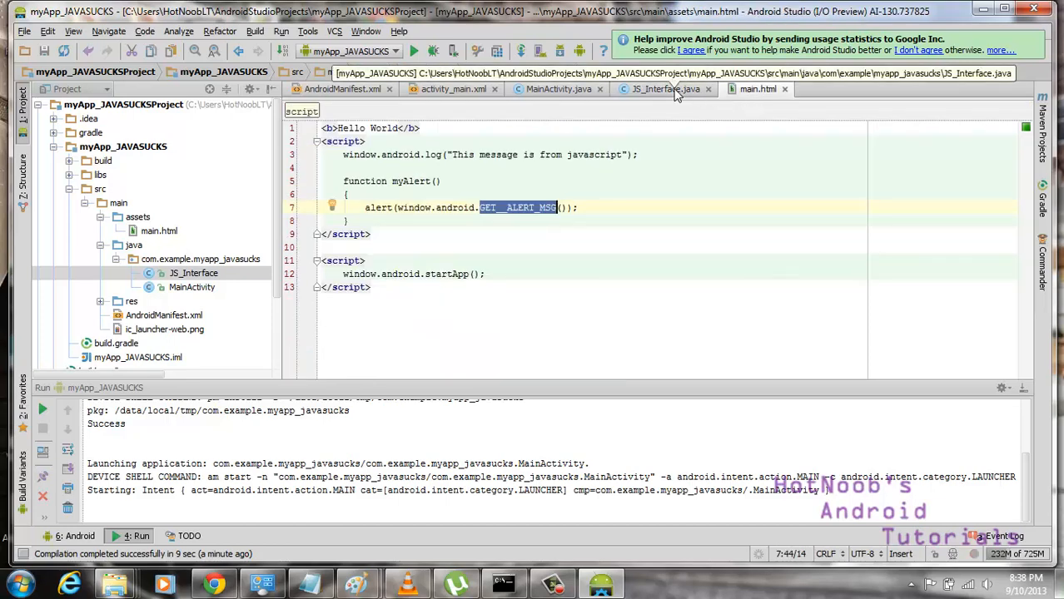
pyautogui.click(666, 90)
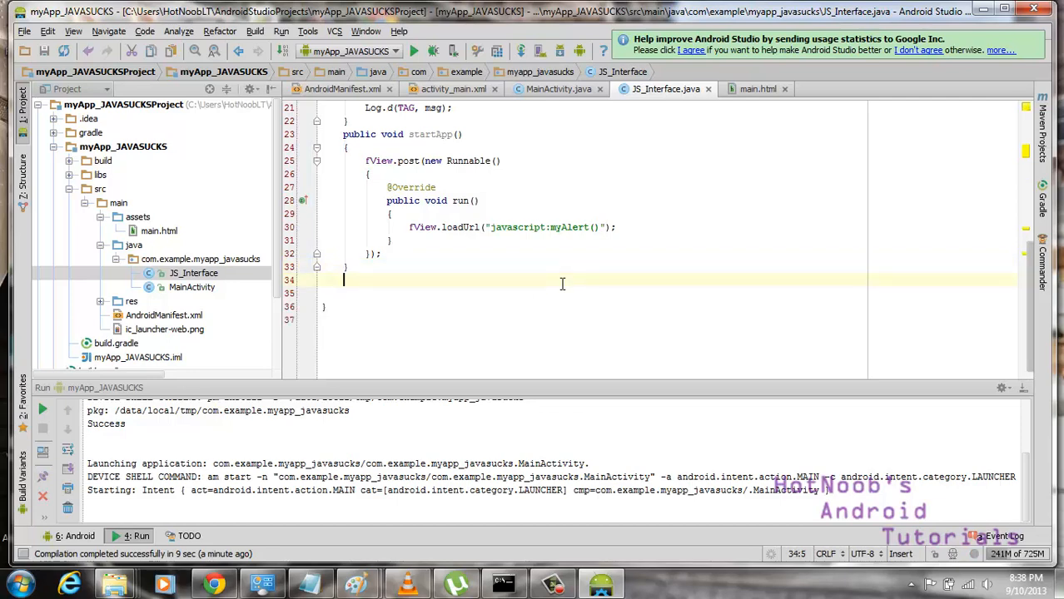
# - Declare public static String DATA__ALERT_MSG = ""; below startApp in JS_Interface
pyautogui.scroll(3)
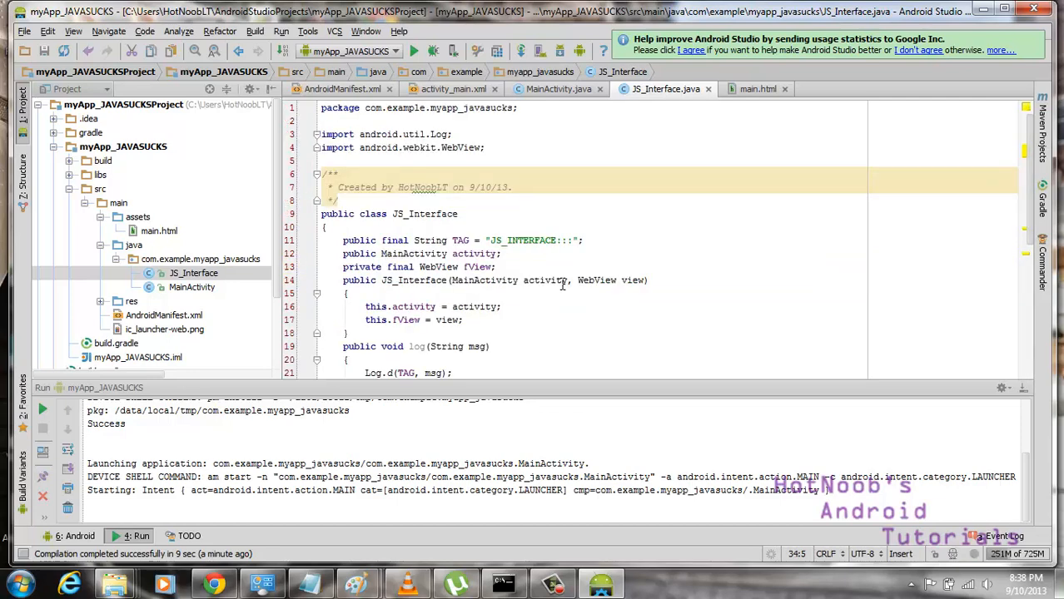
pyautogui.scroll(-3)
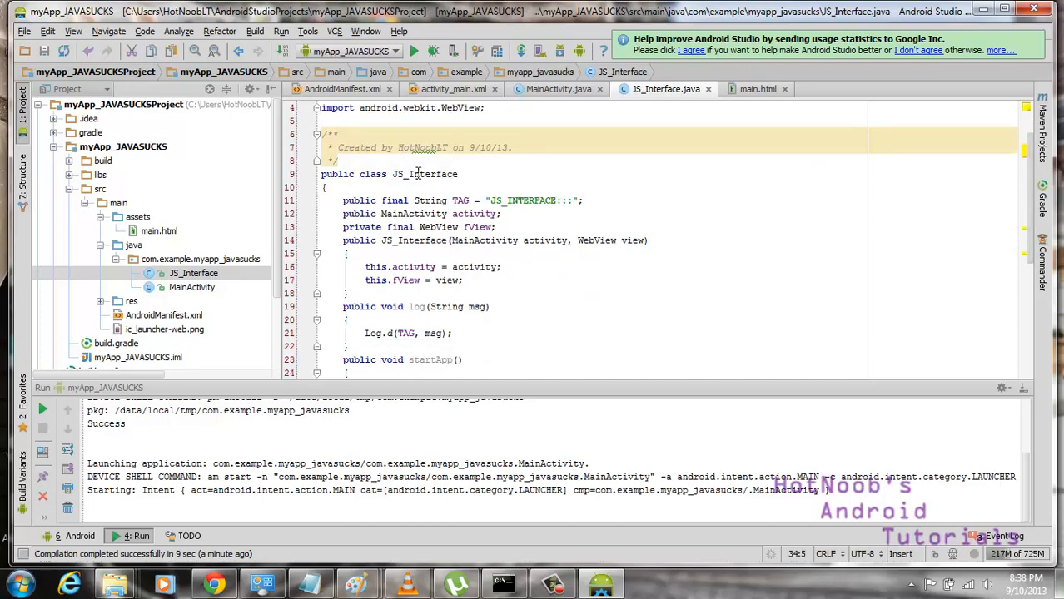
pyautogui.scroll(-3)
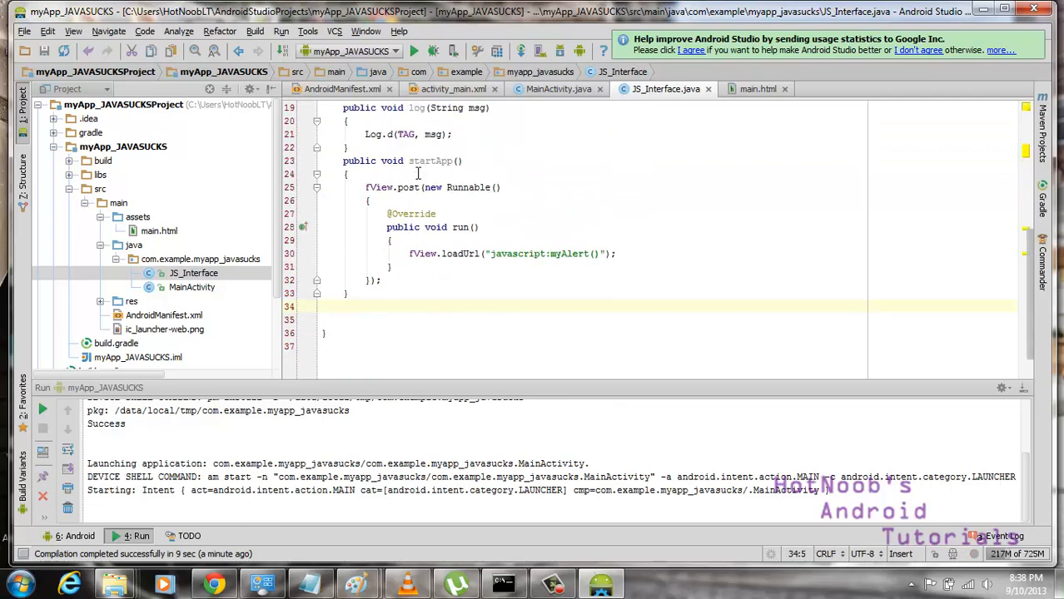
pyautogui.write('public')
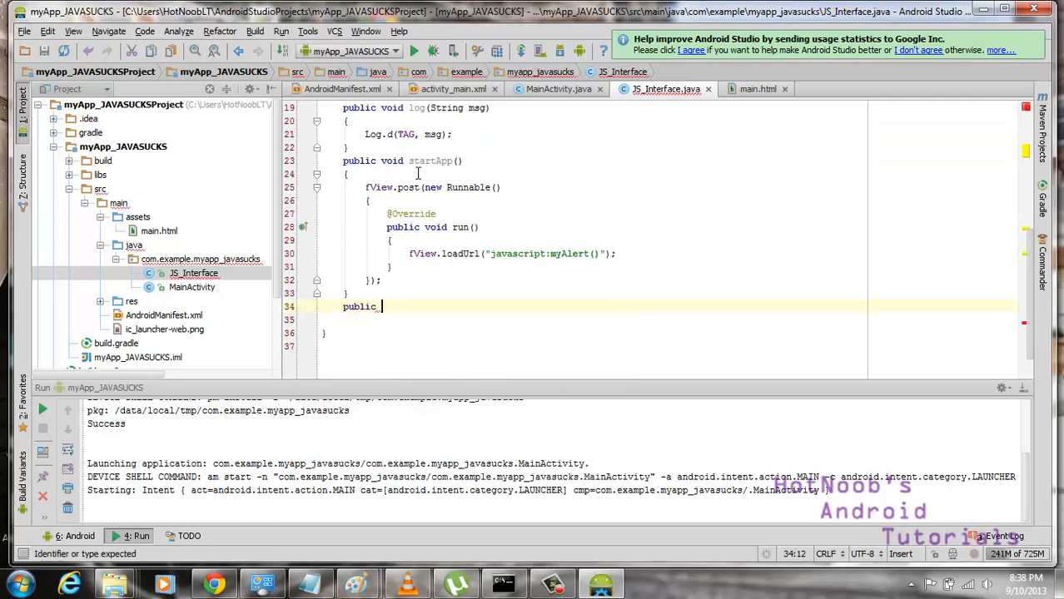
pyautogui.write('statuc')
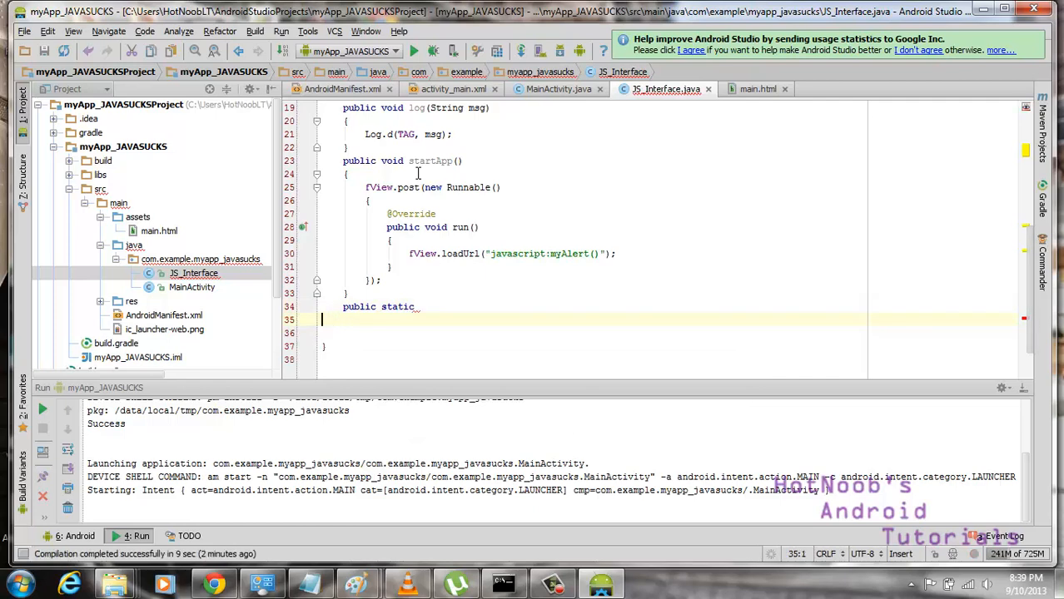
pyautogui.write('String')
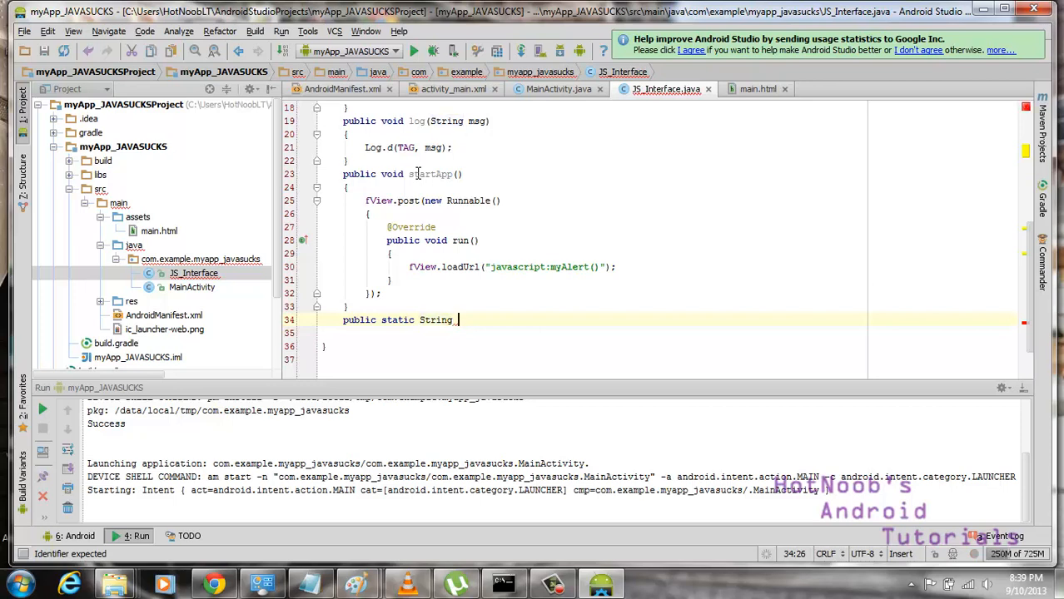
pyautogui.write('DATA_')
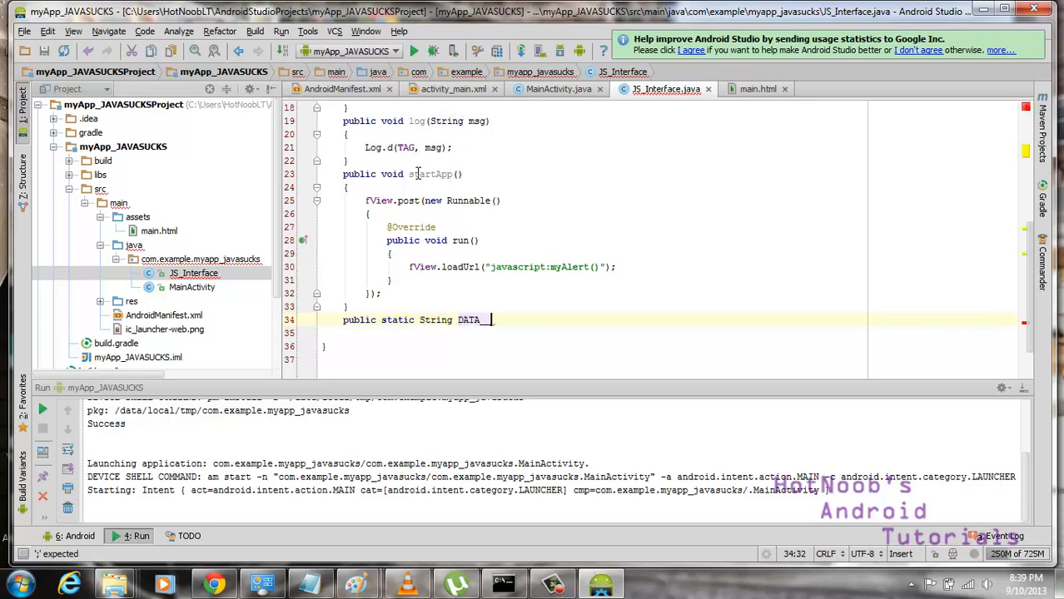
pyautogui.write('_ALERT_MSG')
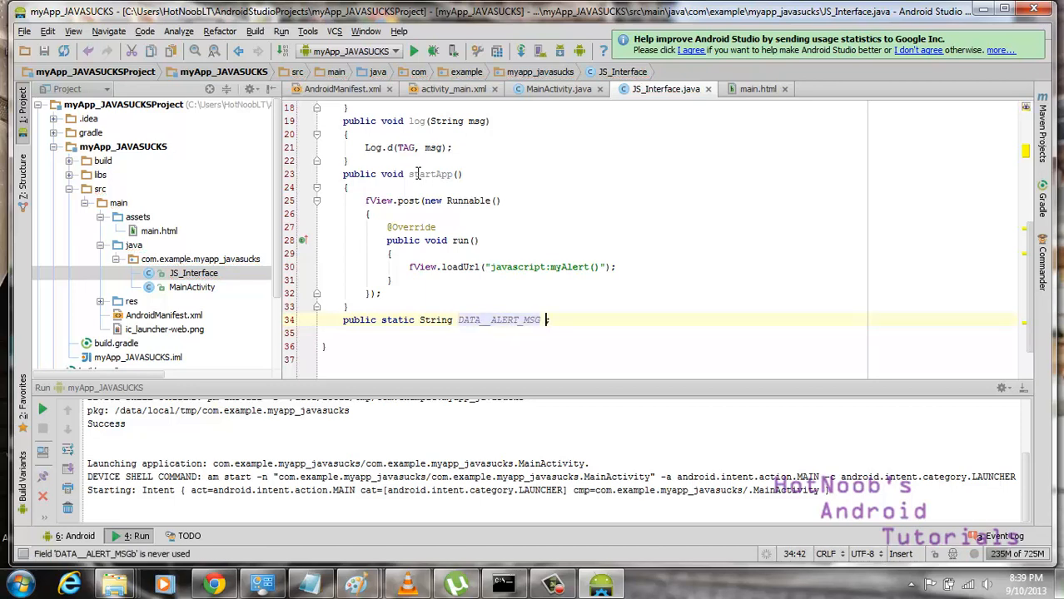
pyautogui.write('= "";')
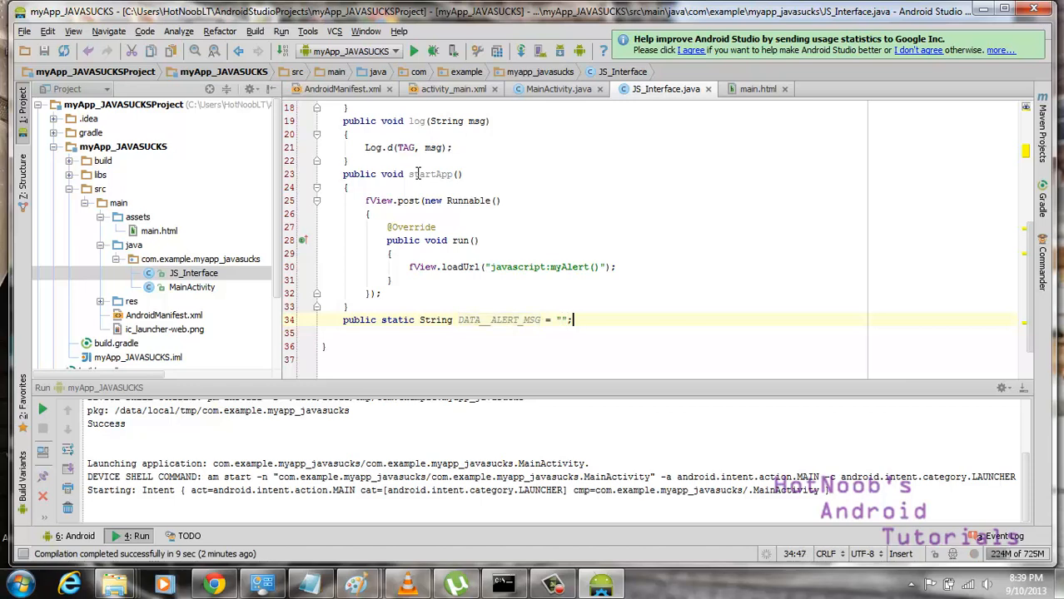
pyautogui.press('enter')
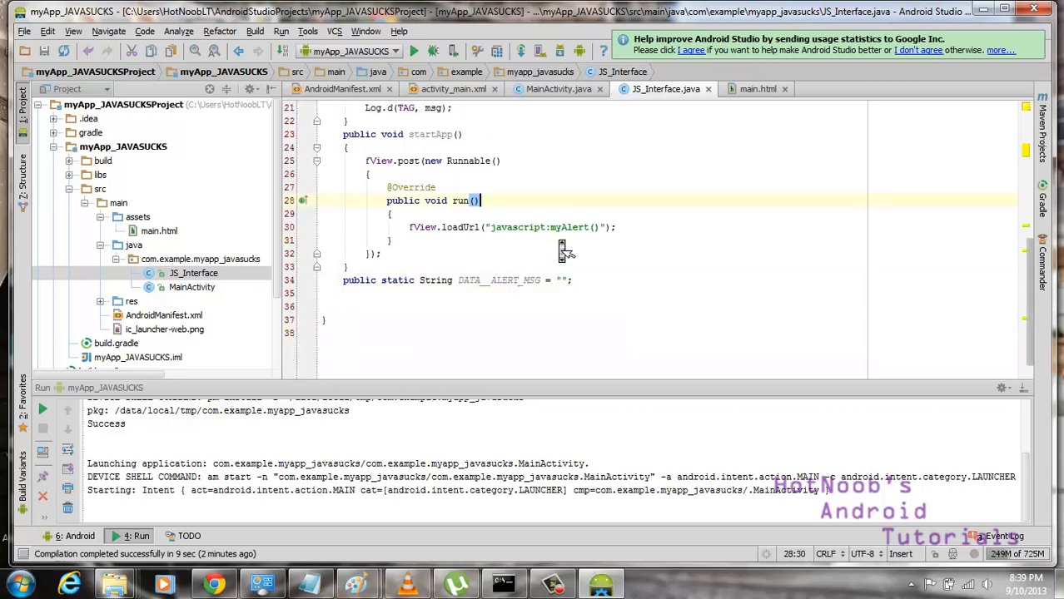
# - Write public String GET__ALERT_MSG() { return DATA__ALERT_MSG; } and return to main.html
pyautogui.write('public')
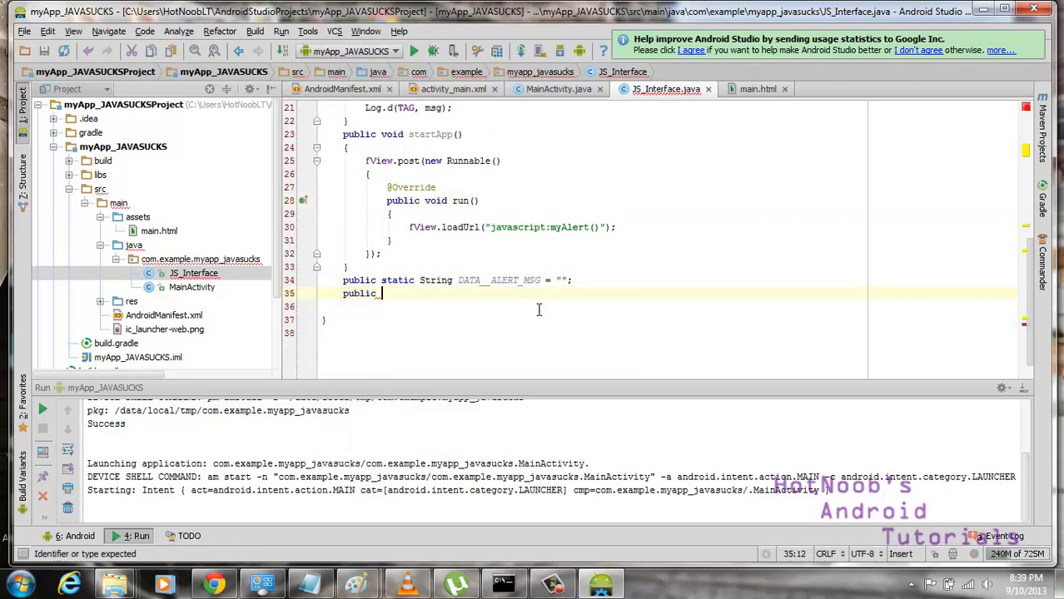
pyautogui.write('String GET__ALERT_MSG(')
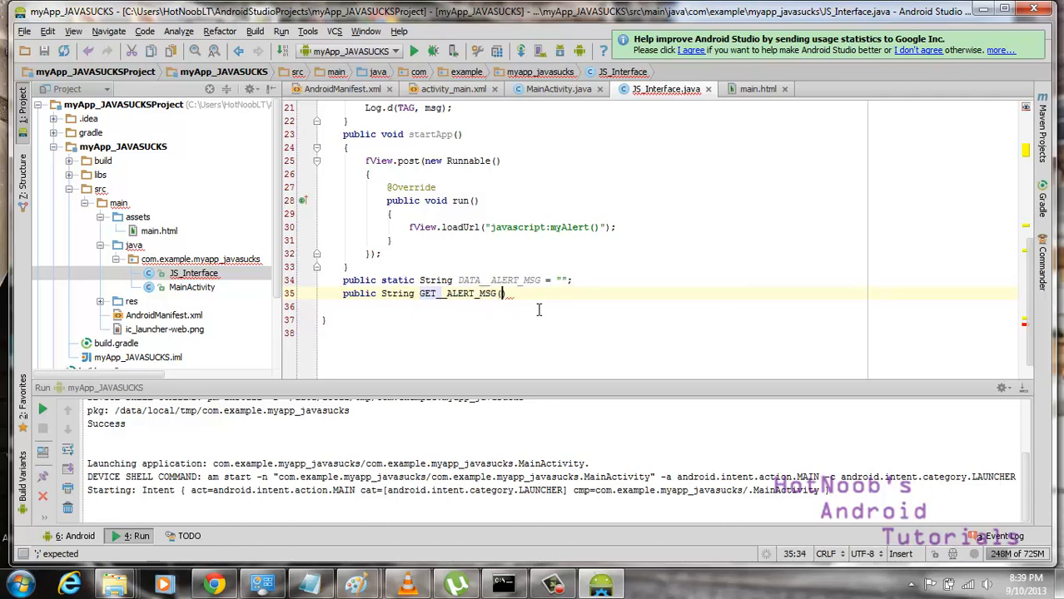
pyautogui.write('{')
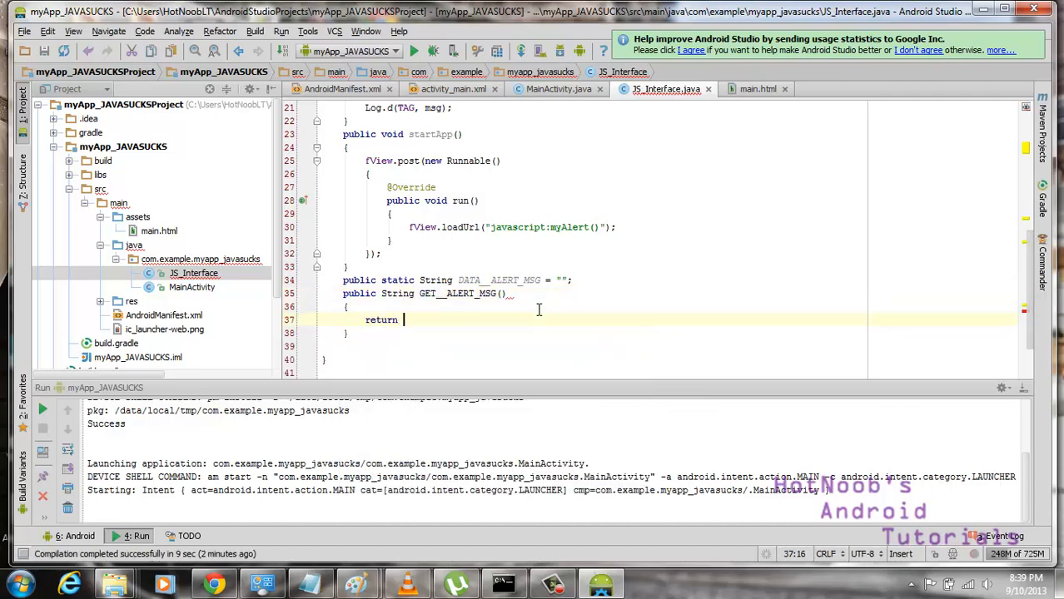
pyautogui.write('DATA__ALERT_MSG;')
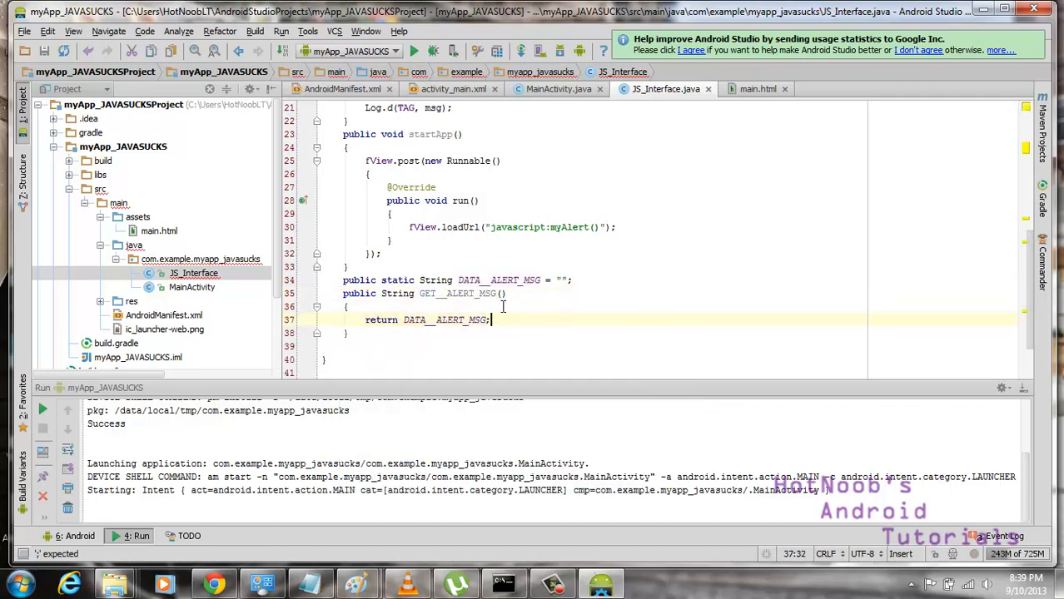
pyautogui.click(758, 90)
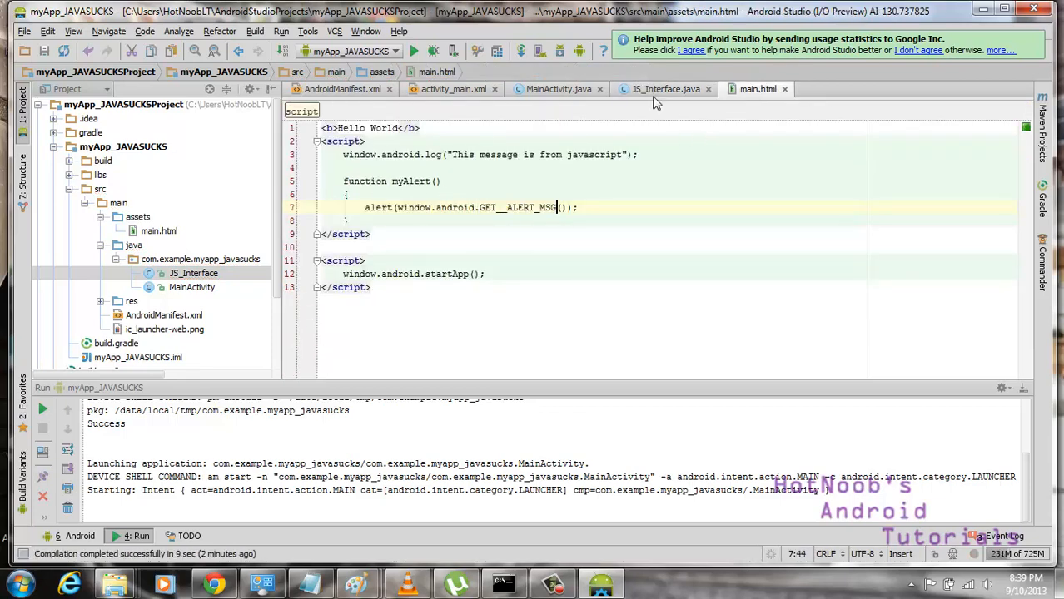
# - Set JS_Interface.DATA__ALERT_MSG = "Hello World" at the top of startApp, then return to main.html
pyautogui.click(666, 89)
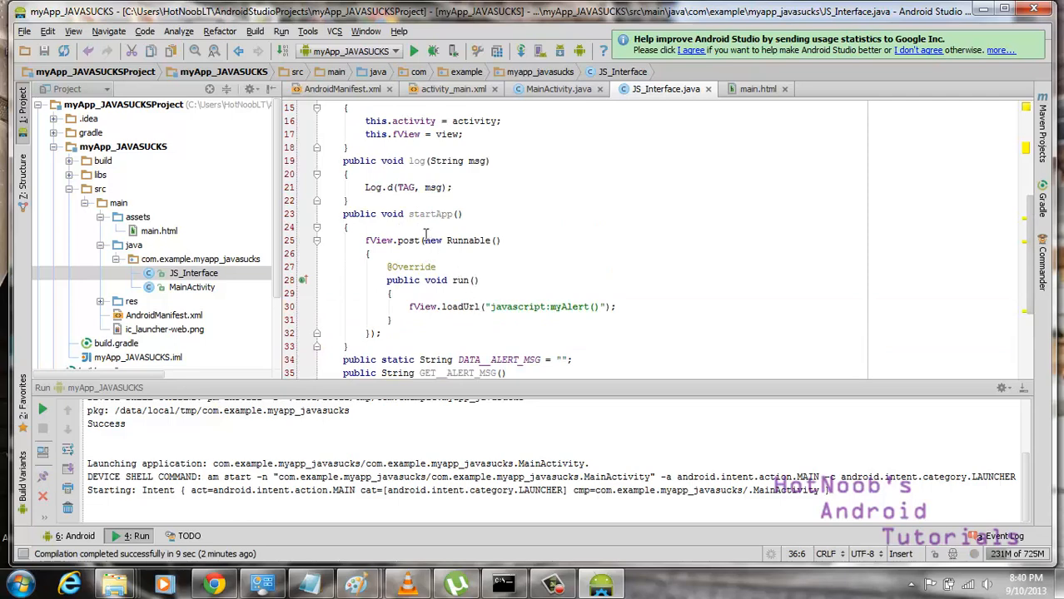
pyautogui.press('enter')
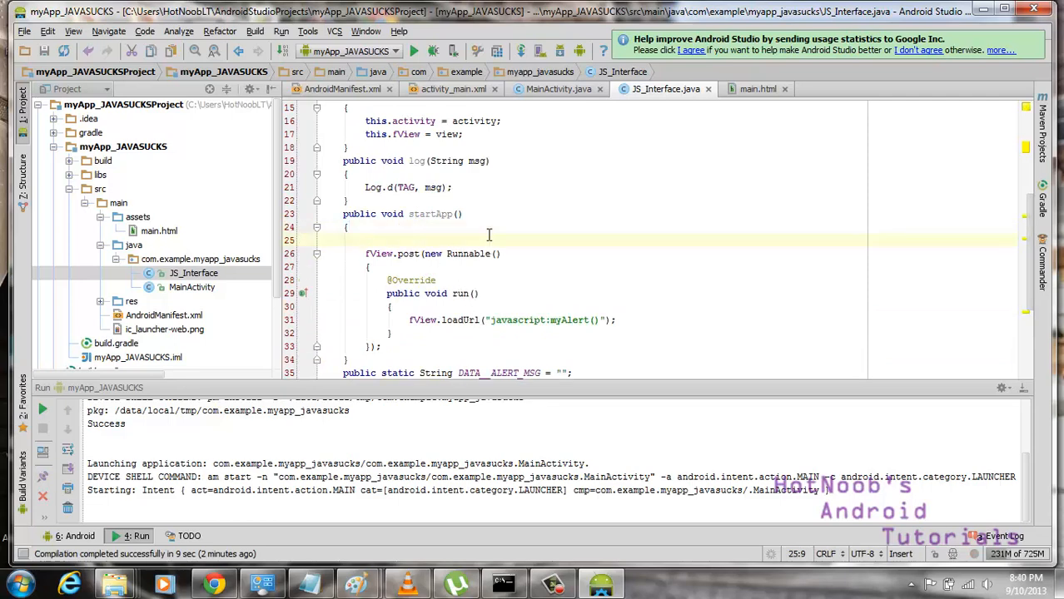
pyautogui.write('JS_Interface.DATA__ALERT_MSG = "";')
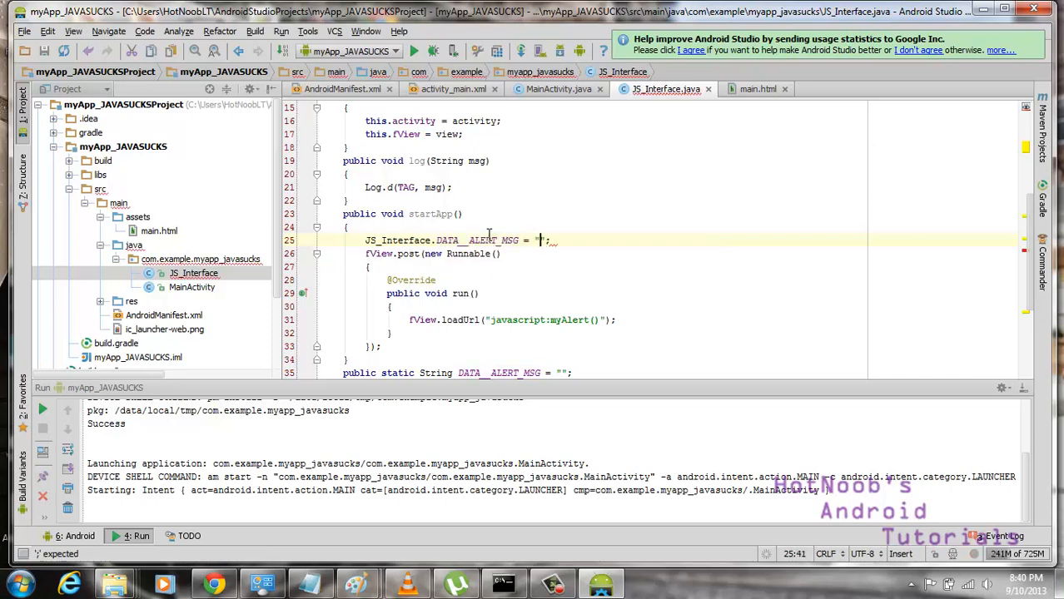
pyautogui.write('Hello World')
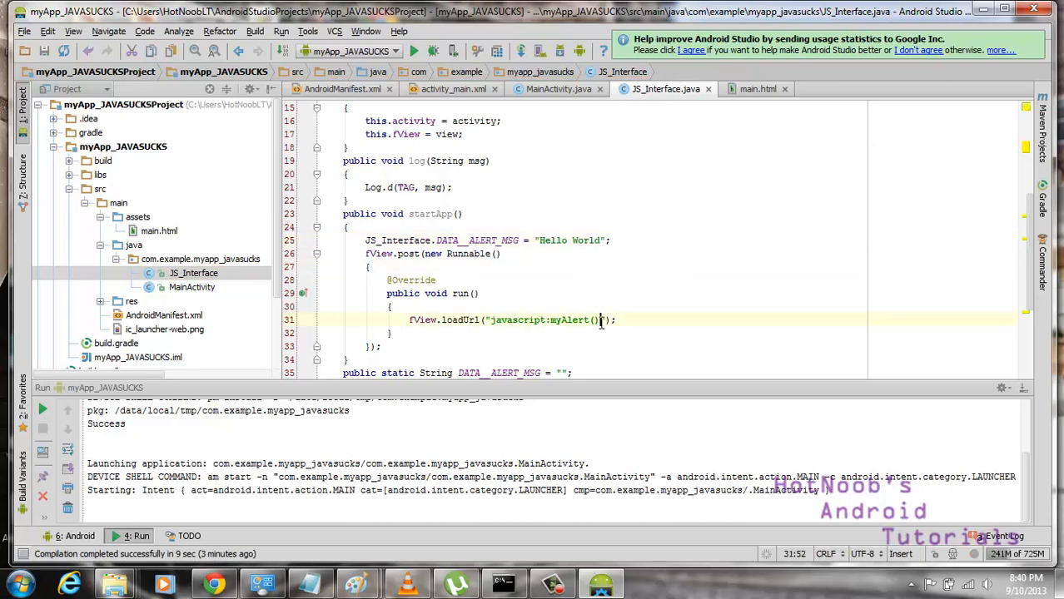
pyautogui.click(757, 90)
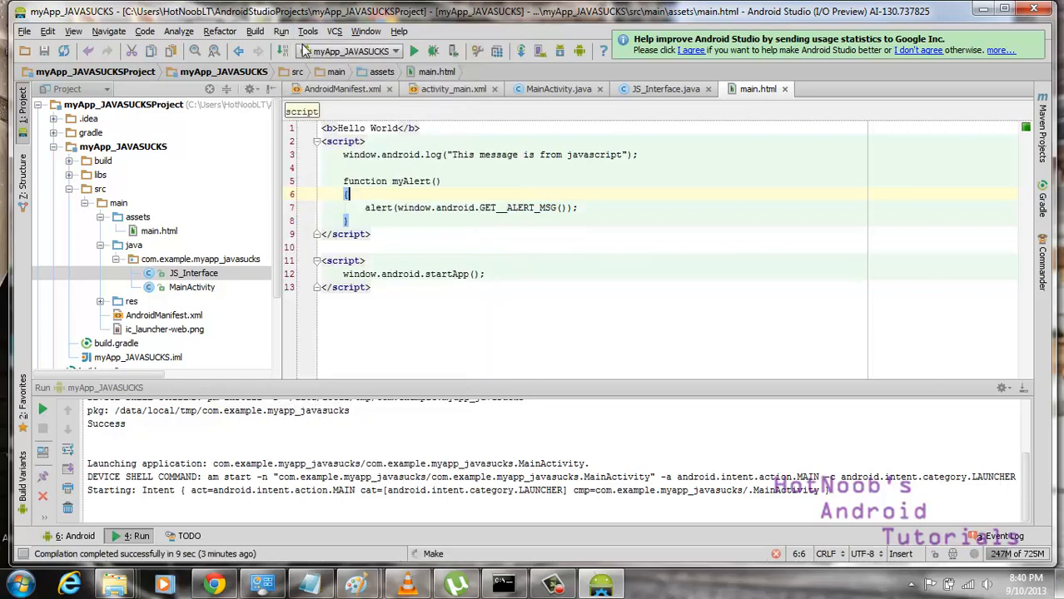
# - Rebuild and launch the updated WebView app from the toolbar Run button
pyautogui.click(413, 50)
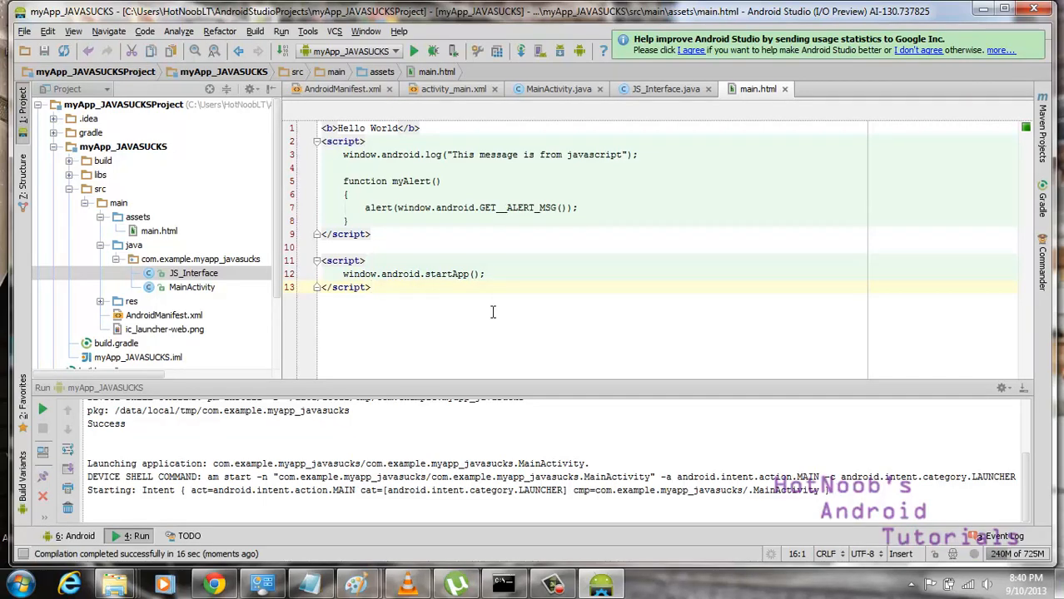
pyautogui.moveTo(486, 255)
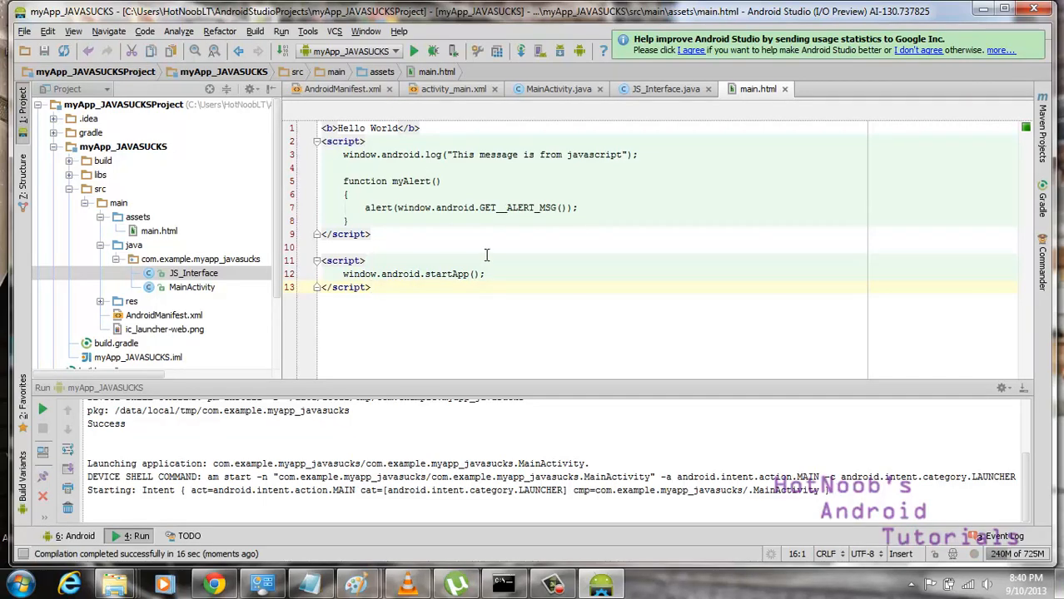
# - Review the myAlert function in main.html, highlighting its log and GET__ALERT_MSG calls
pyautogui.click(463, 206)
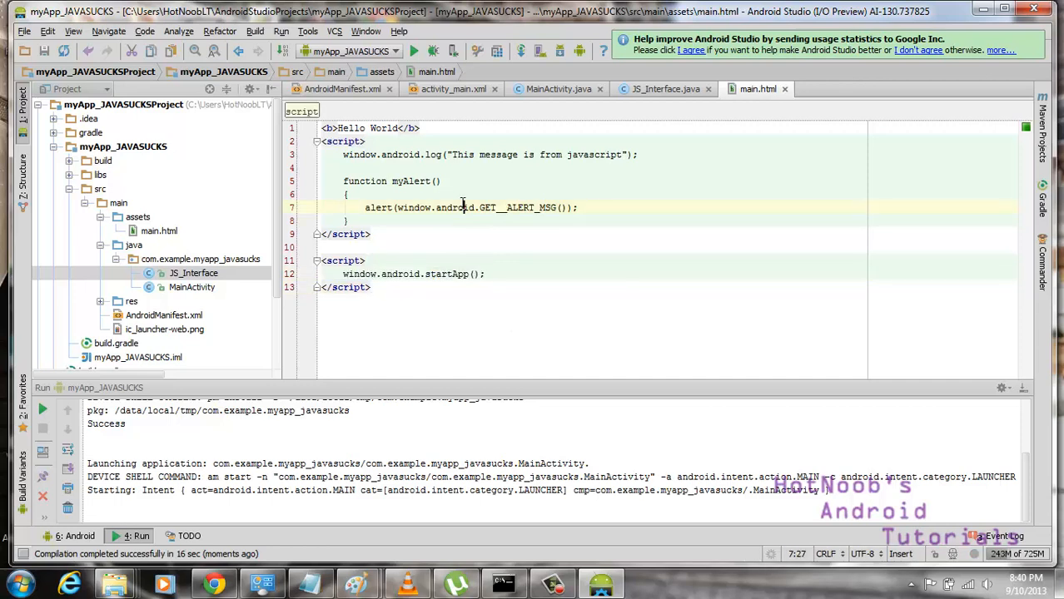
pyautogui.doubleClick(516, 207)
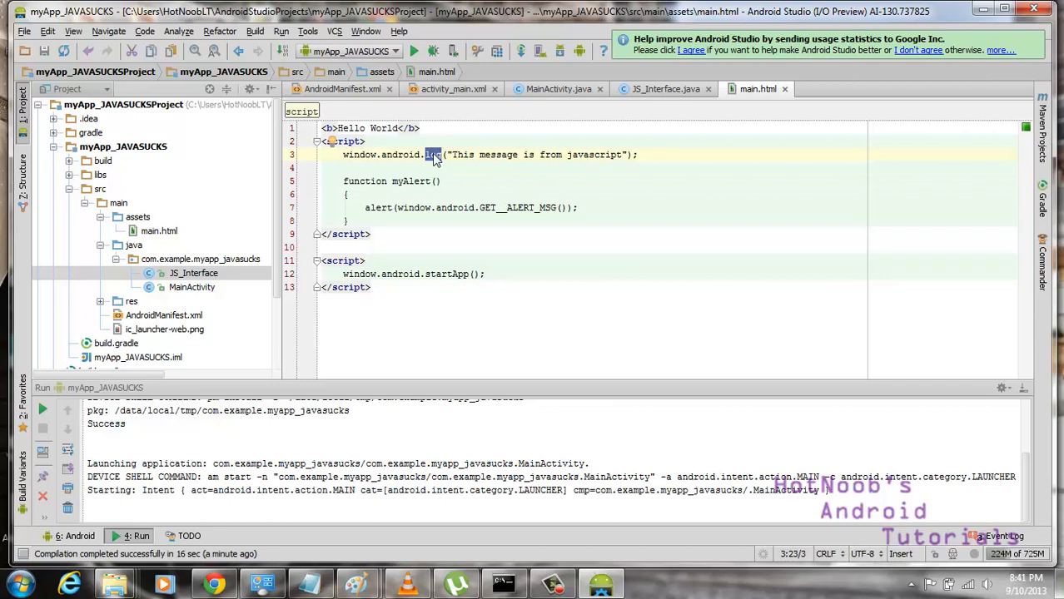
pyautogui.click(456, 220)
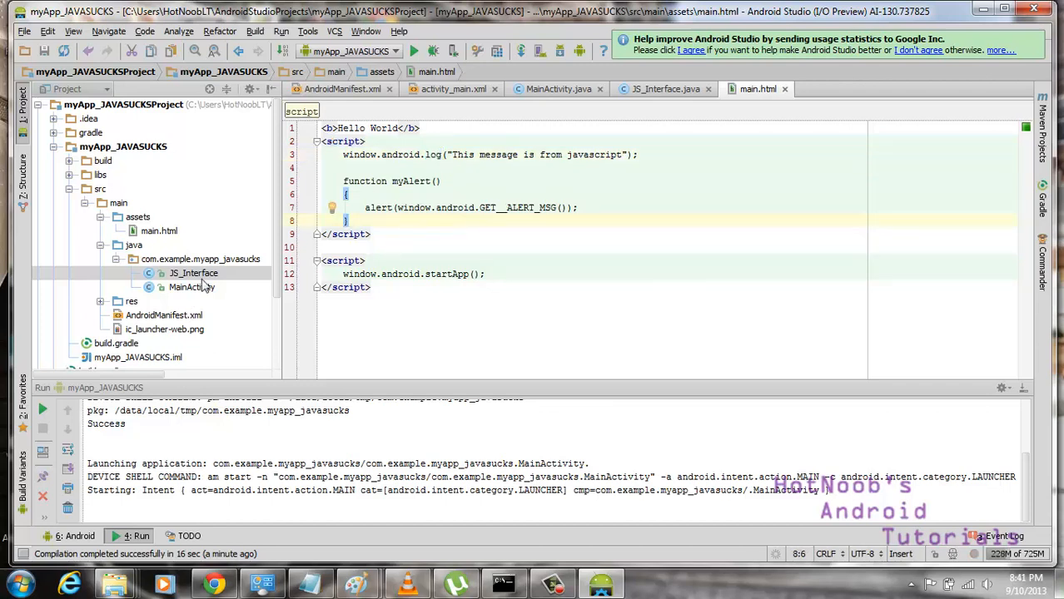
pyautogui.doubleClick(517, 206)
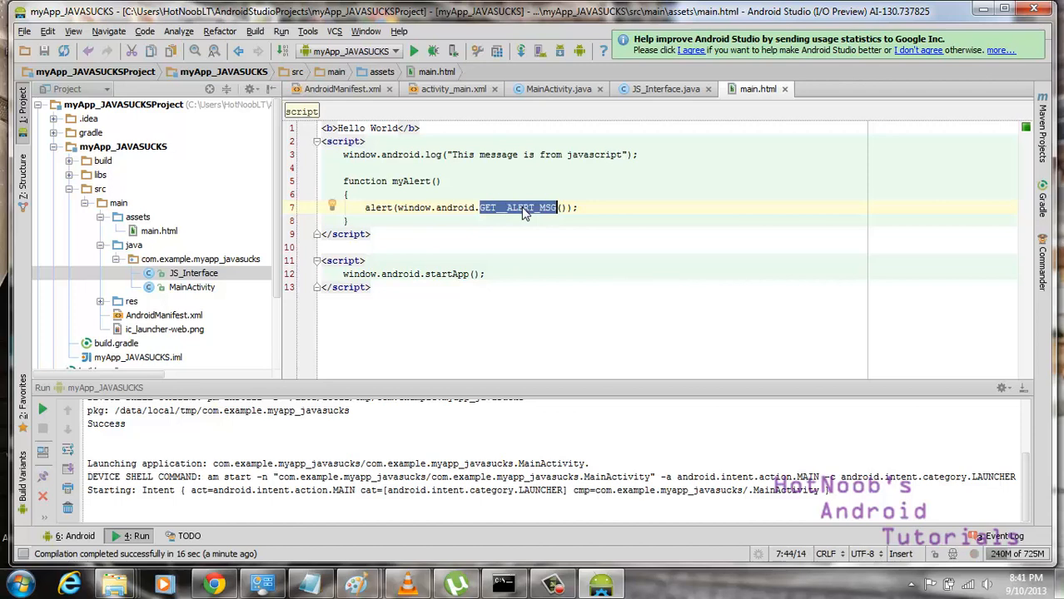
pyautogui.click(433, 220)
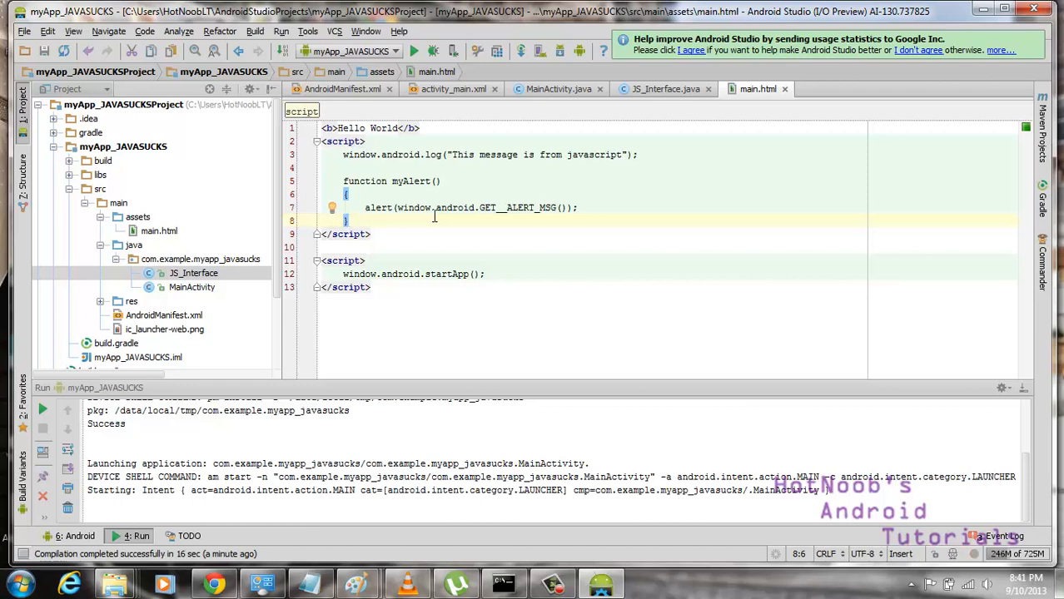
pyautogui.doubleClick(519, 206)
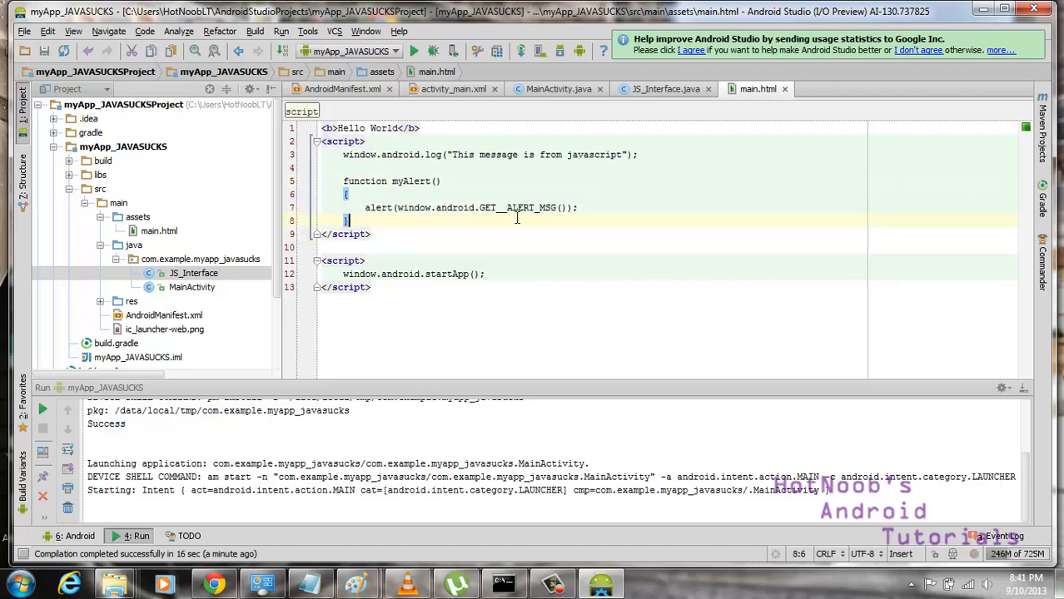
pyautogui.doubleClick(411, 180)
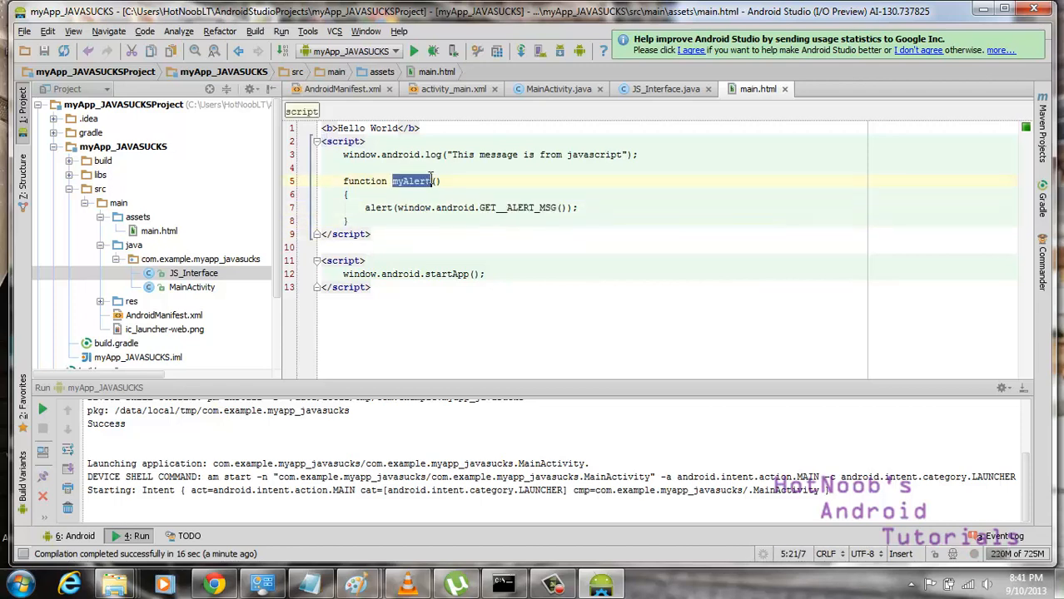
pyautogui.click(347, 220)
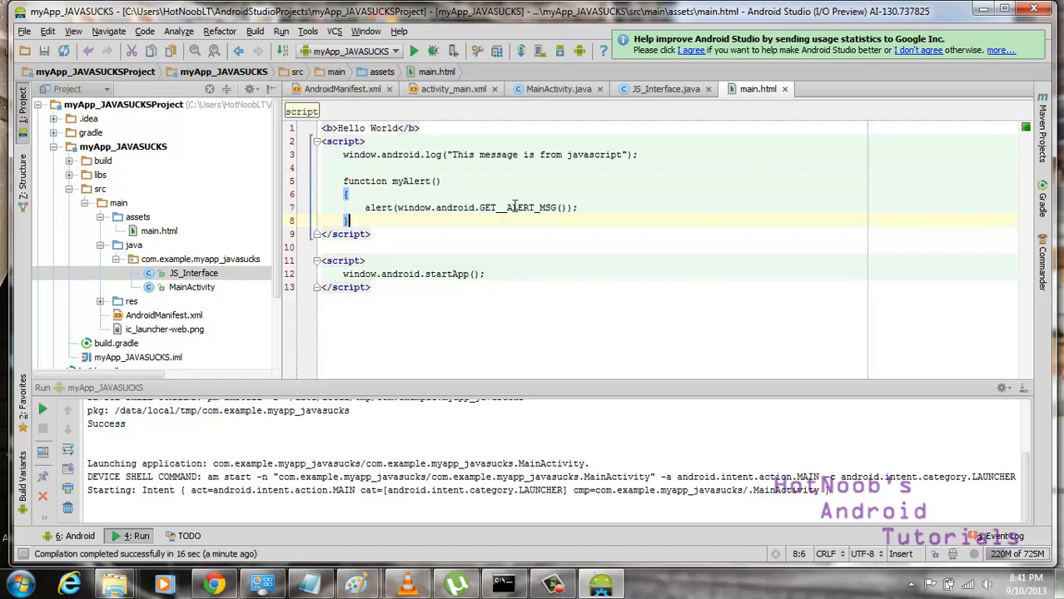
pyautogui.click(462, 207)
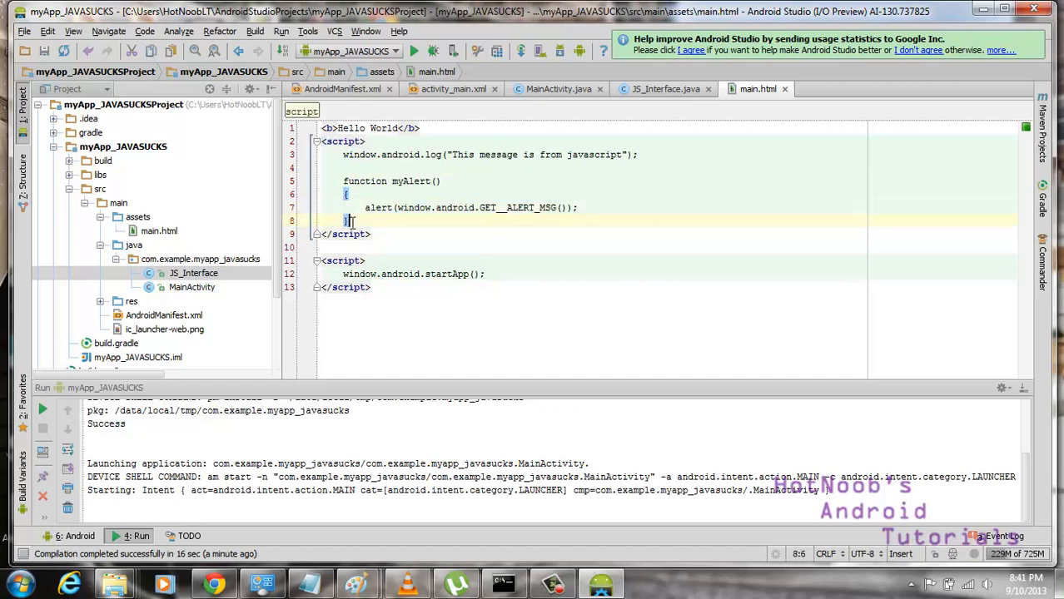
# - Review the startApp call in the script and switch to the MainActivity class
pyautogui.click(410, 273)
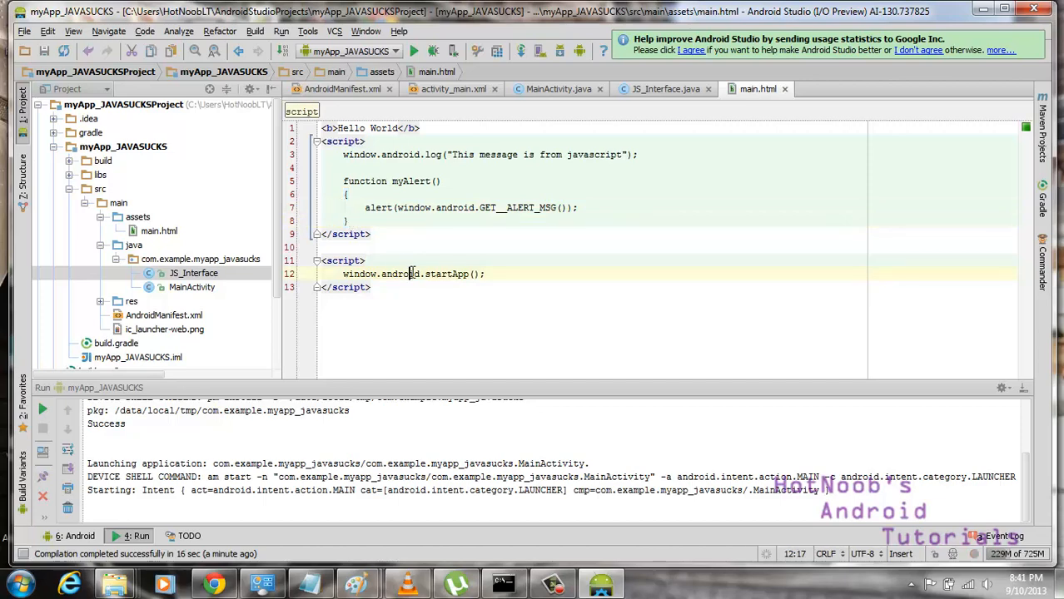
pyautogui.click(193, 273)
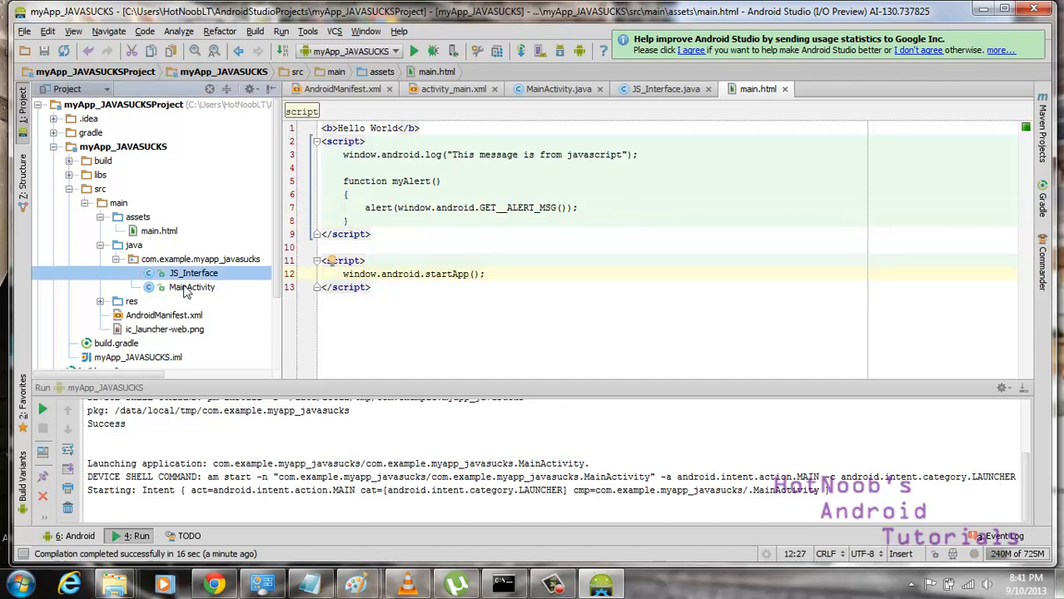
pyautogui.click(510, 273)
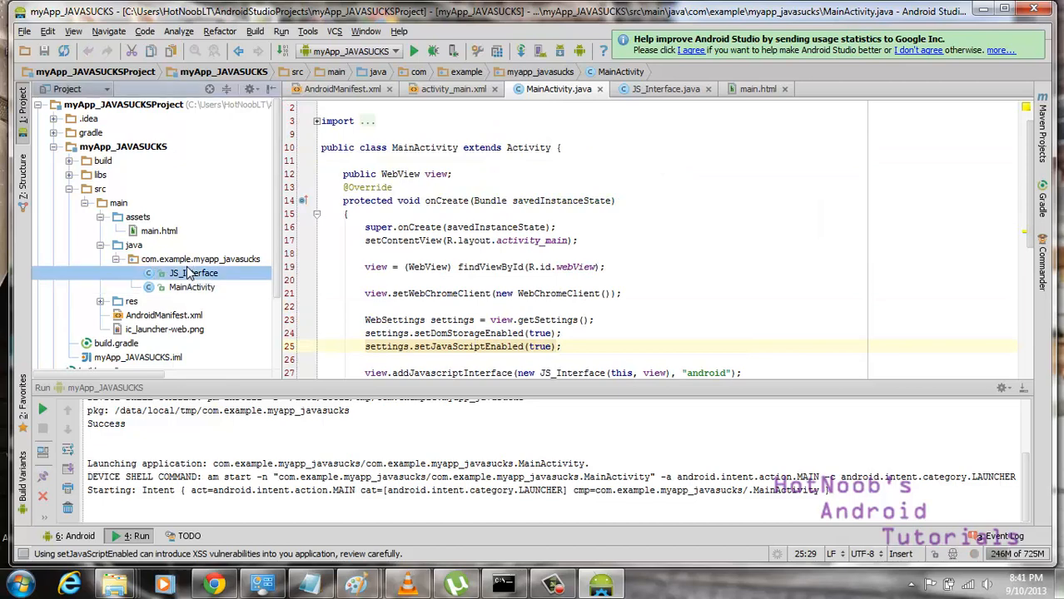
# - Open JS_Interface.java from the Project tree and review its class declaration
pyautogui.click(193, 274)
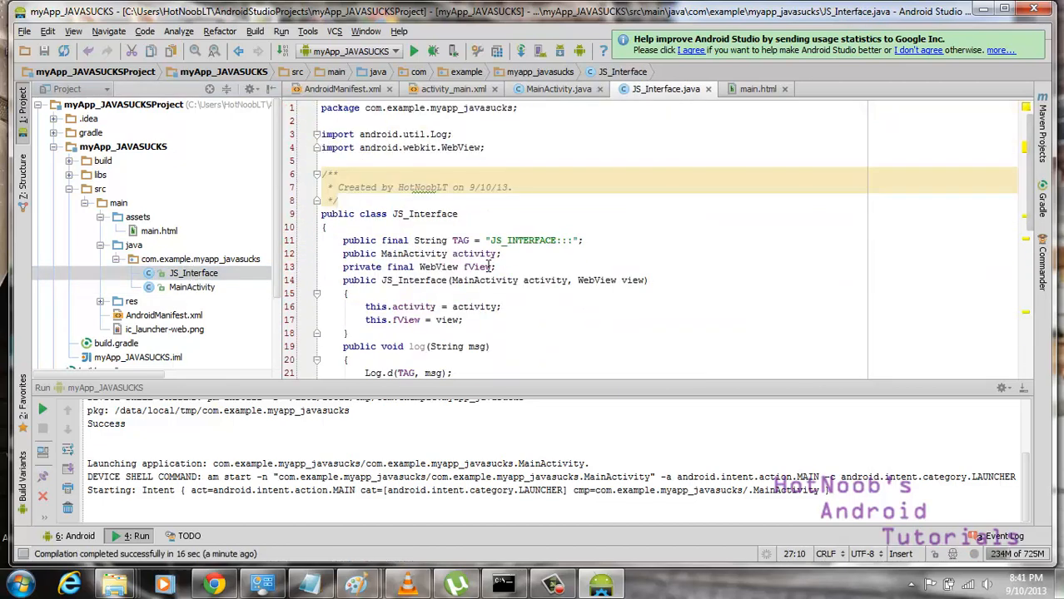
pyautogui.click(325, 227)
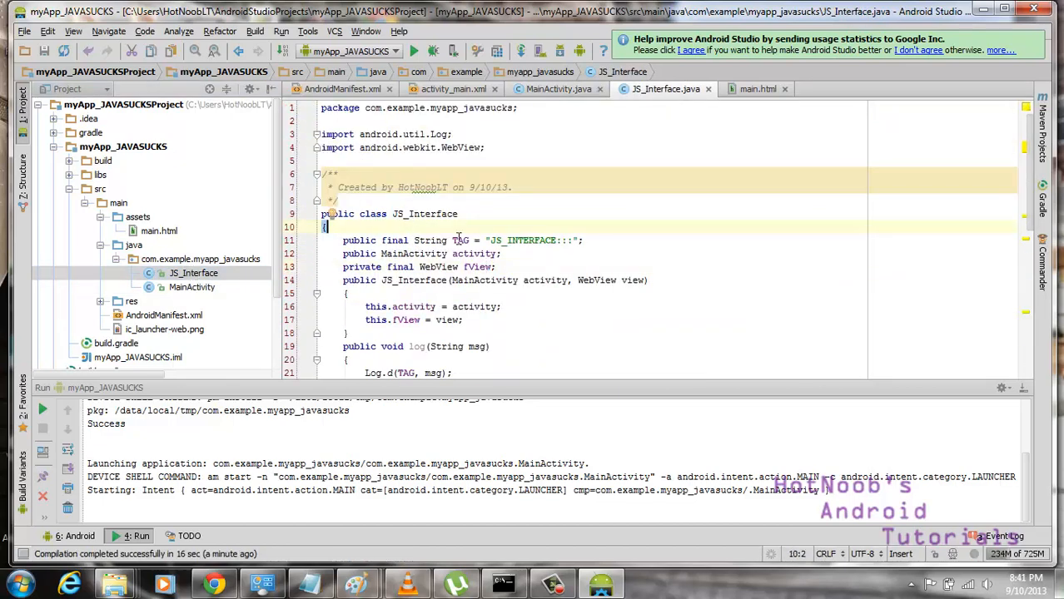
pyautogui.moveTo(658, 542)
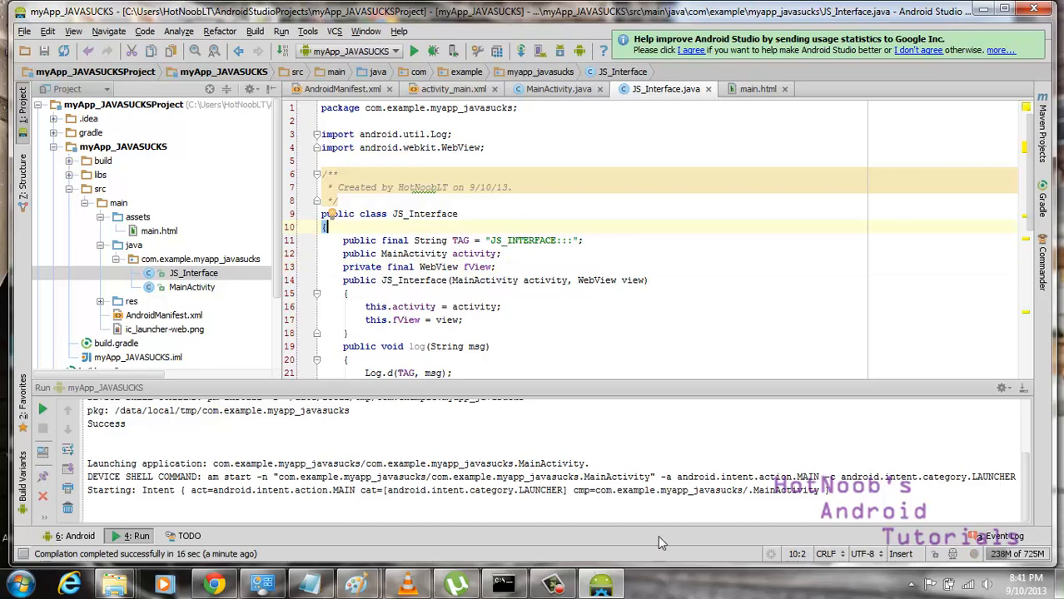